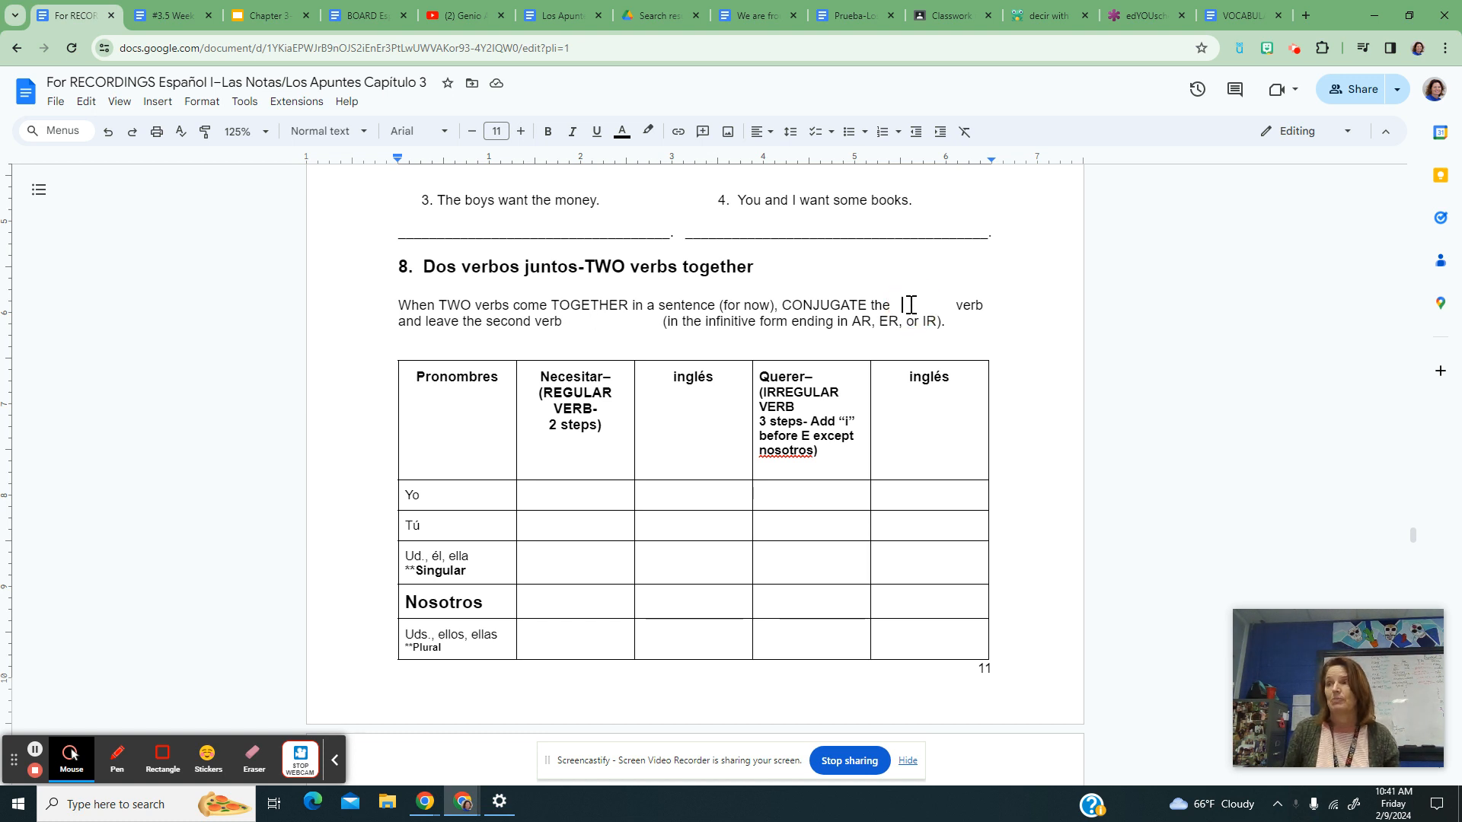
Step: Fill the rule's blanks with FIRST and ALONE so the first verb is conjugated
text(FIR)
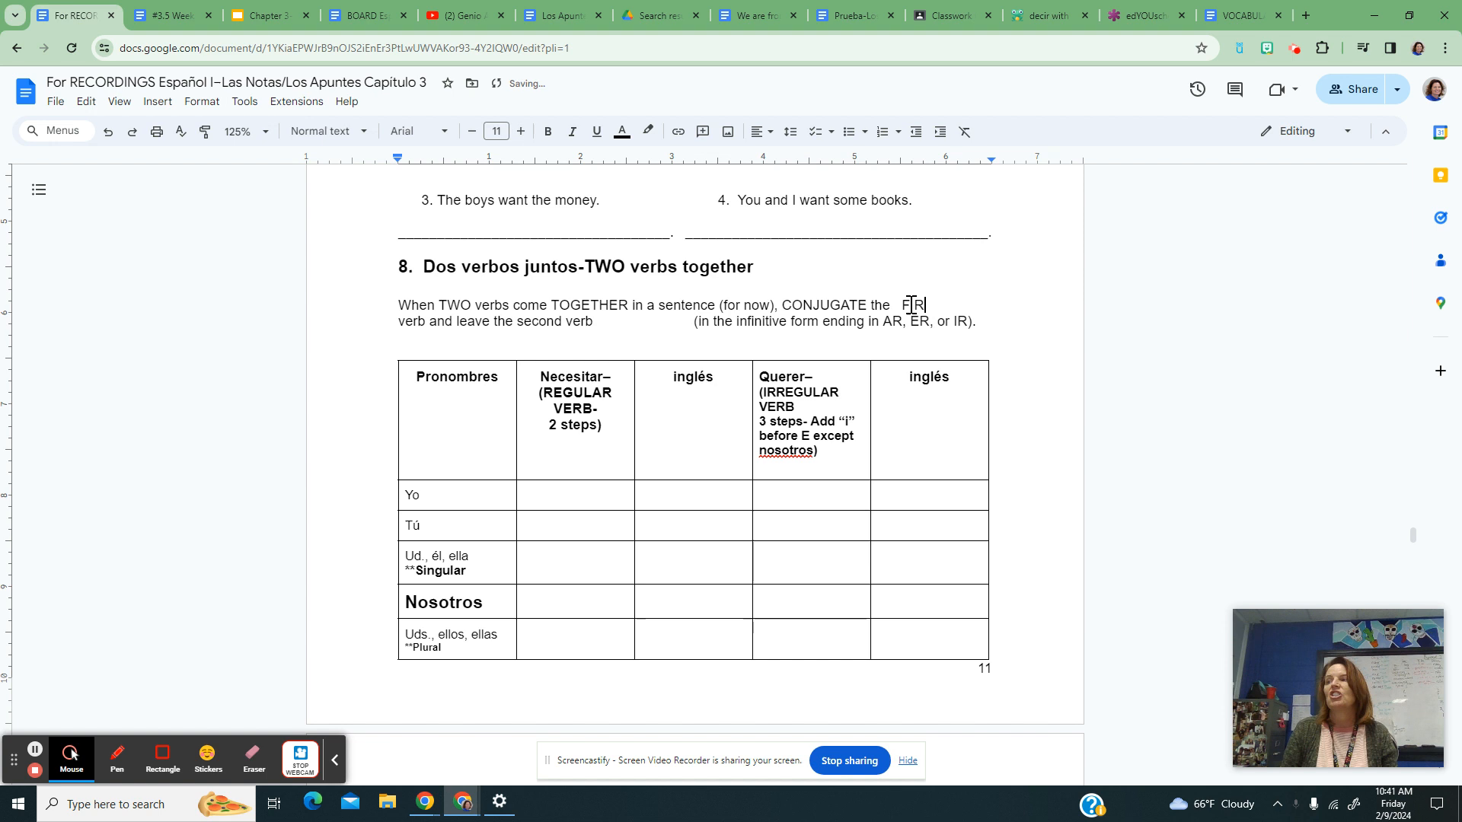
text(ST)
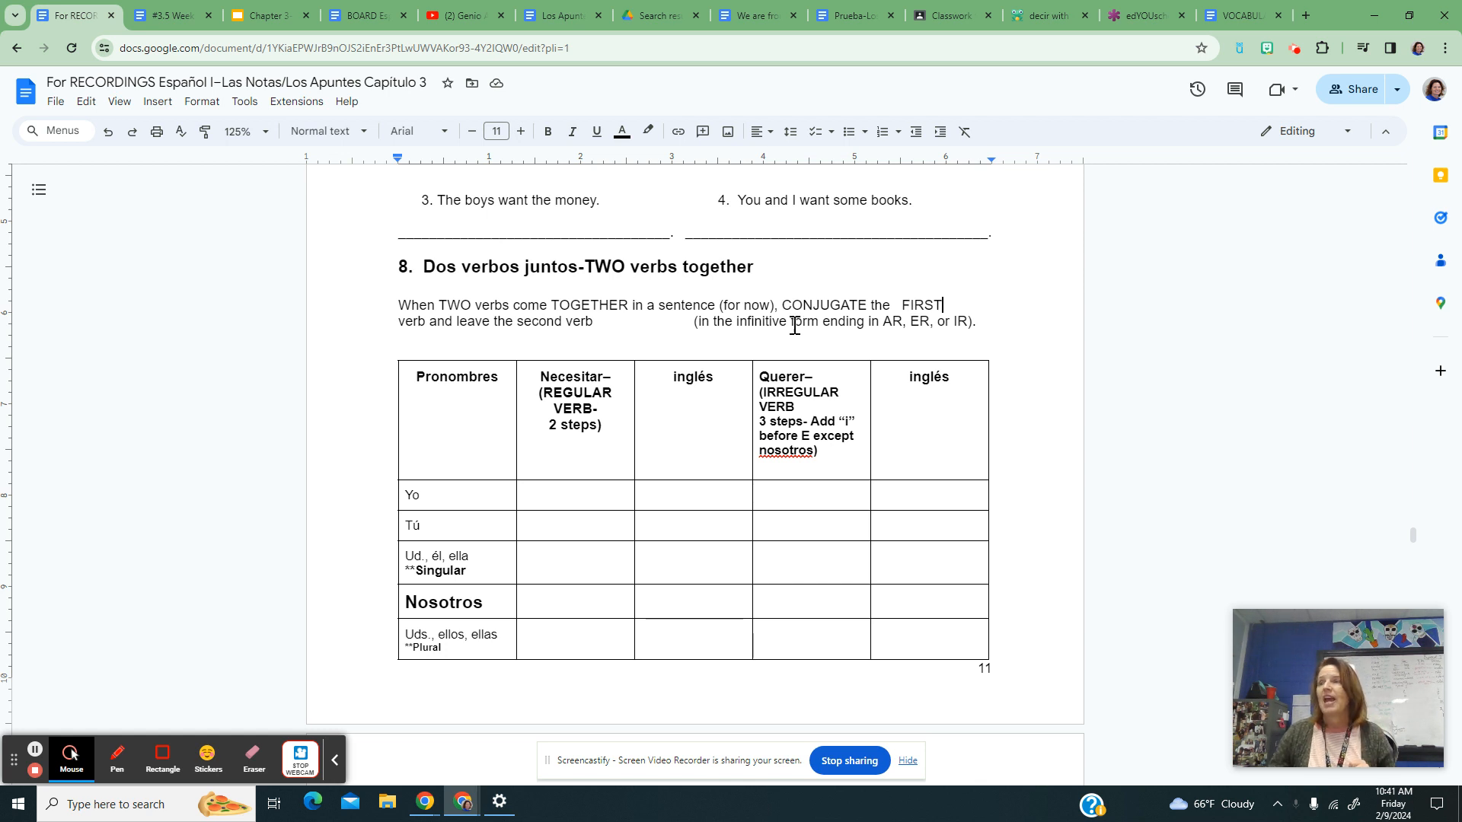
text(ALL)
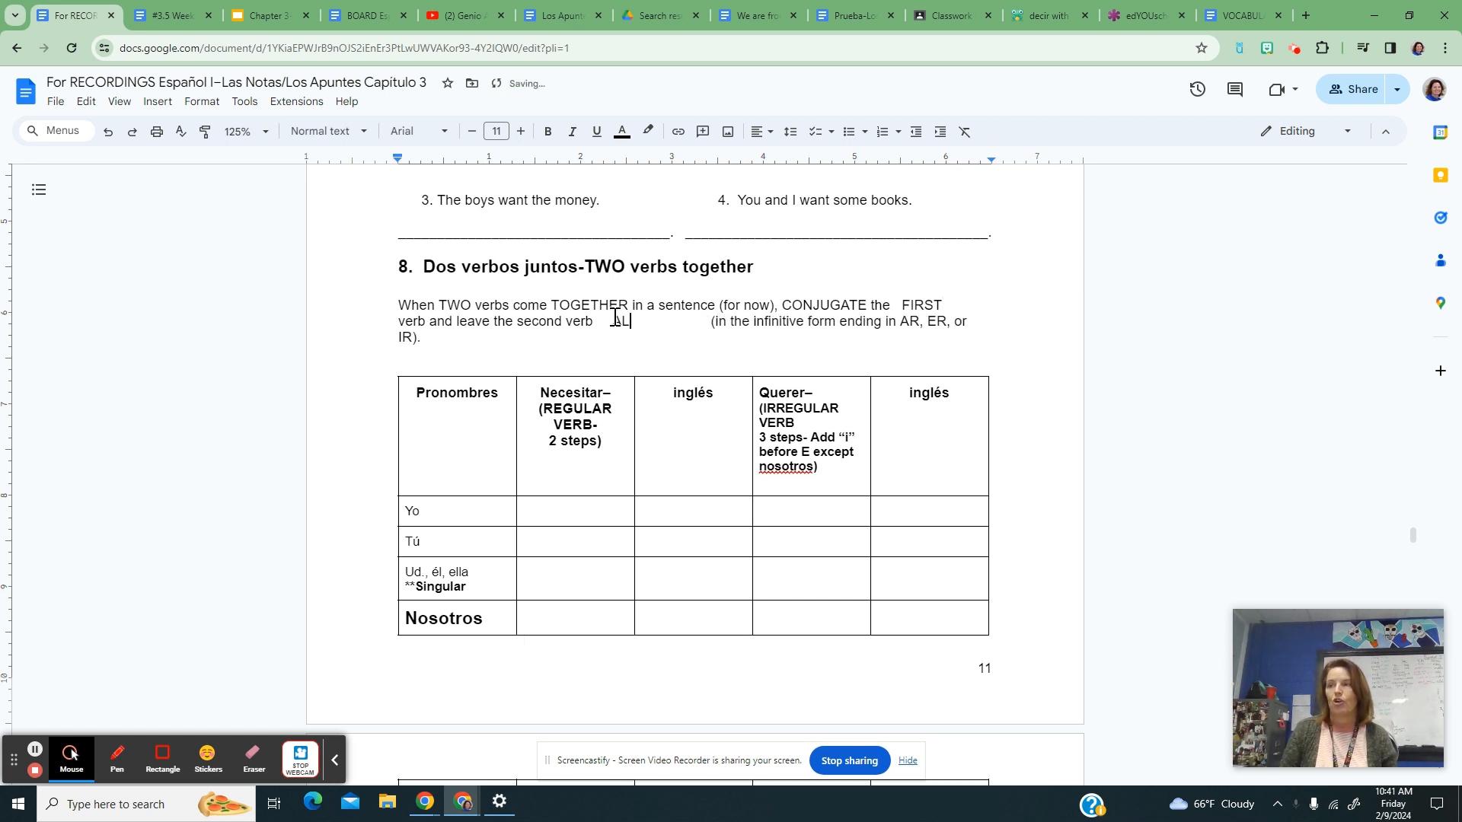
text(ONE)
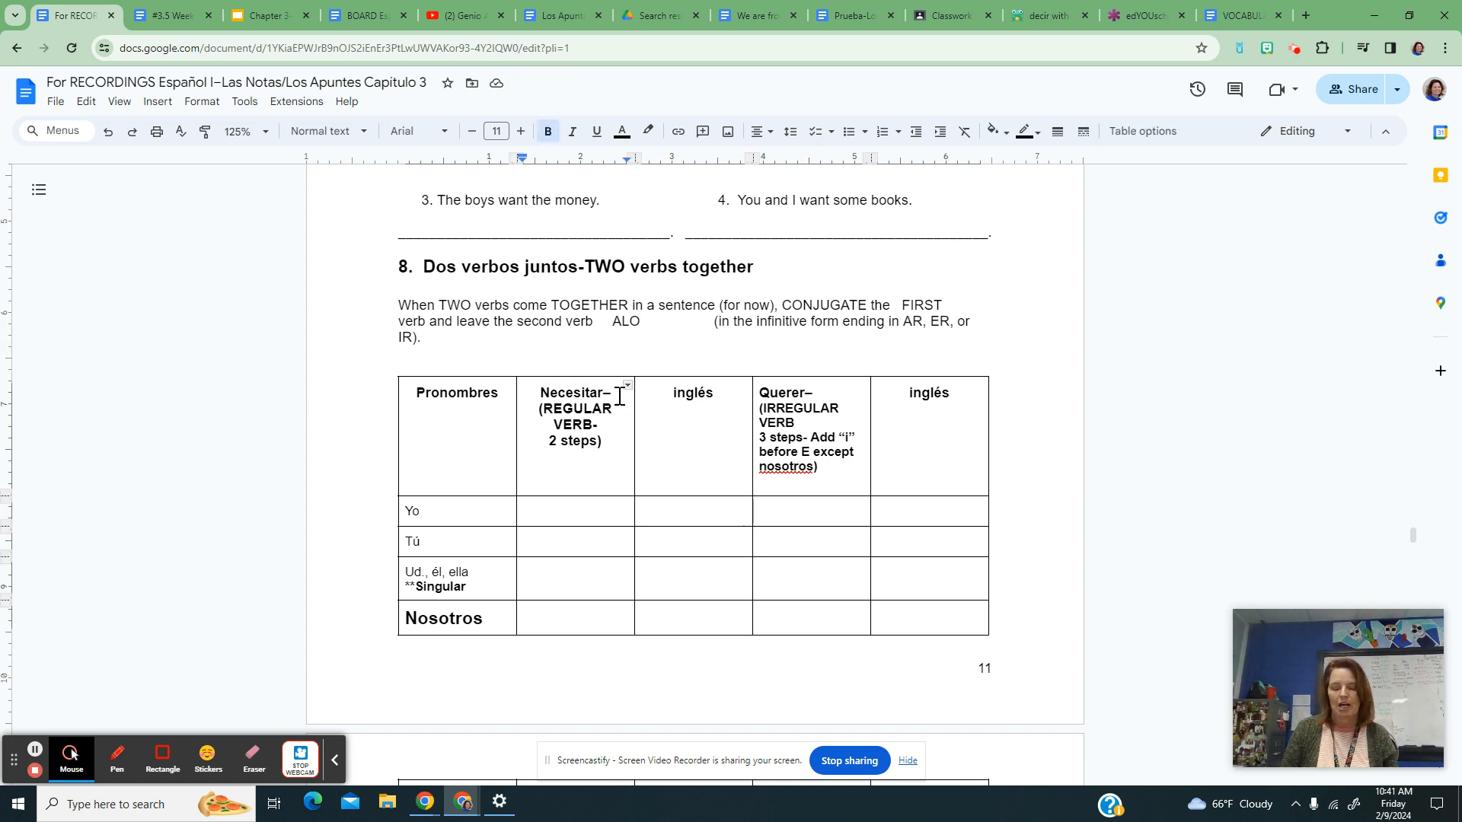
Step: Label Necesitar as 'to need' and enter necesito for Yo
text(to need)
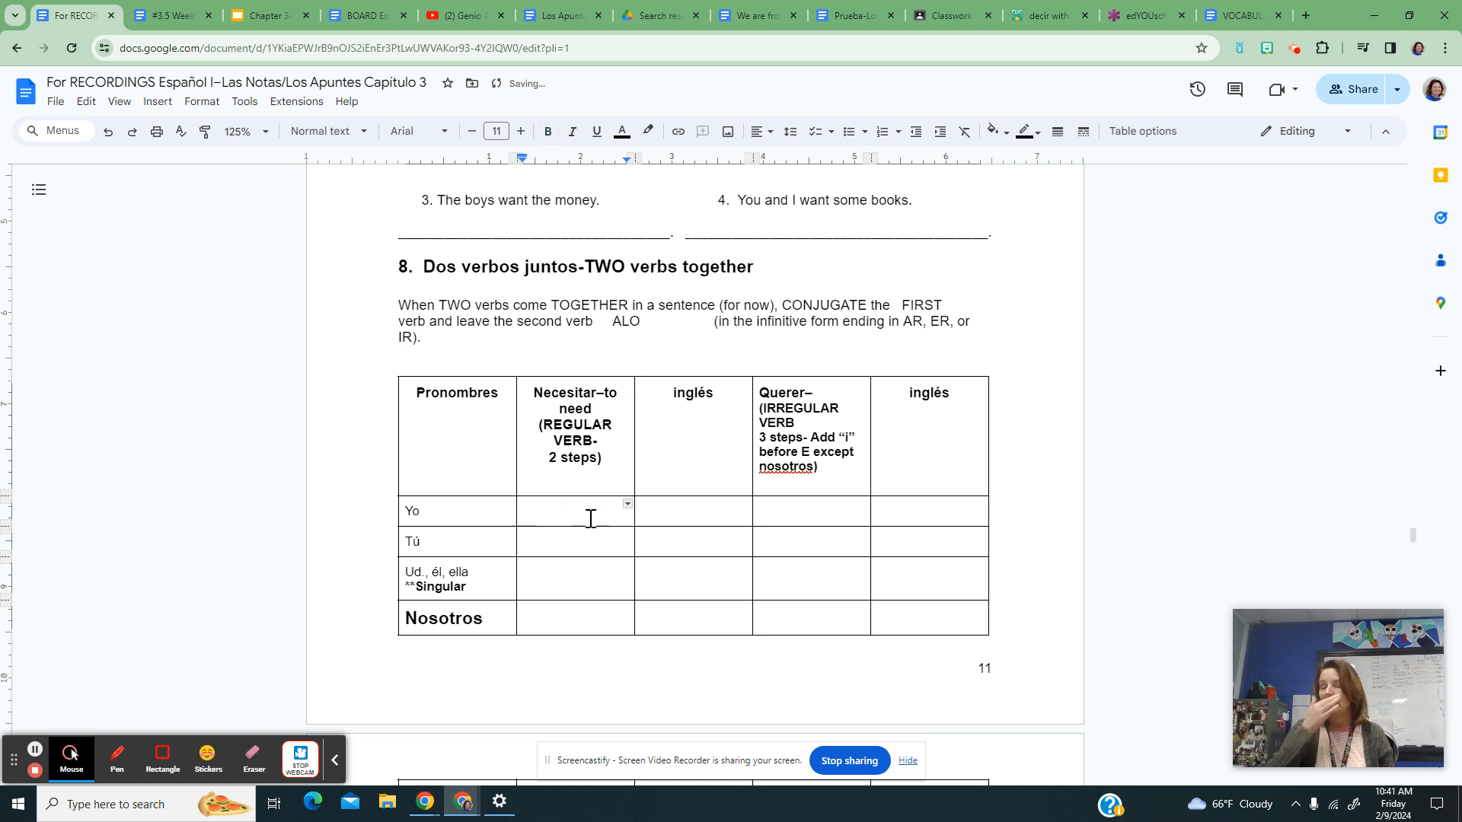
text(nec)
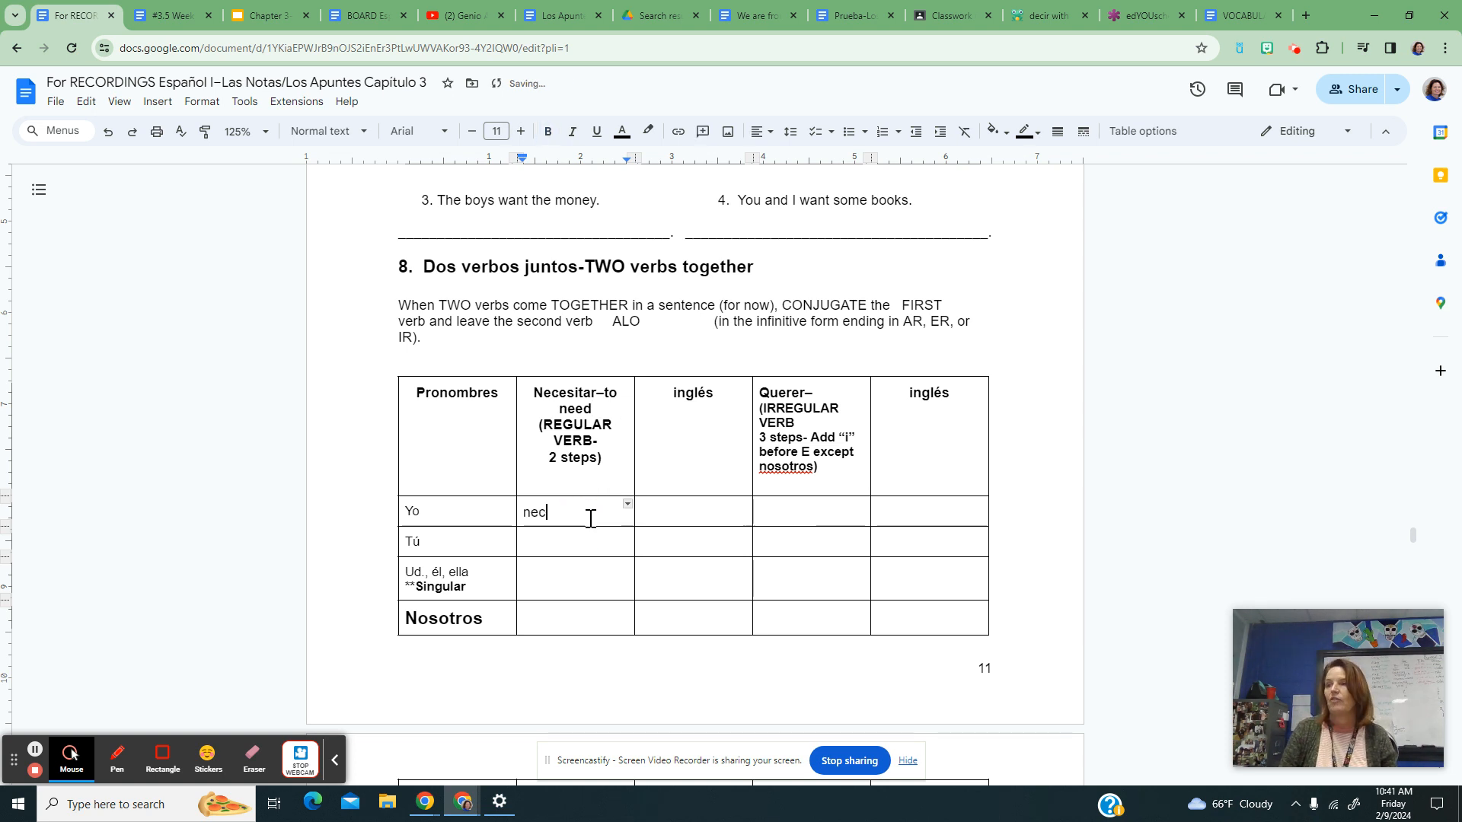
text(esti)
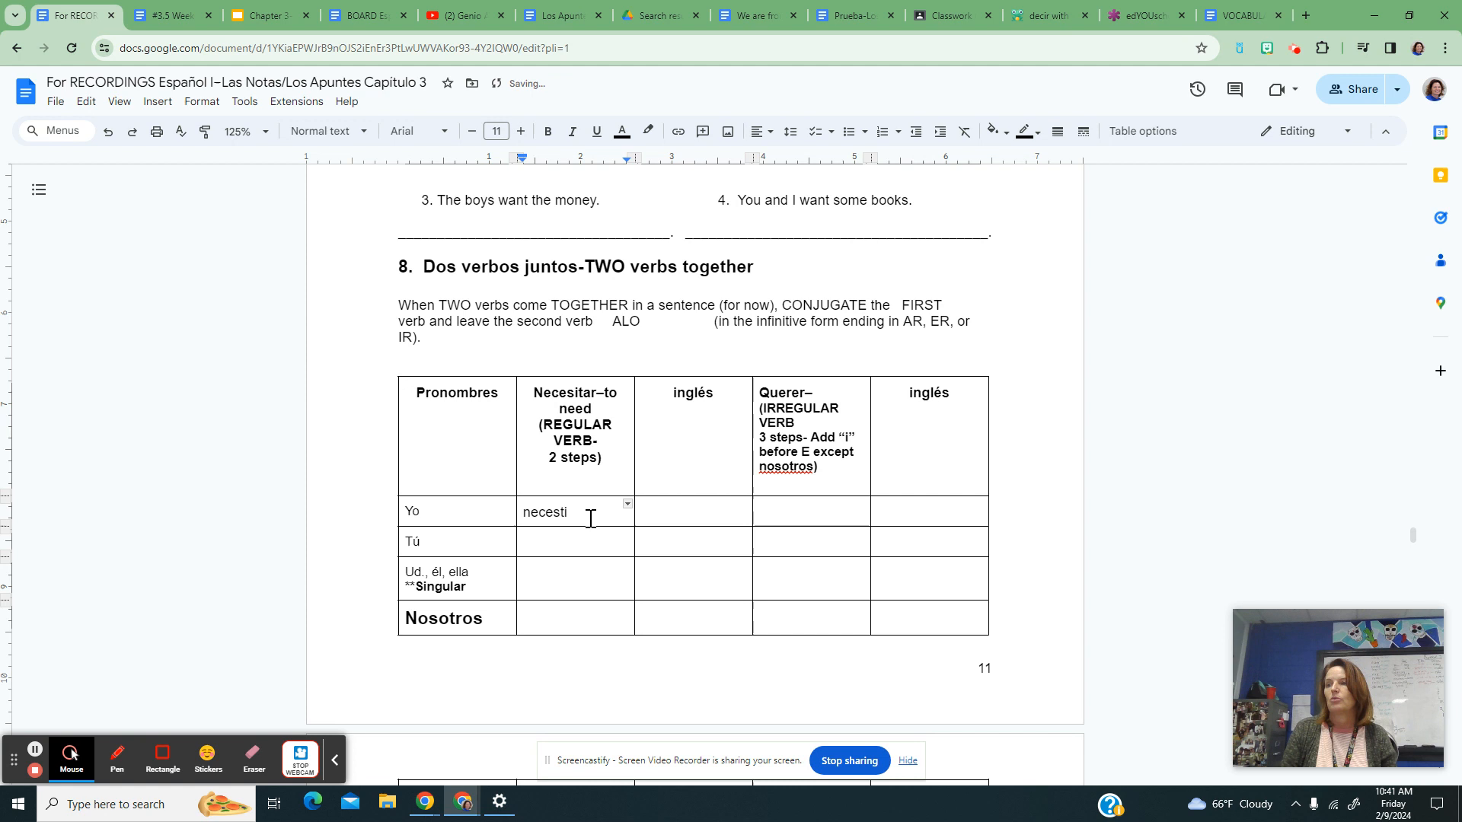
text(o)
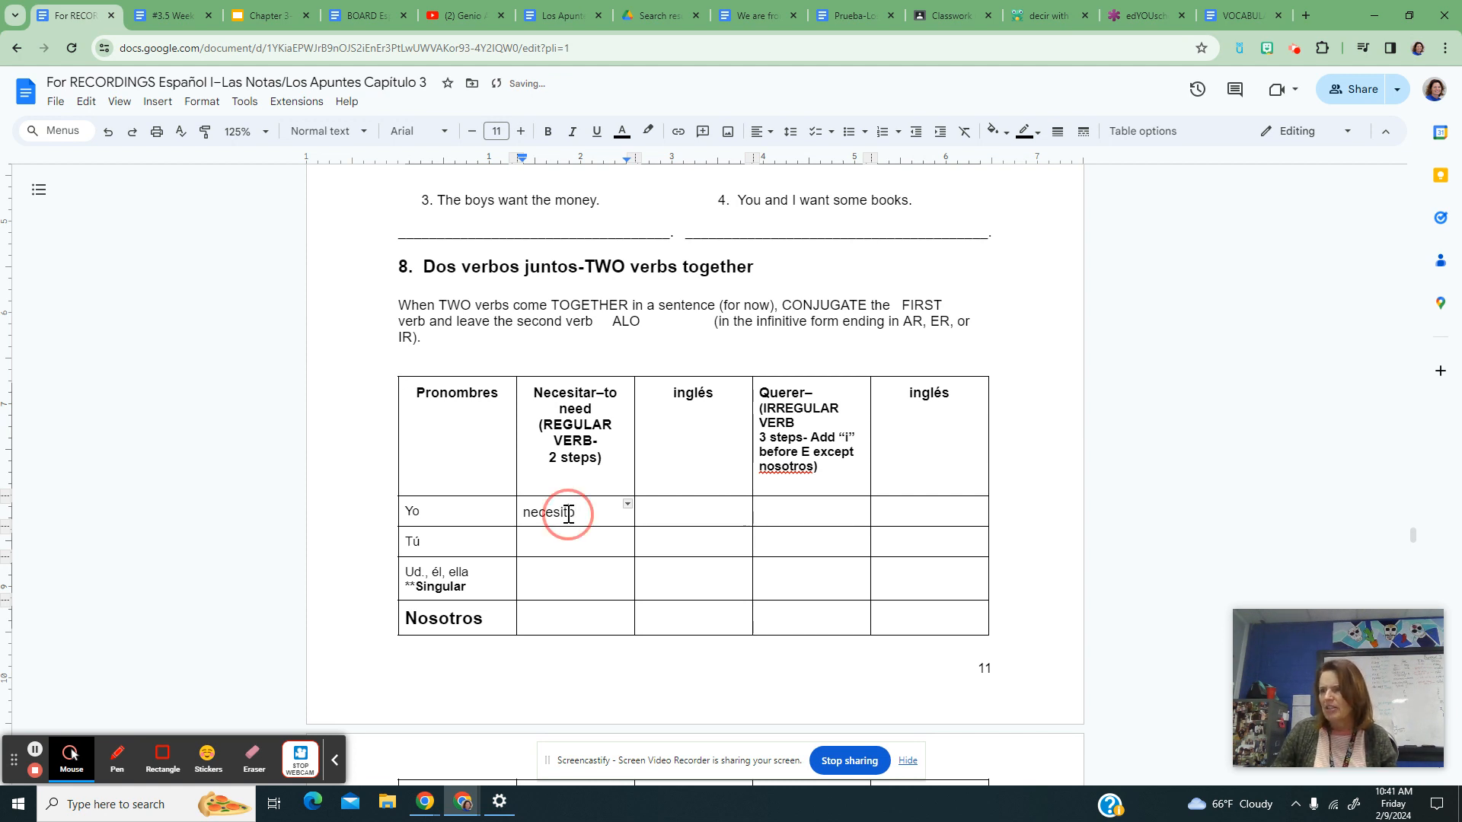
Step: Add necesitas, necesita, necesitamos down the column and 'I need' as the English gloss
click(575, 542)
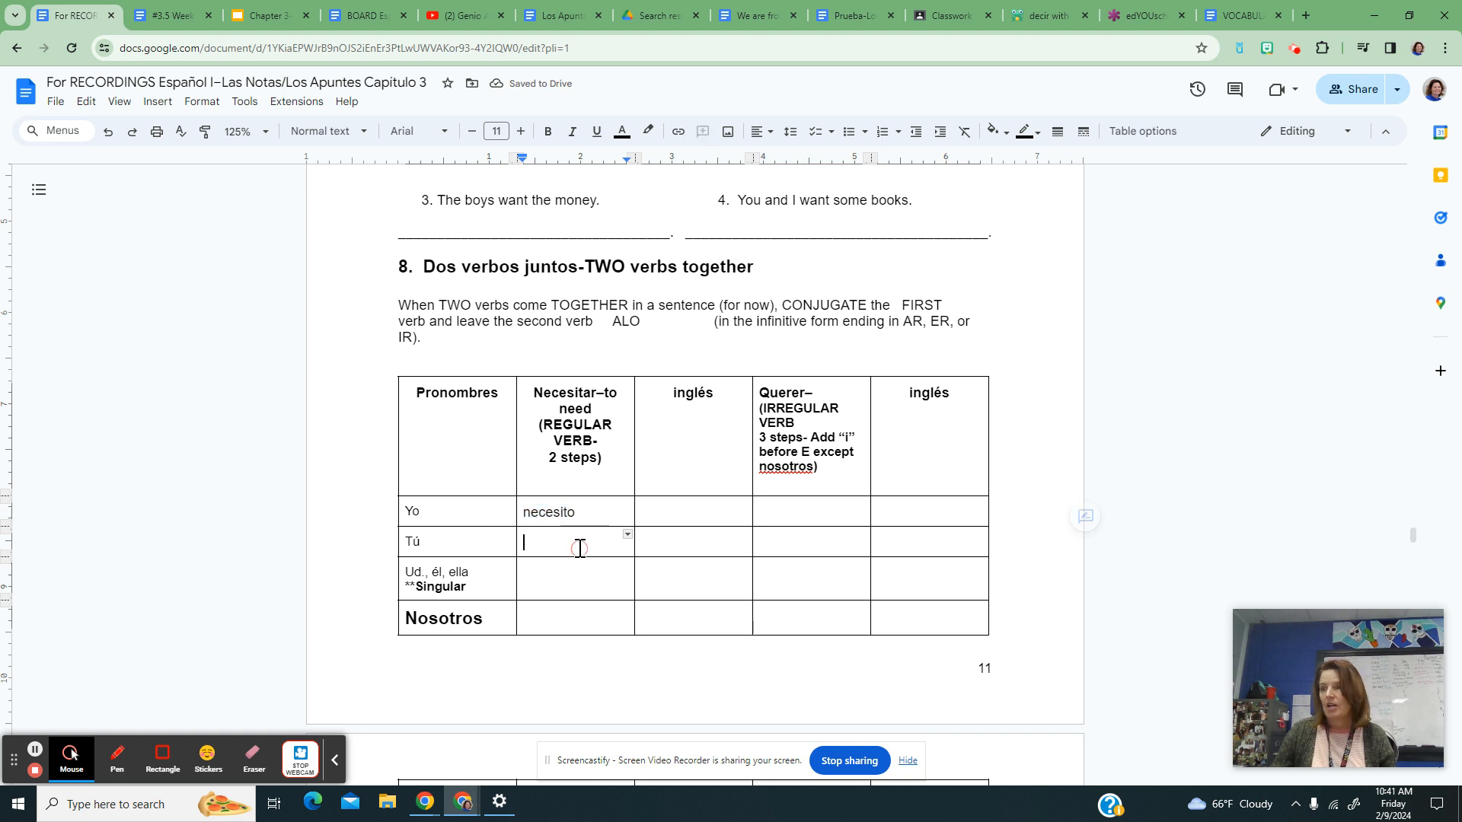
text(necesit)
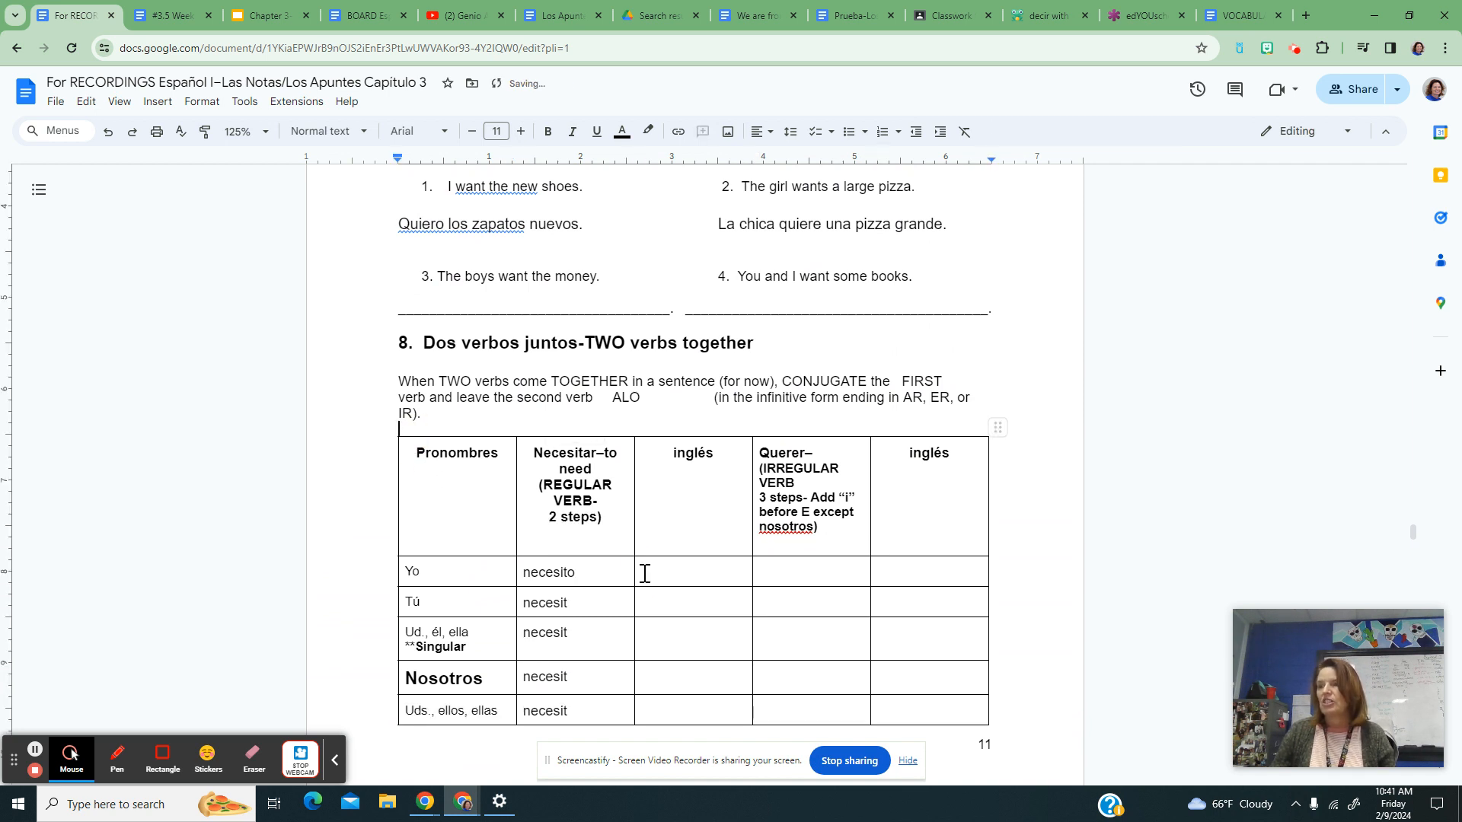
text(I need)
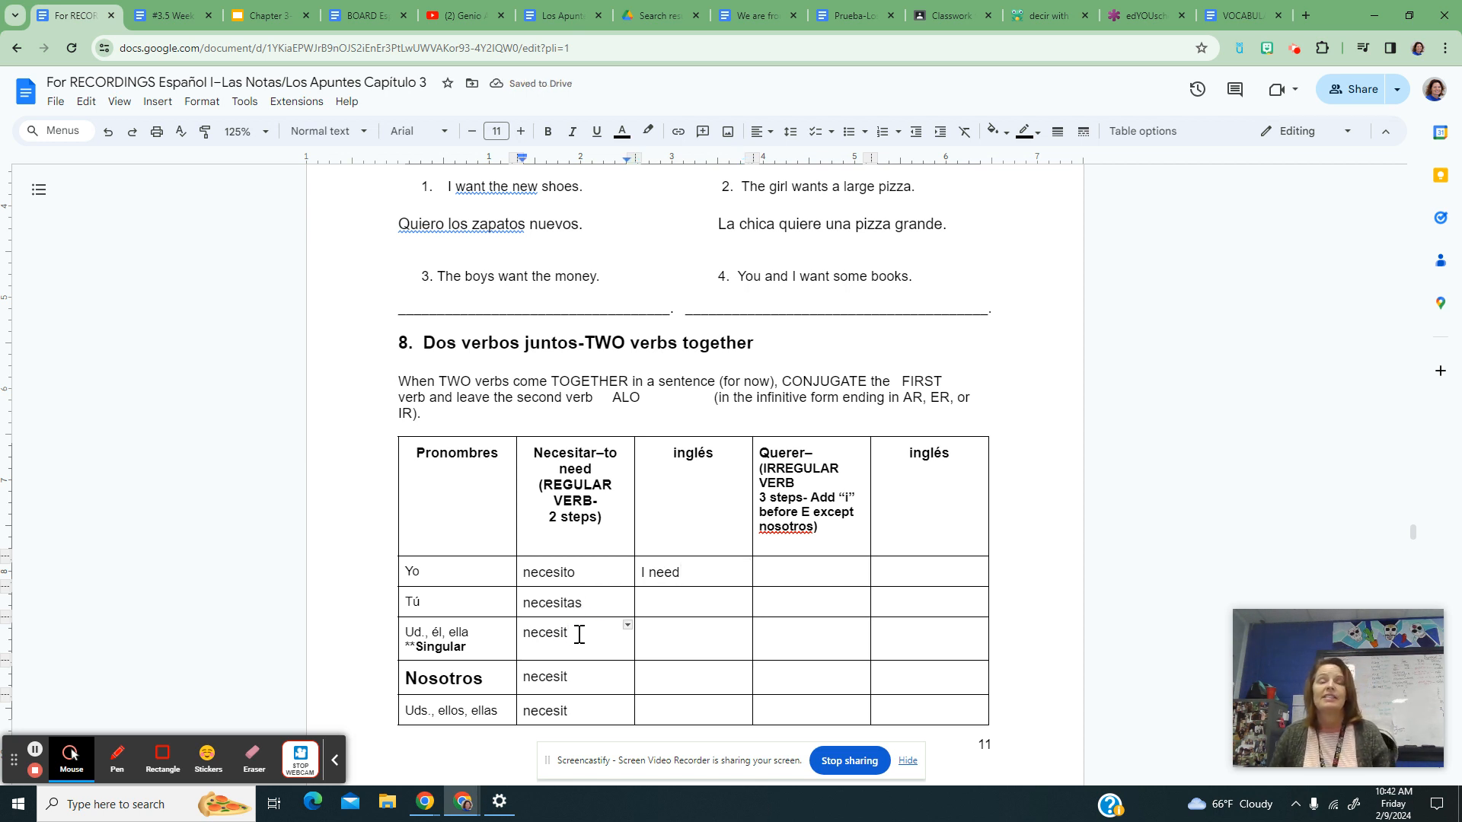
text(a)
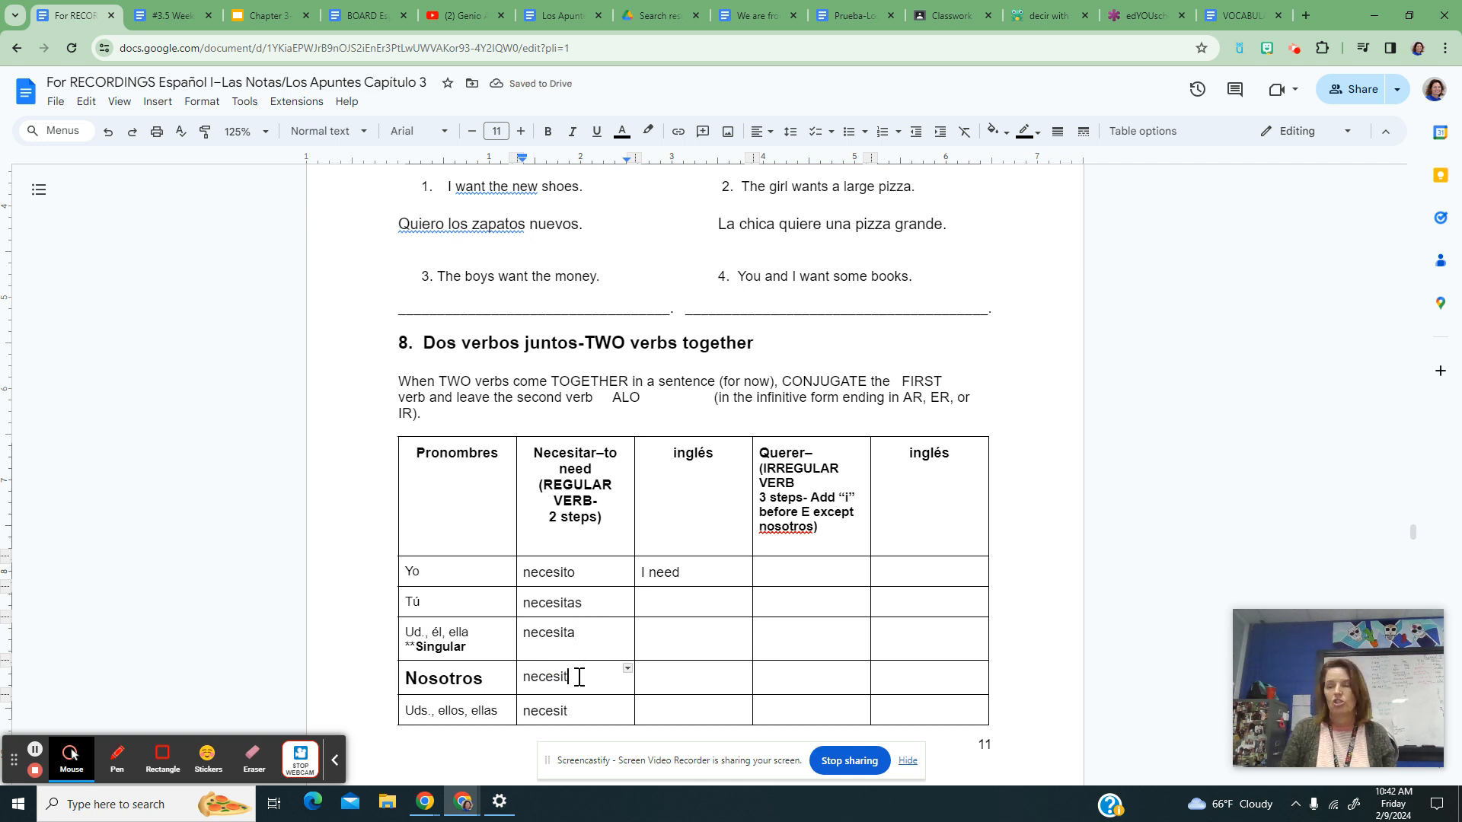
text(amos)
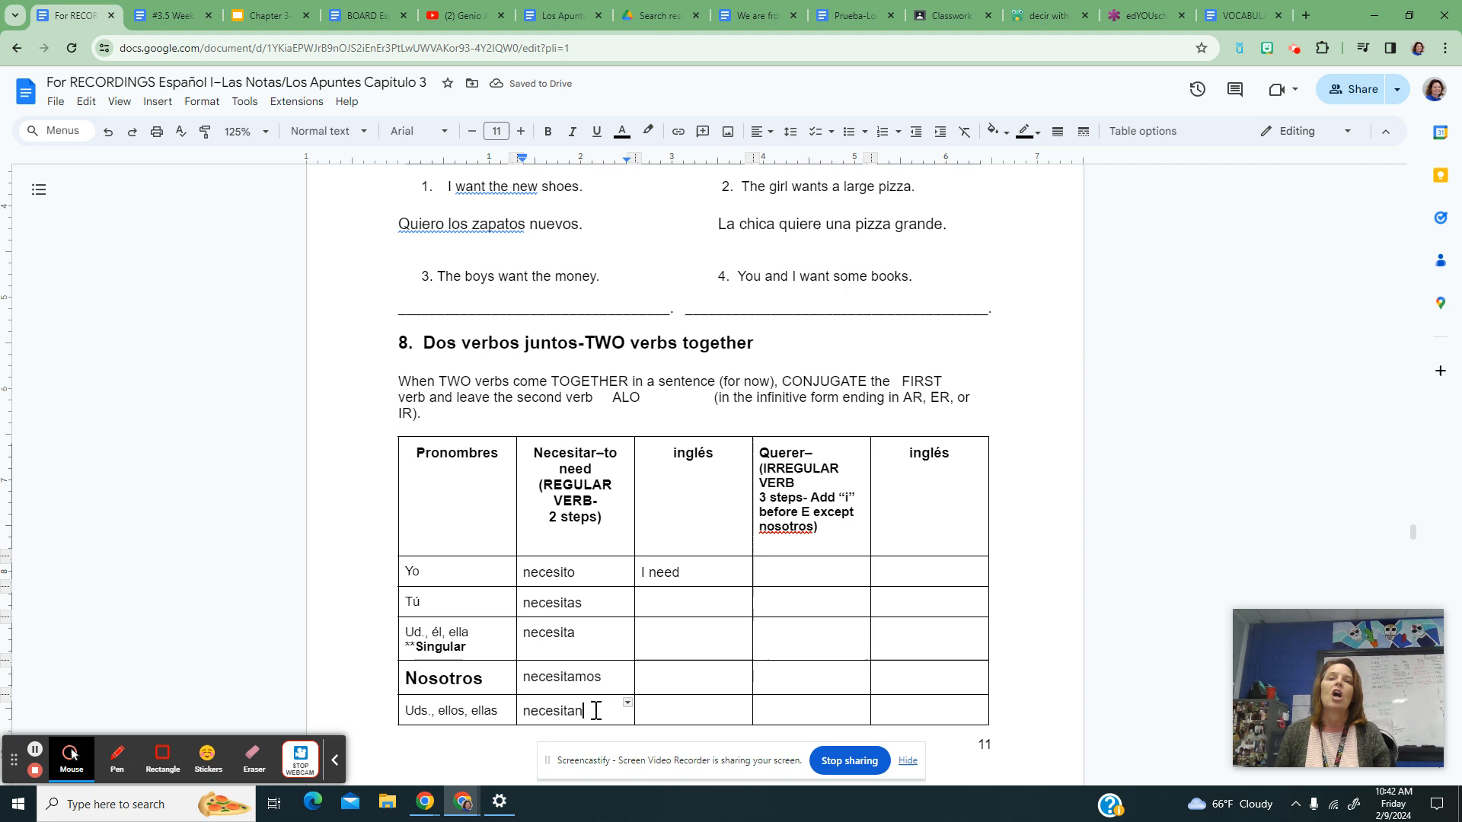
Step: Write 'Necesito estudiar' beneath practice sentence 1
scroll(down, 3)
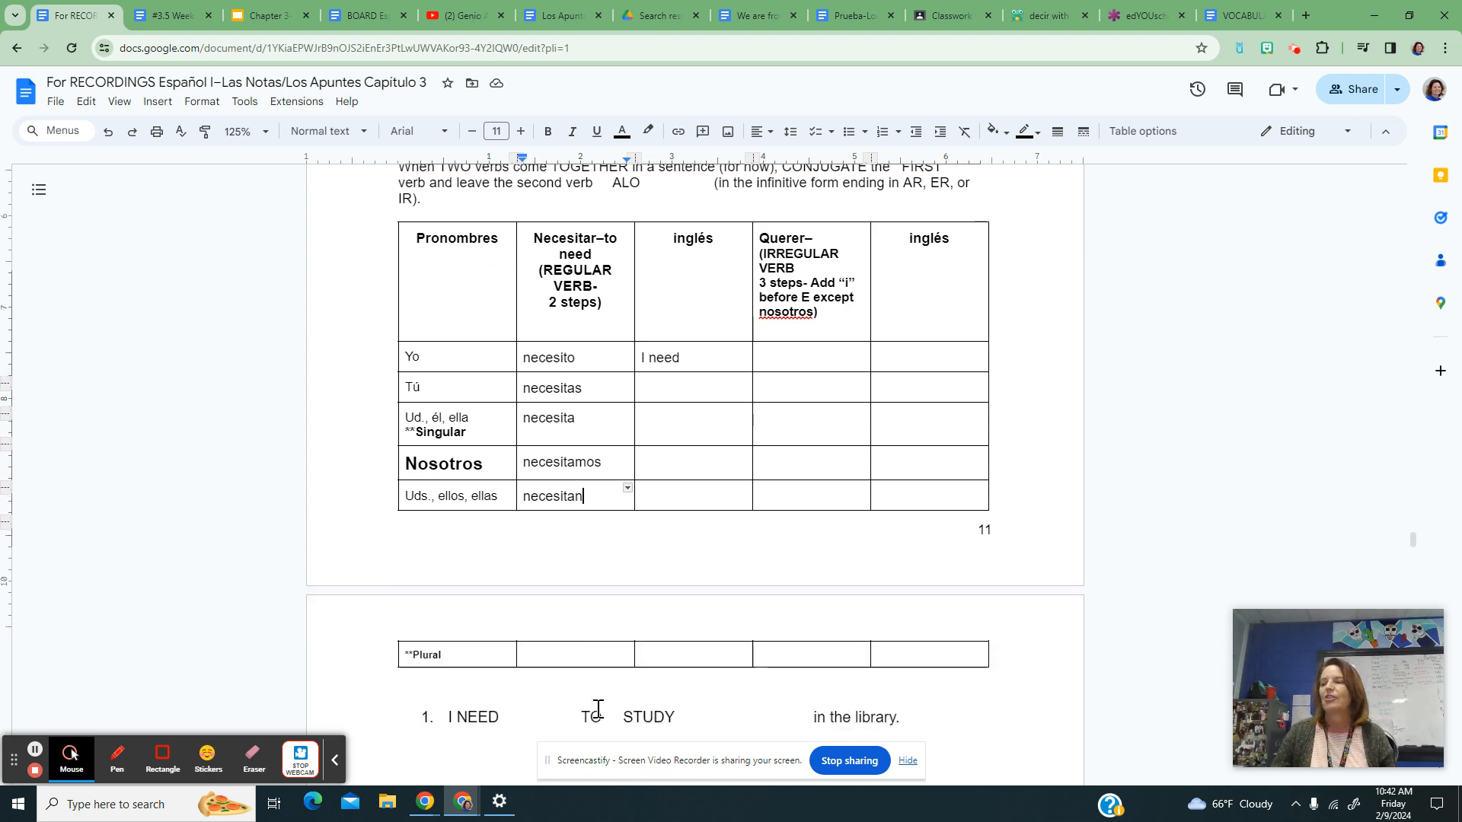
scroll(down, 3)
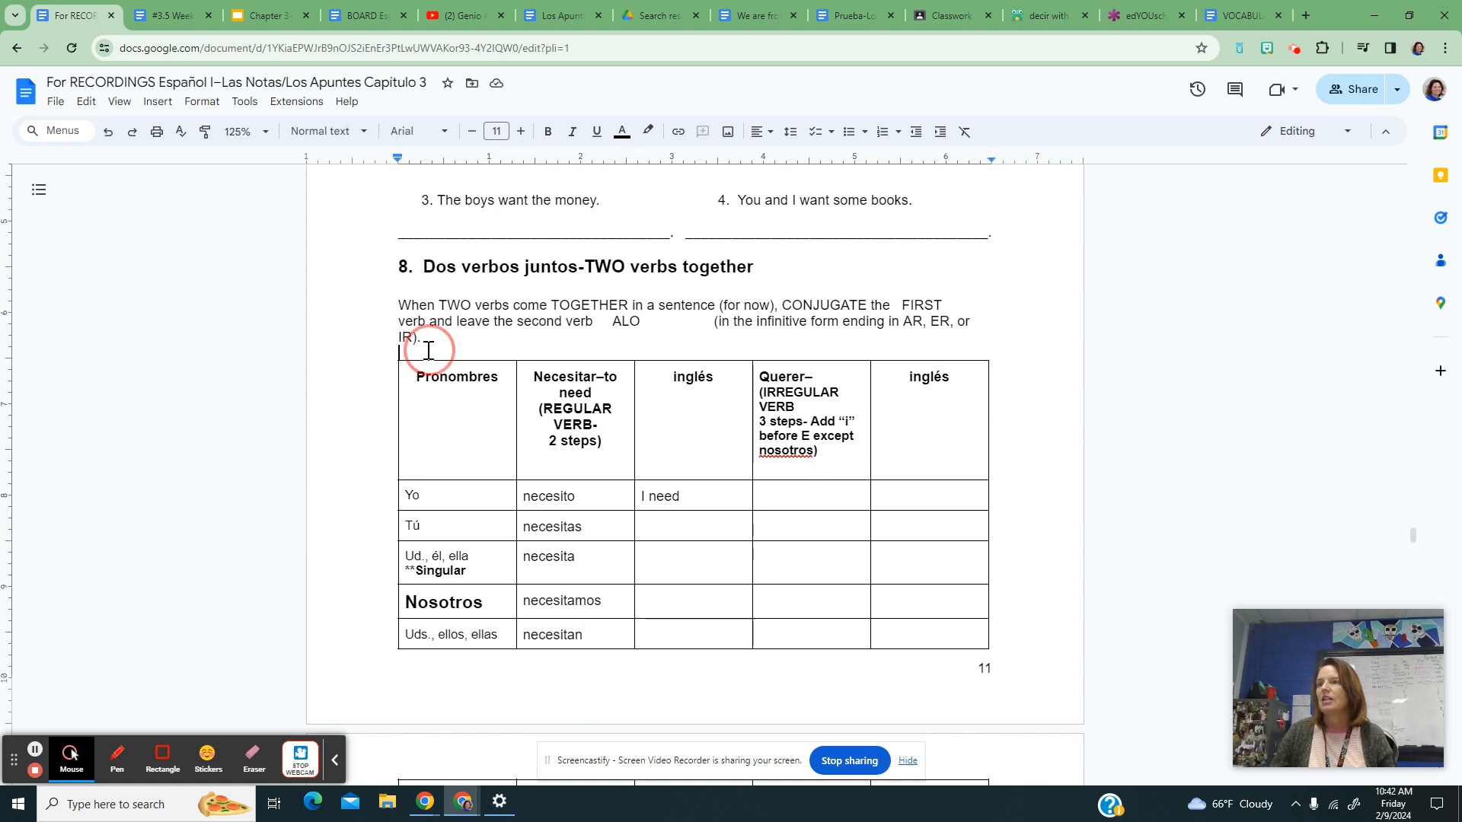
scroll(down, 3)
text(**Plural)
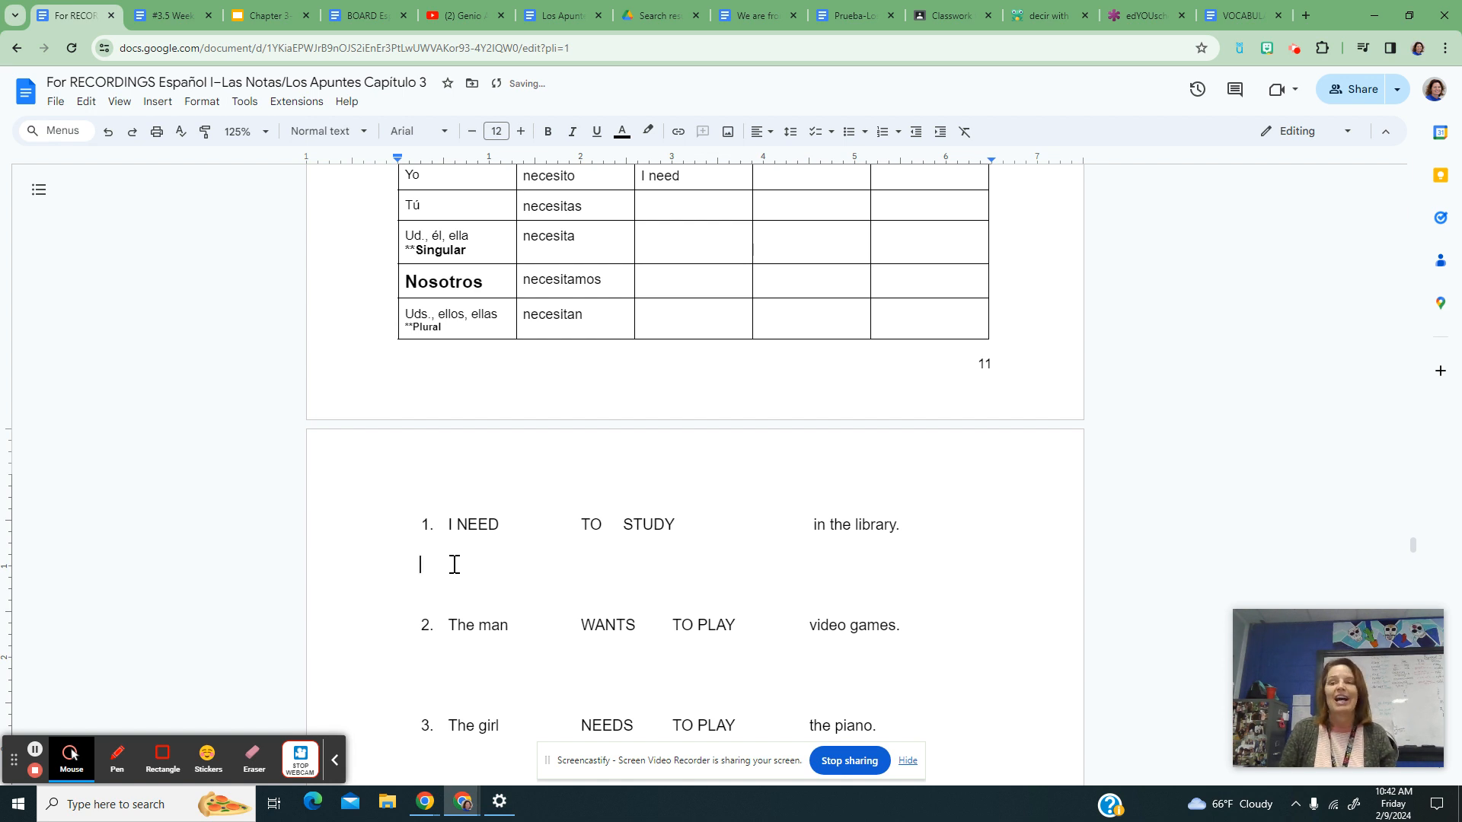
text(Nece)
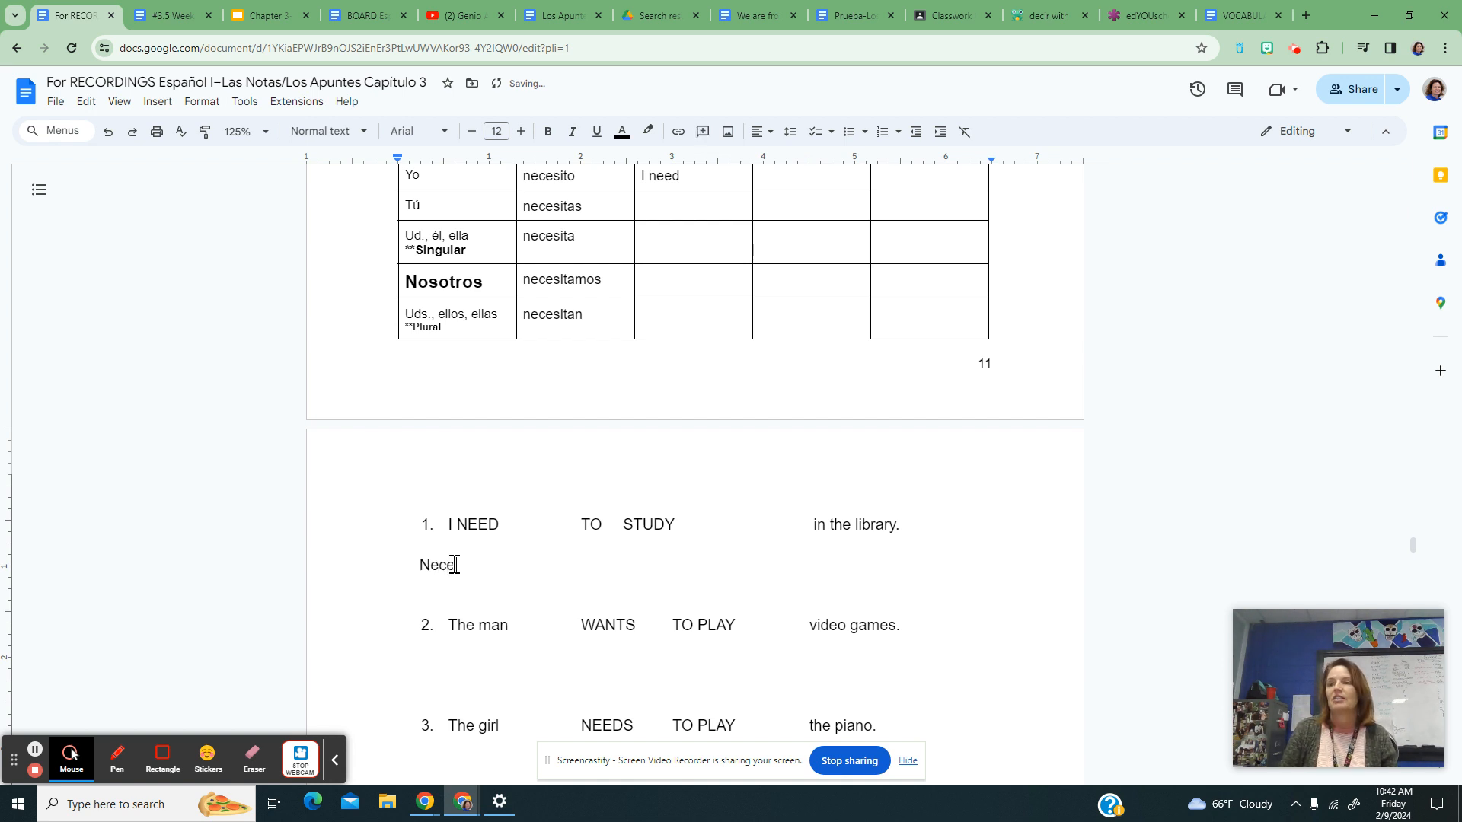
text(sito)
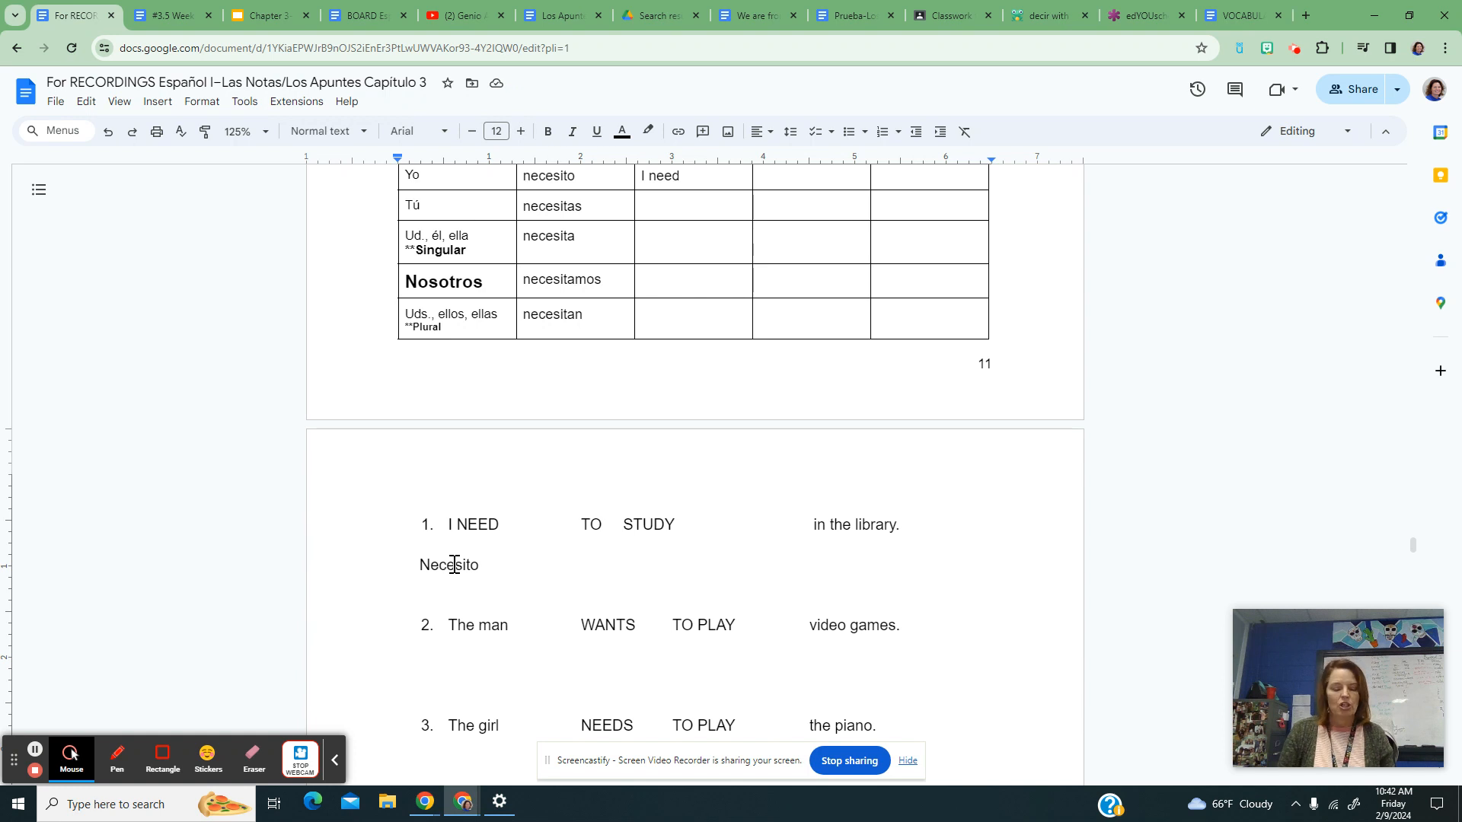
text(estudiar)
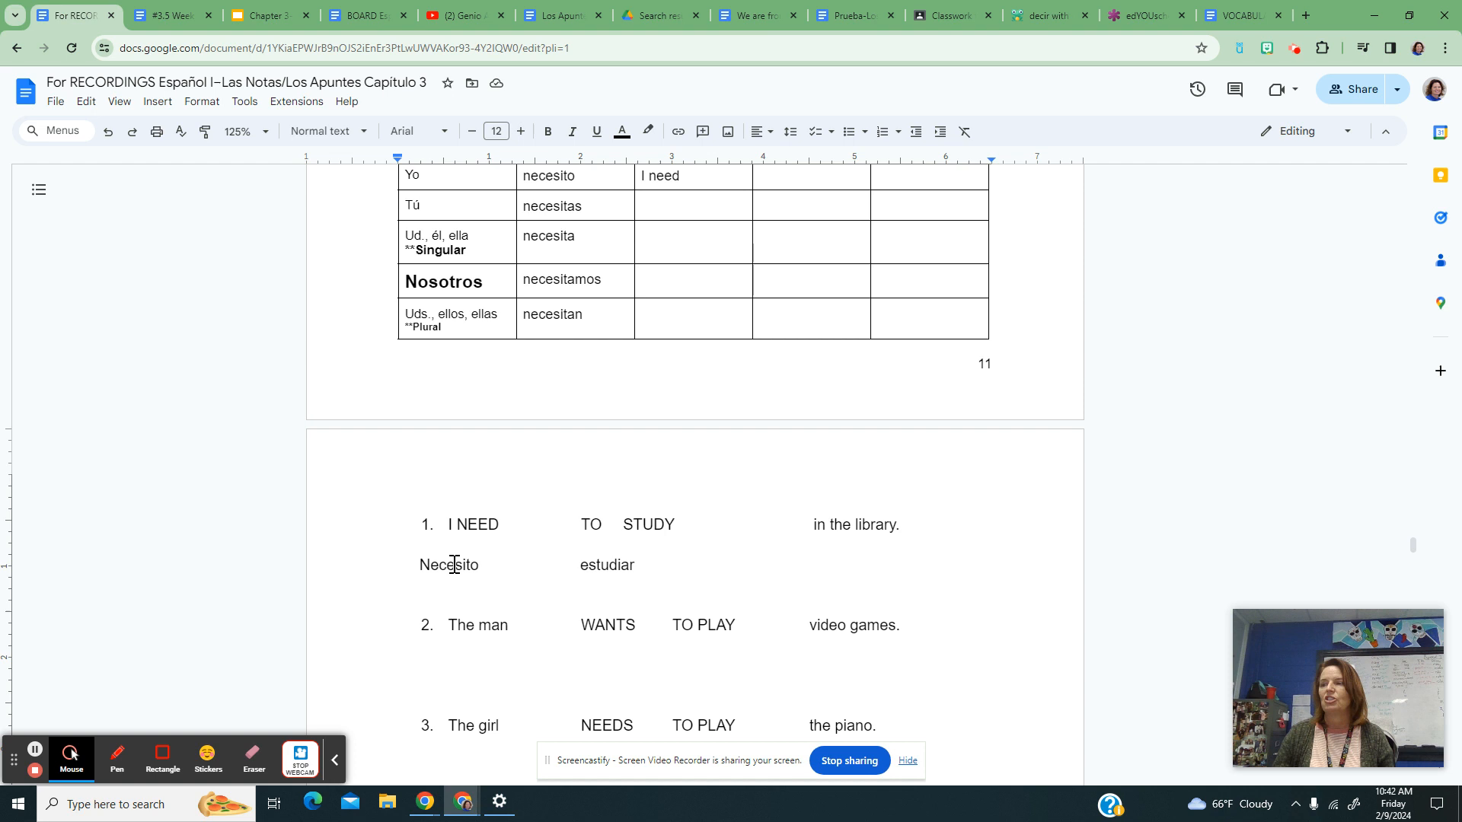
Step: Complete it with 'en la biblioteca.' and highlight 'Necesito estudiar' as the two-verb pair
click(732, 563)
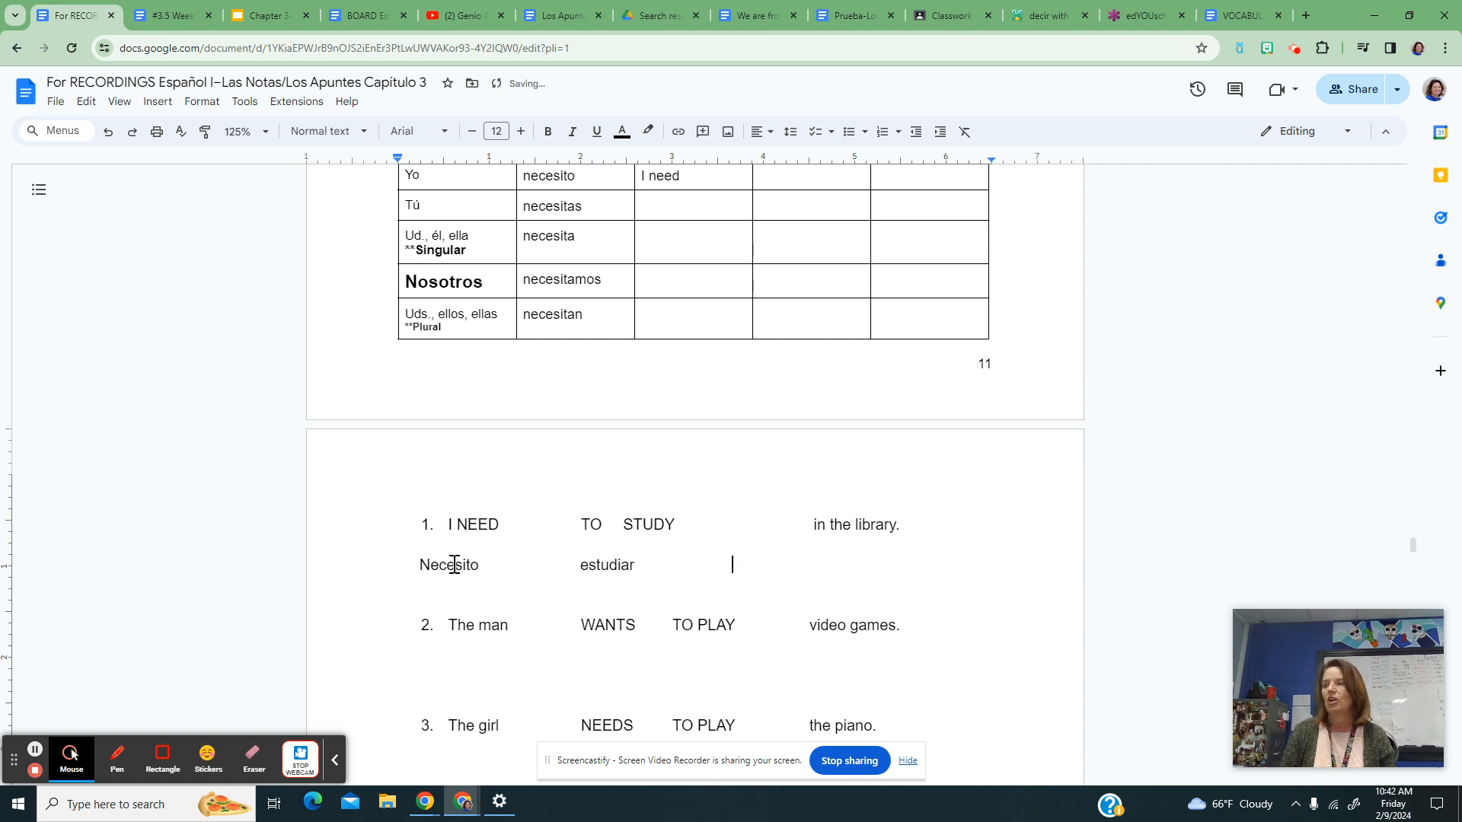
text(en la bi)
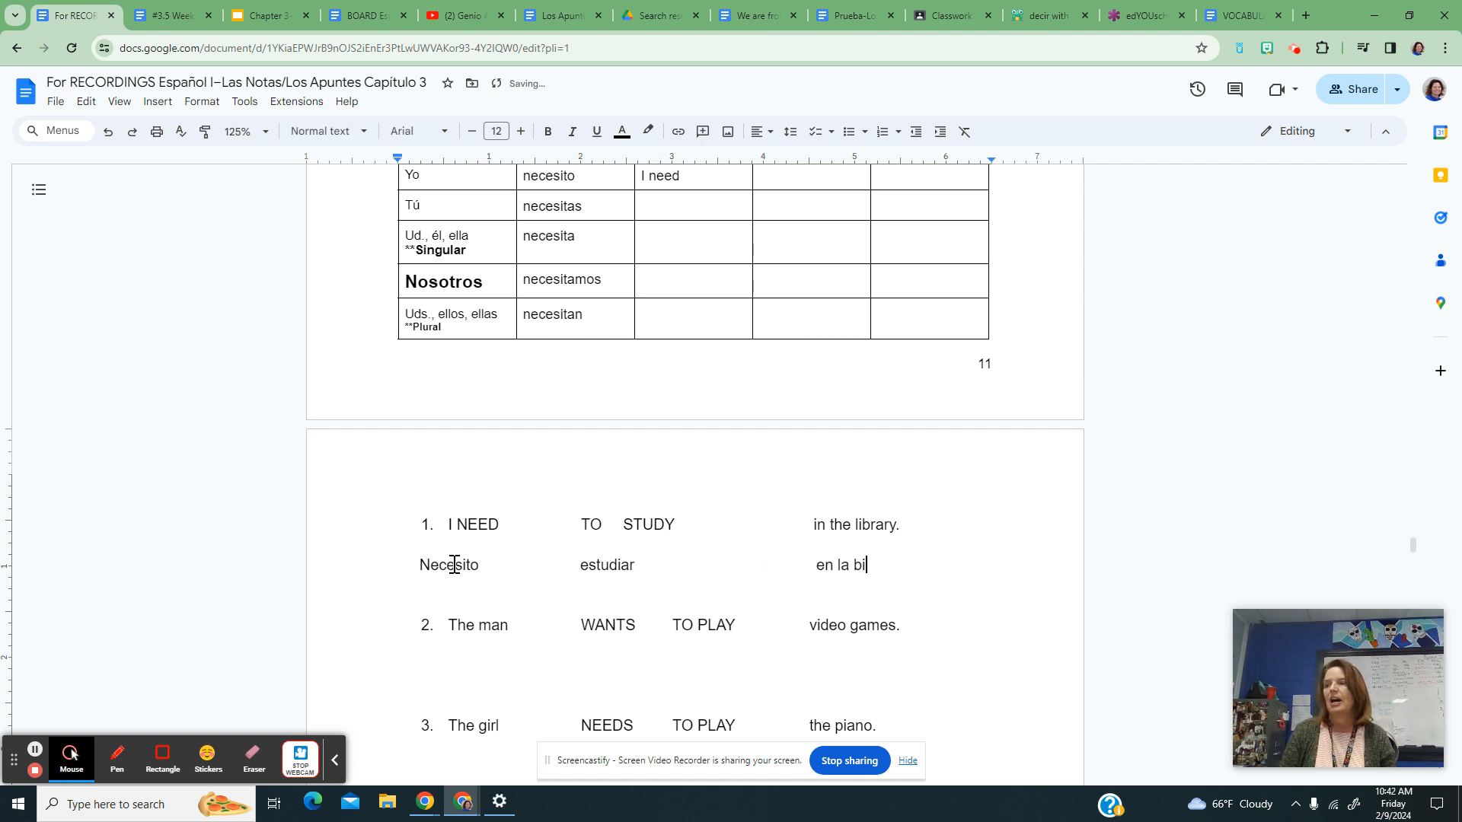
text(blioteca)
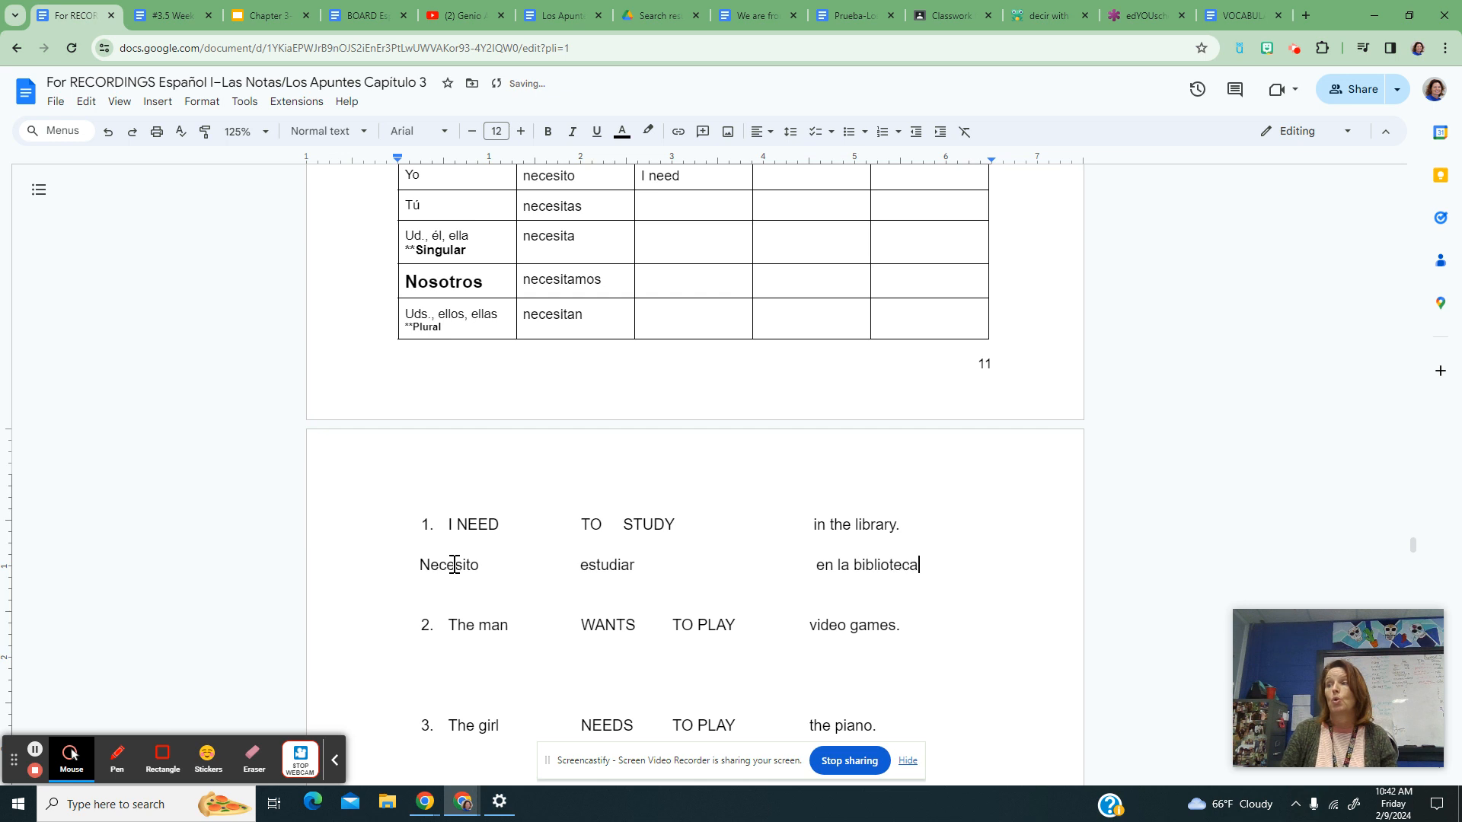
text(.)
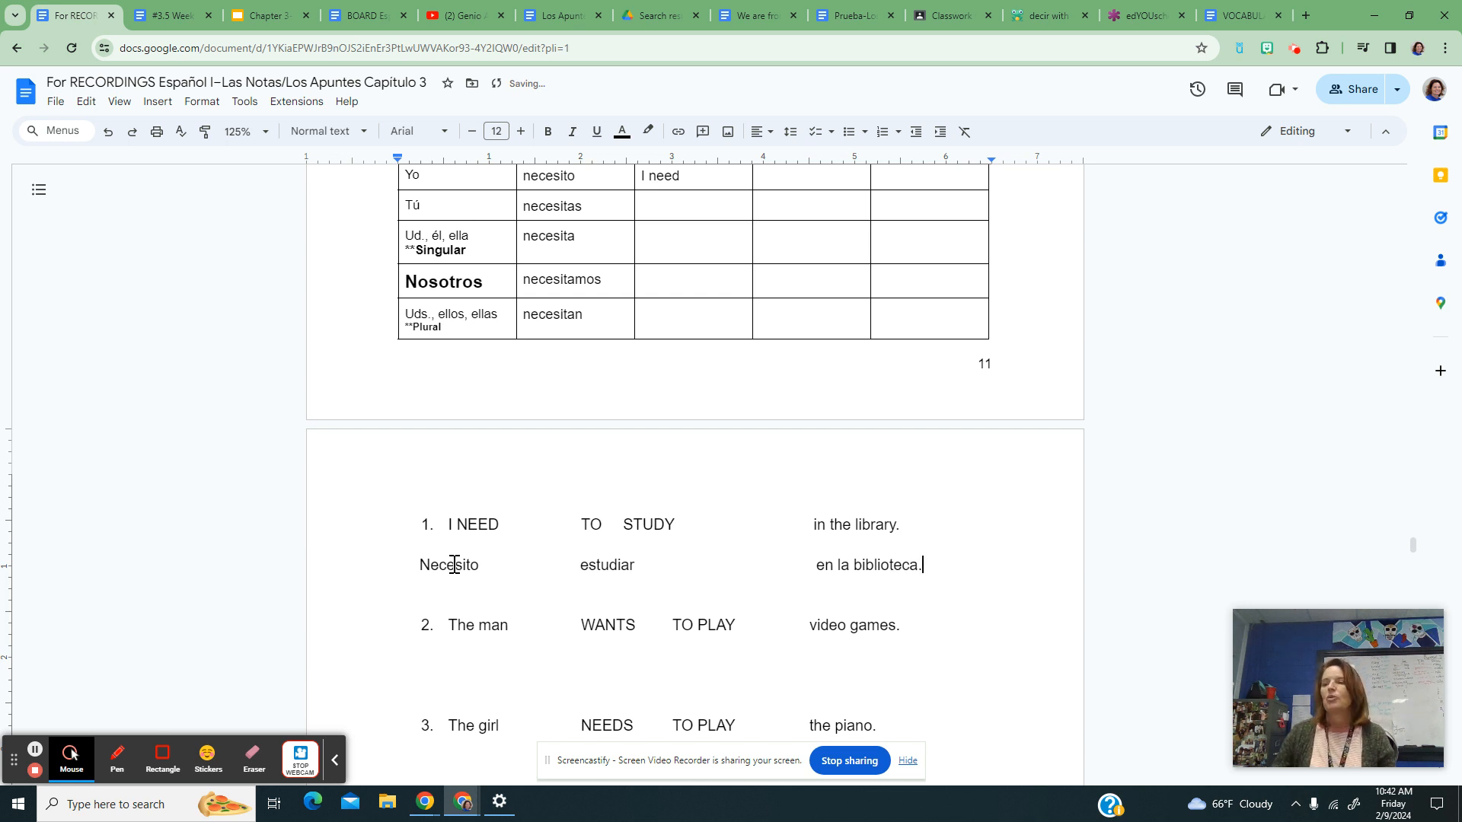
drag(421, 565, 651, 565)
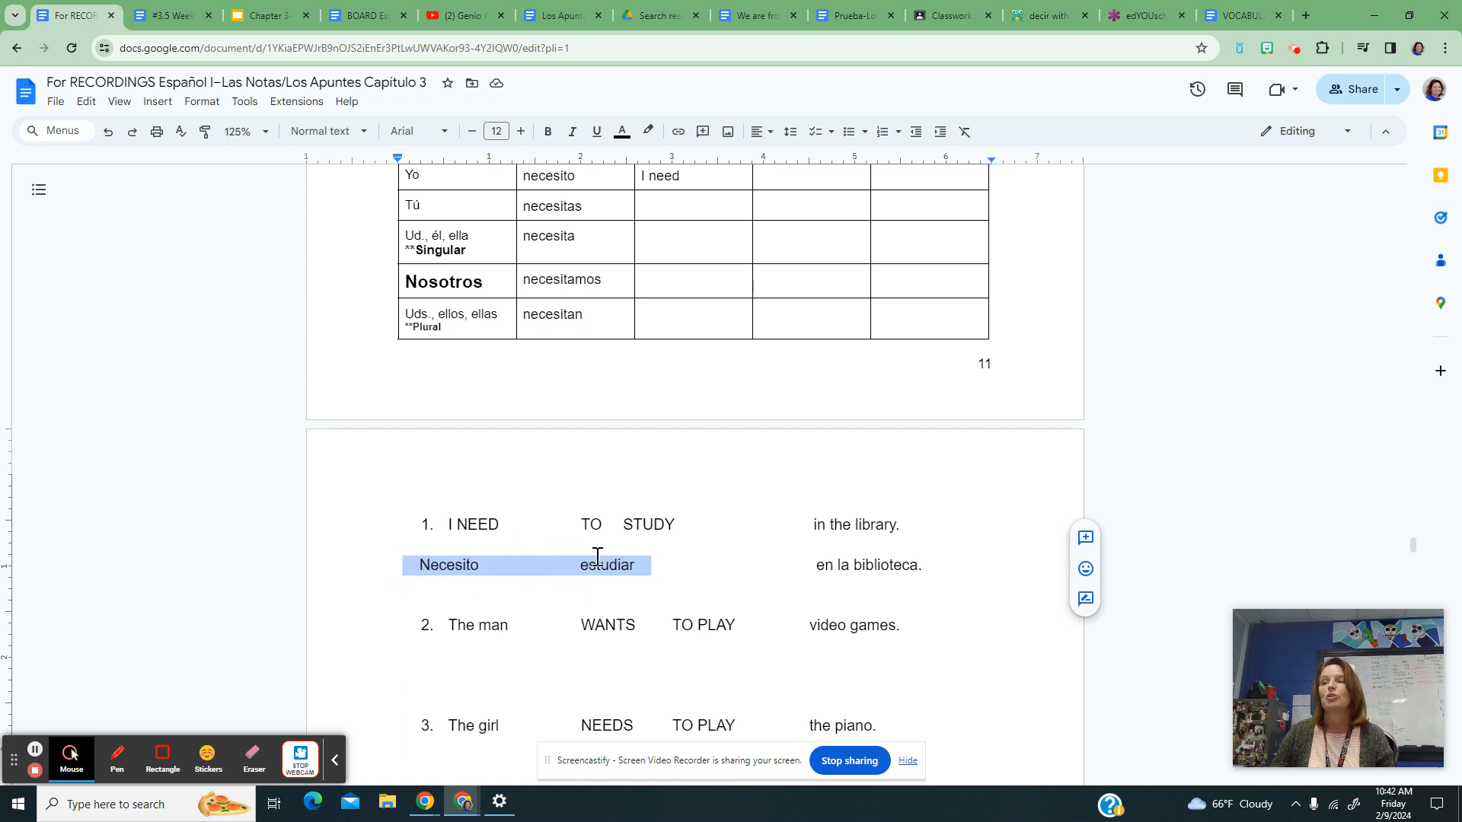
click(666, 561)
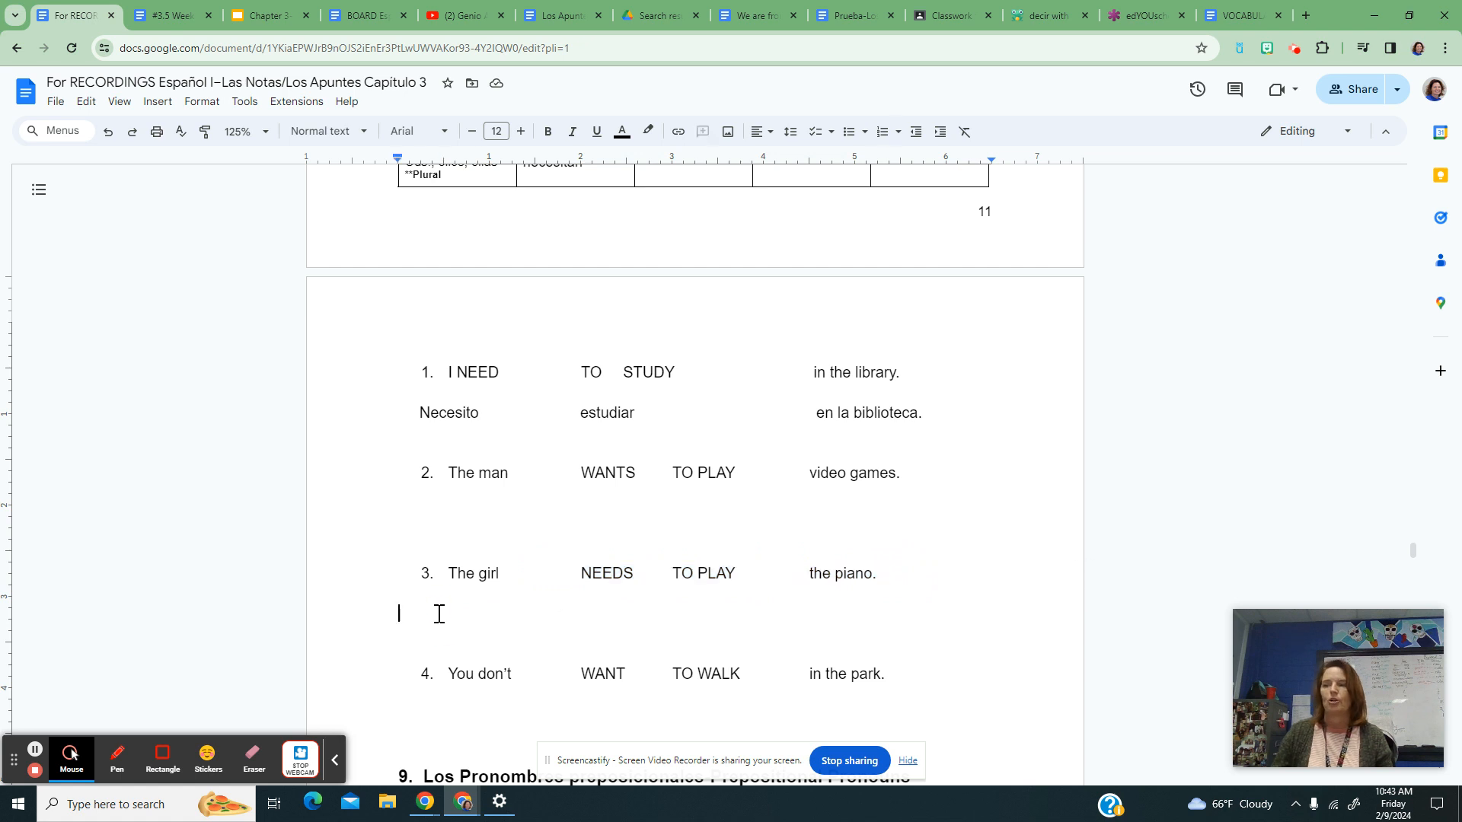
Step: Write 'La chica necesita tocar' beneath practice sentence 3
text(La chic)
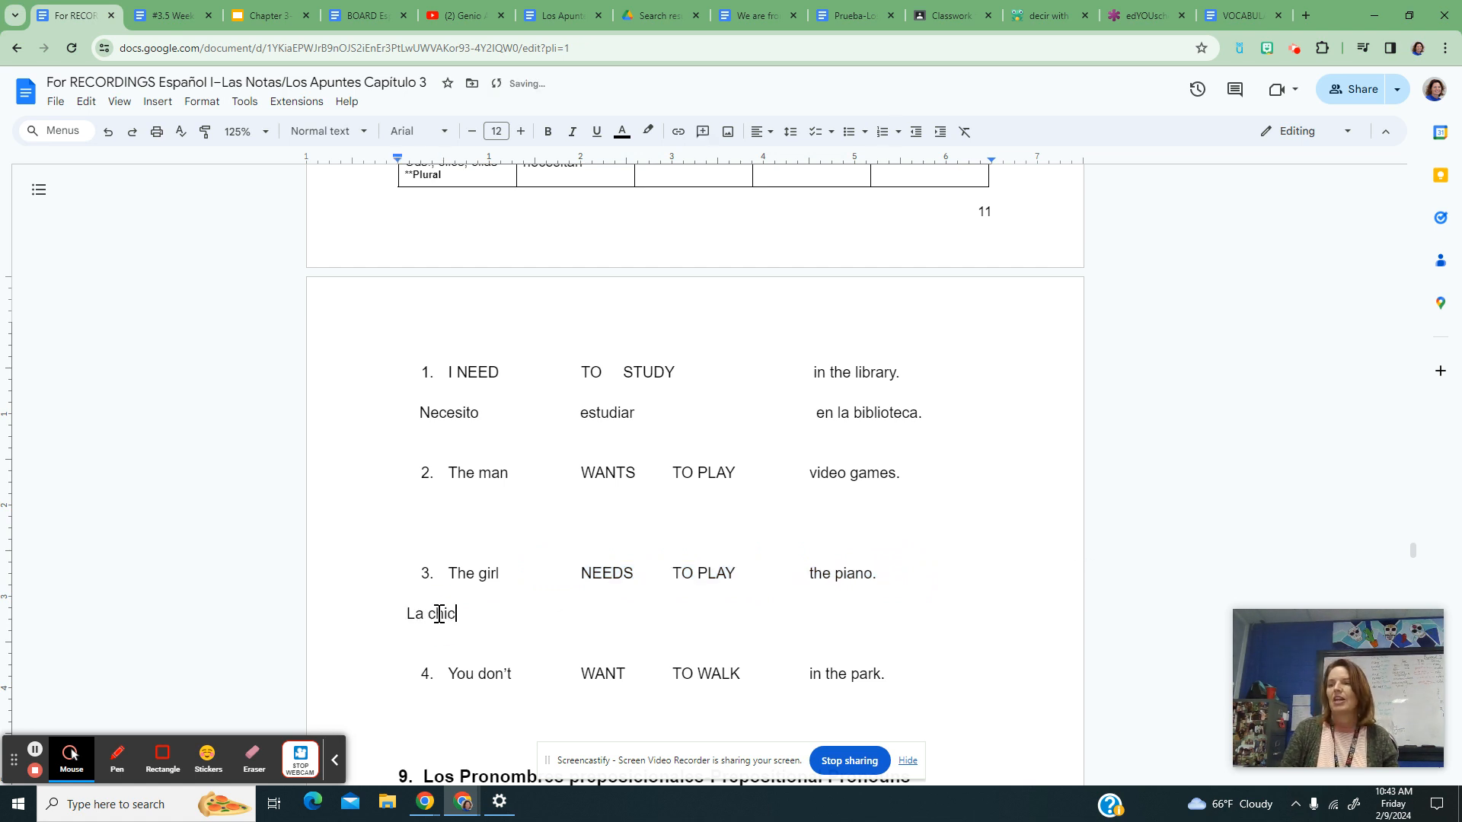
text(a)
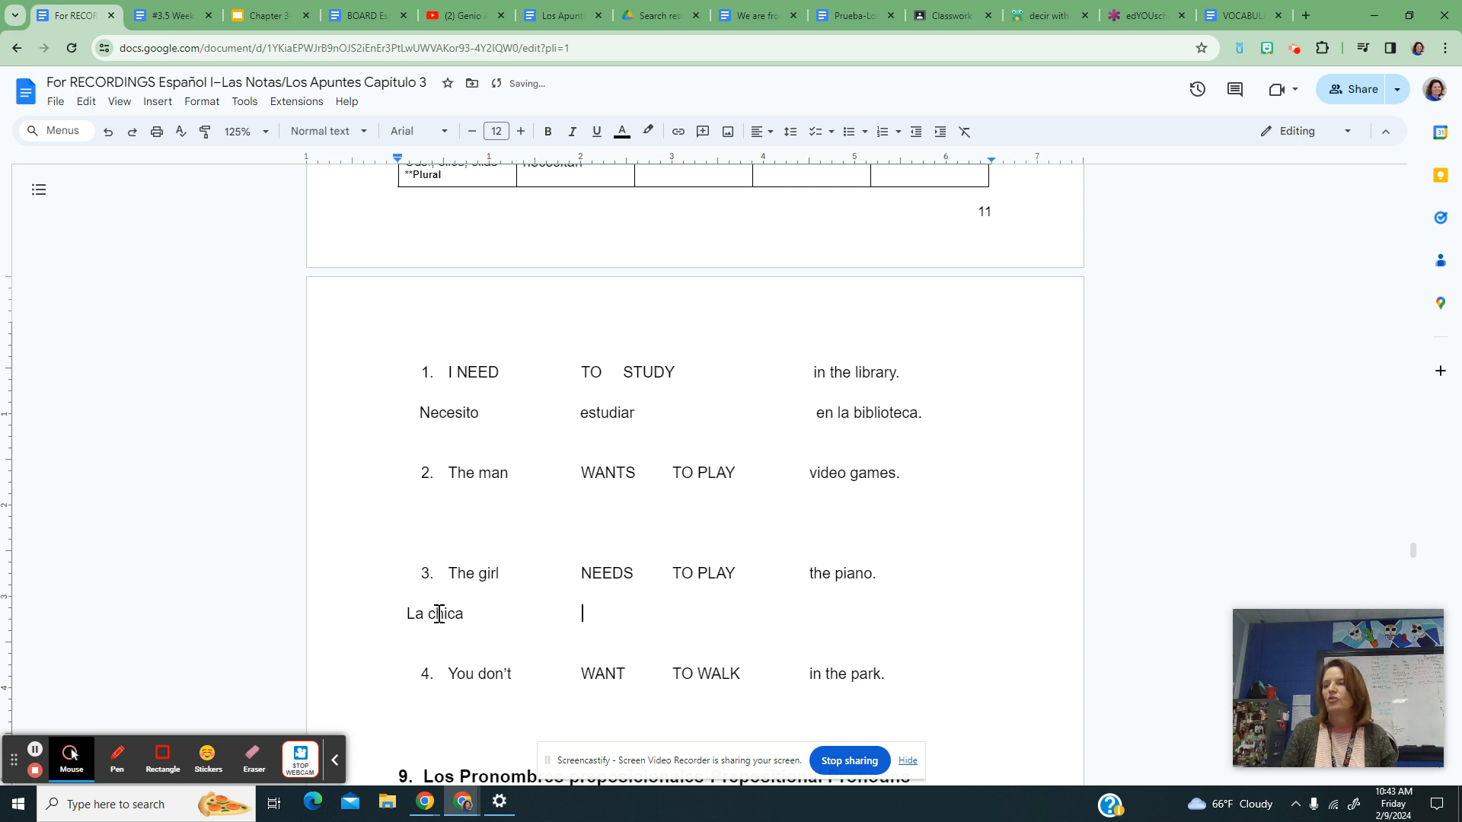
text(neces)
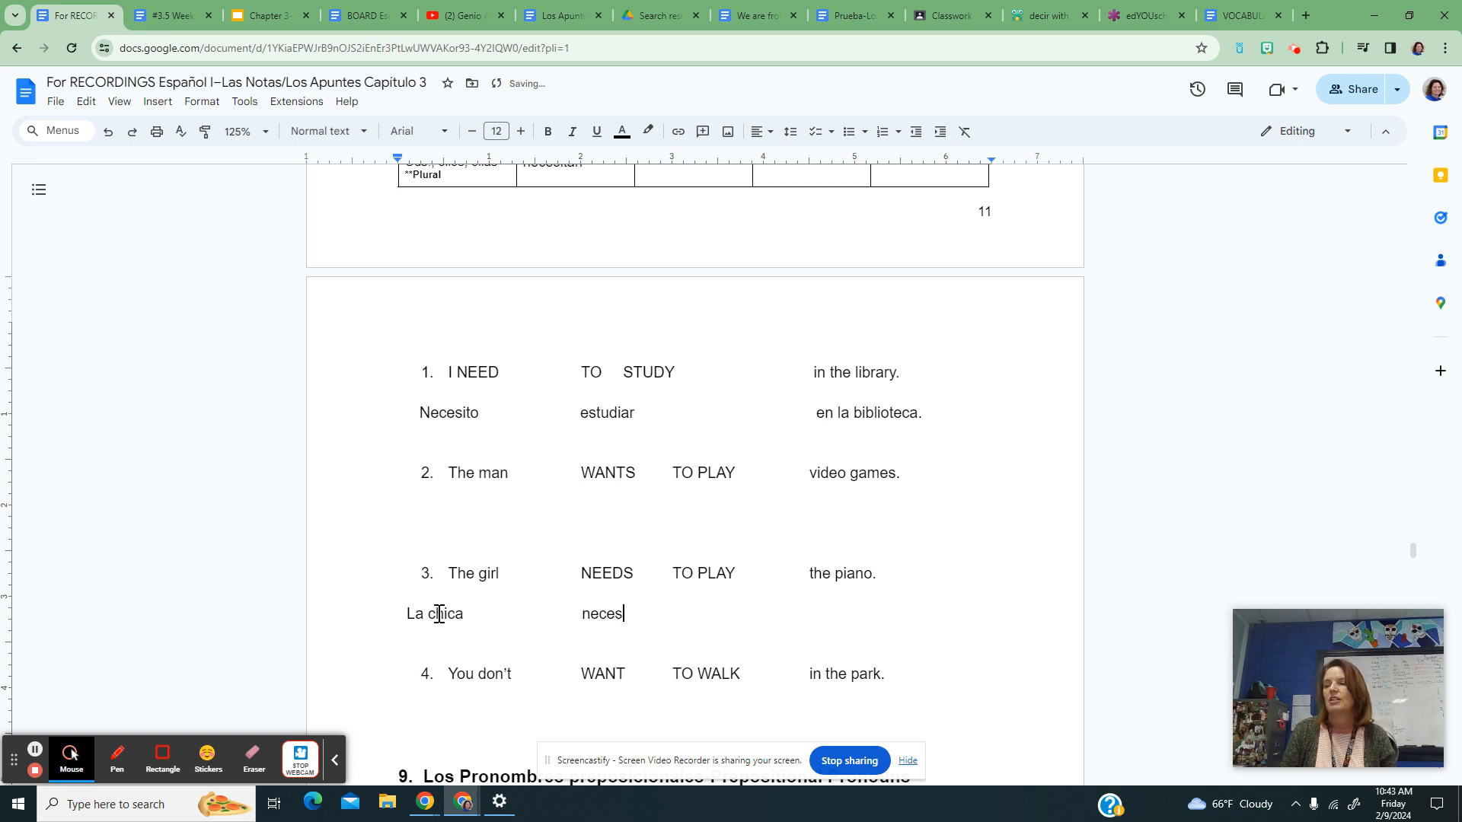
text(ita)
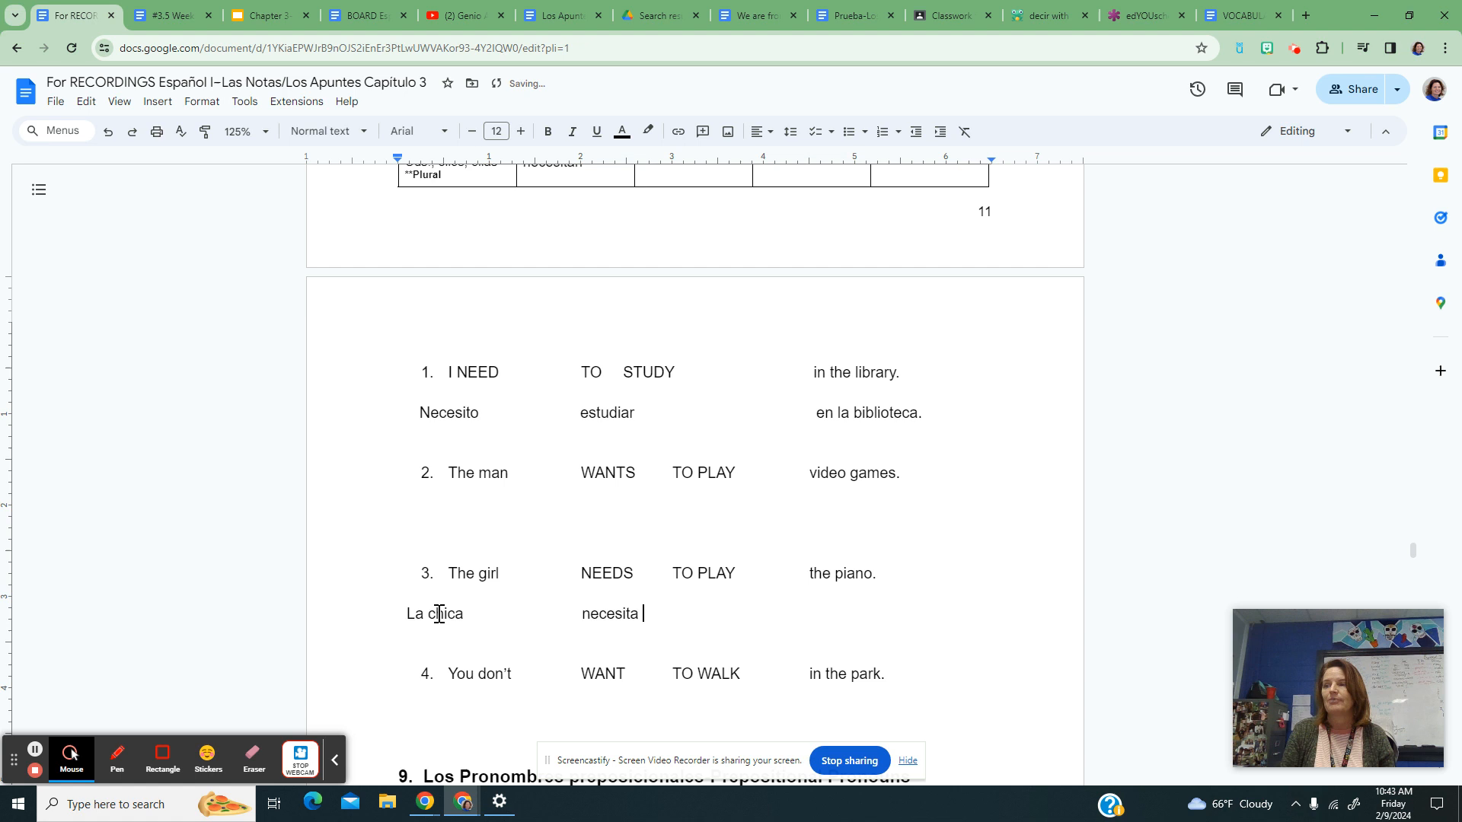
text(tocar)
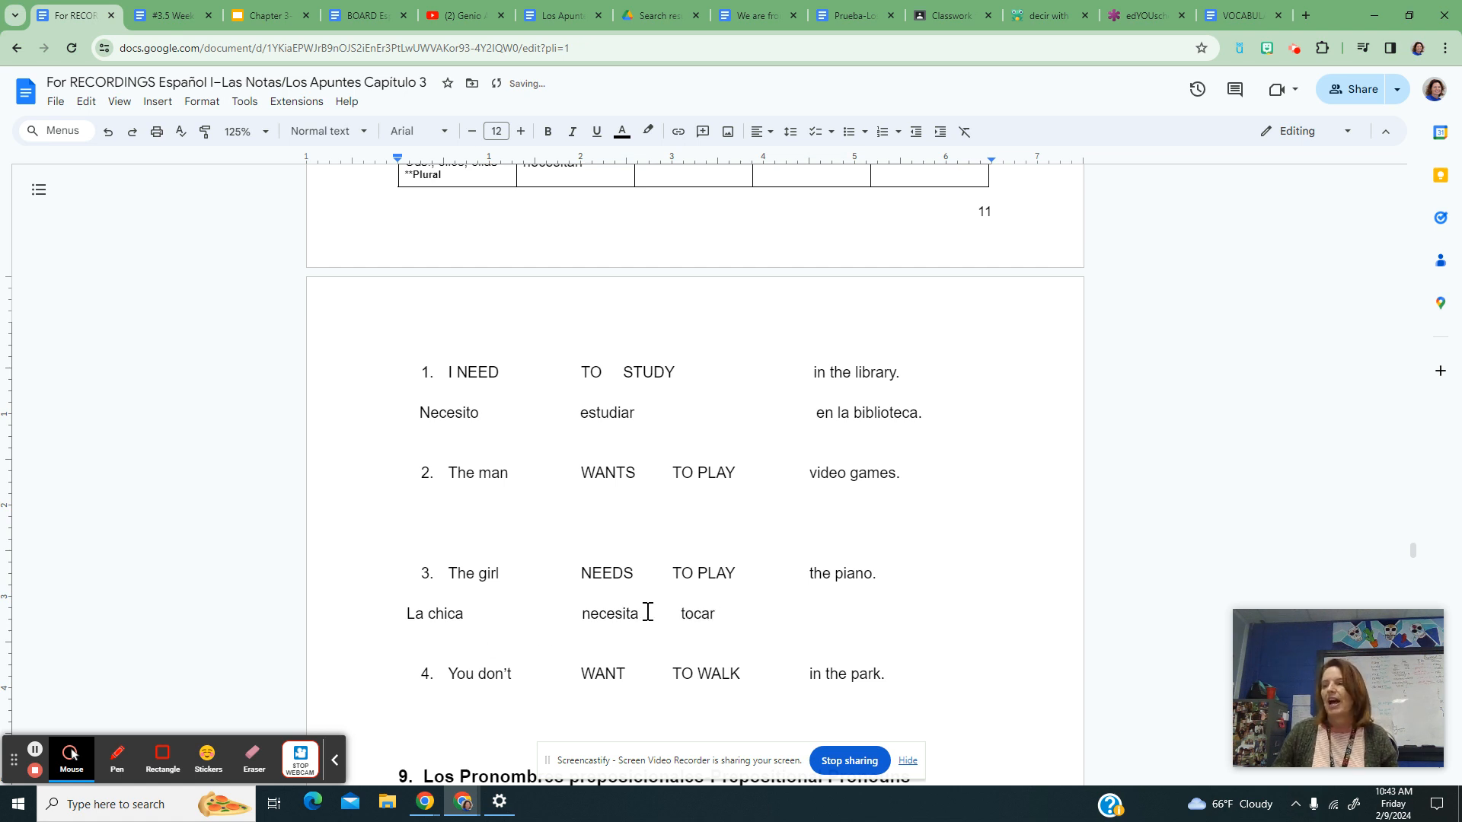
Step: Highlight tocar and necesita to show the conjugated first verb, then continue the line
double_click(610, 613)
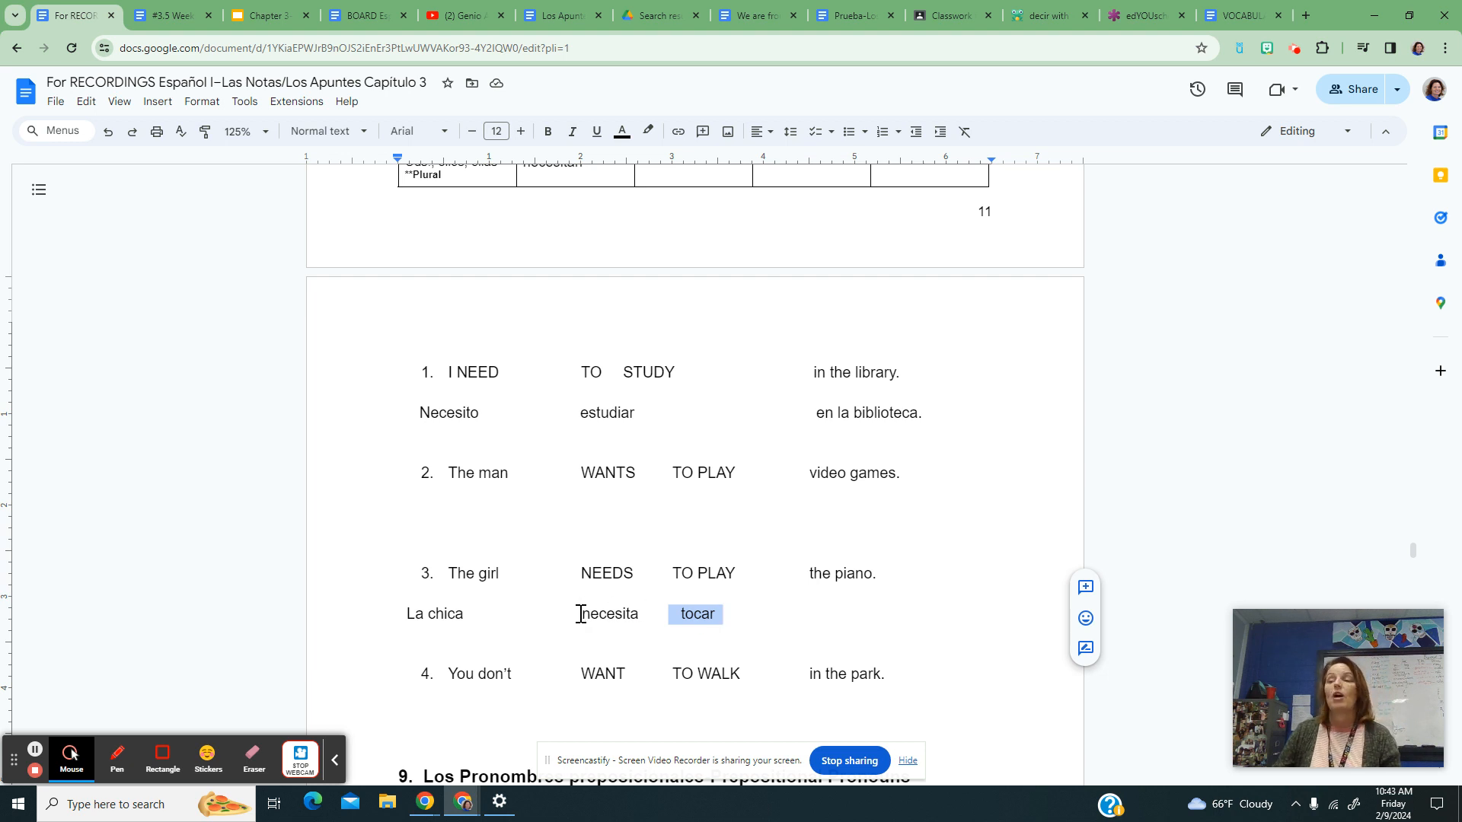
double_click(608, 614)
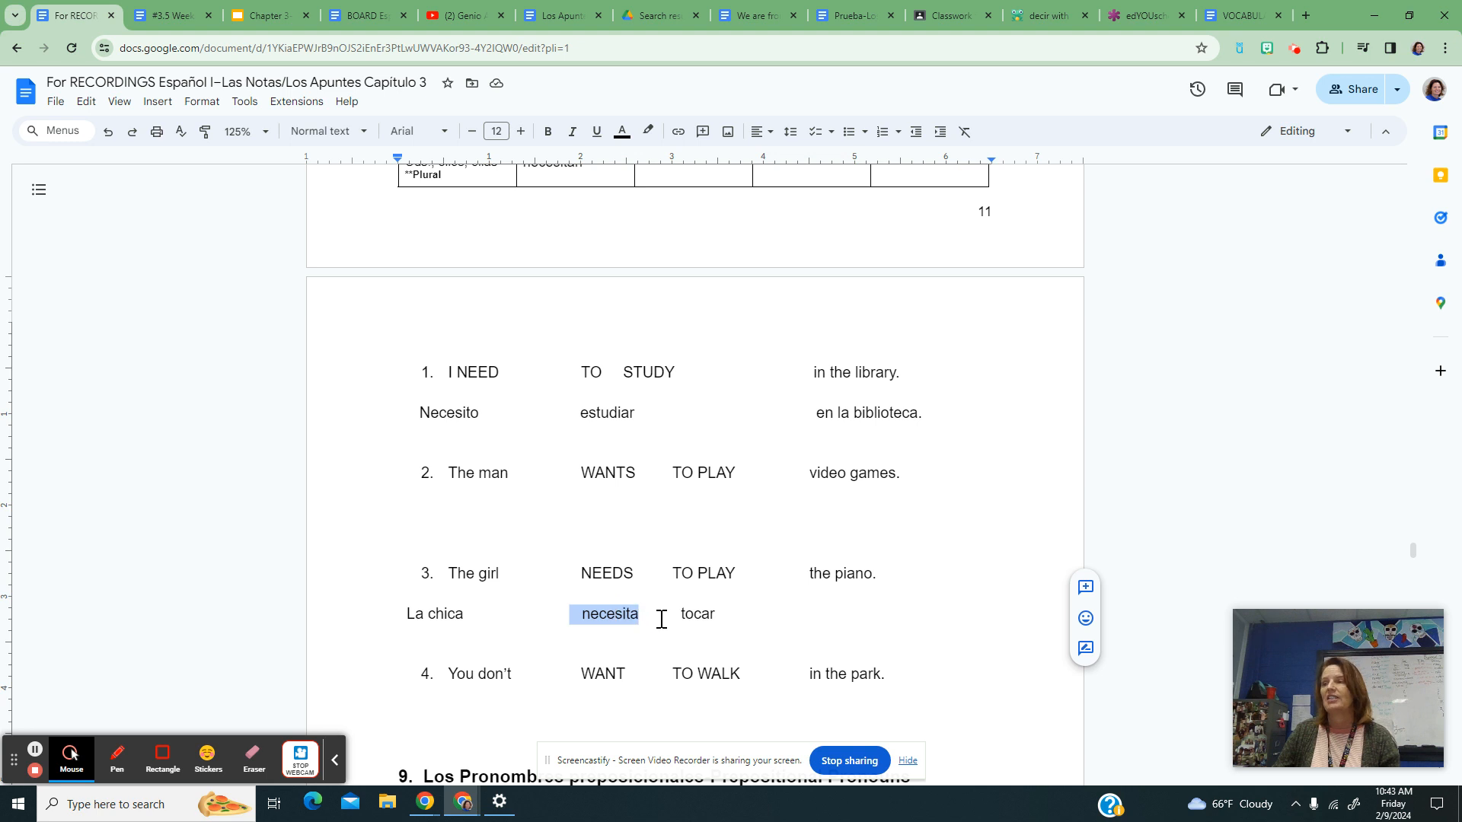
double_click(696, 614)
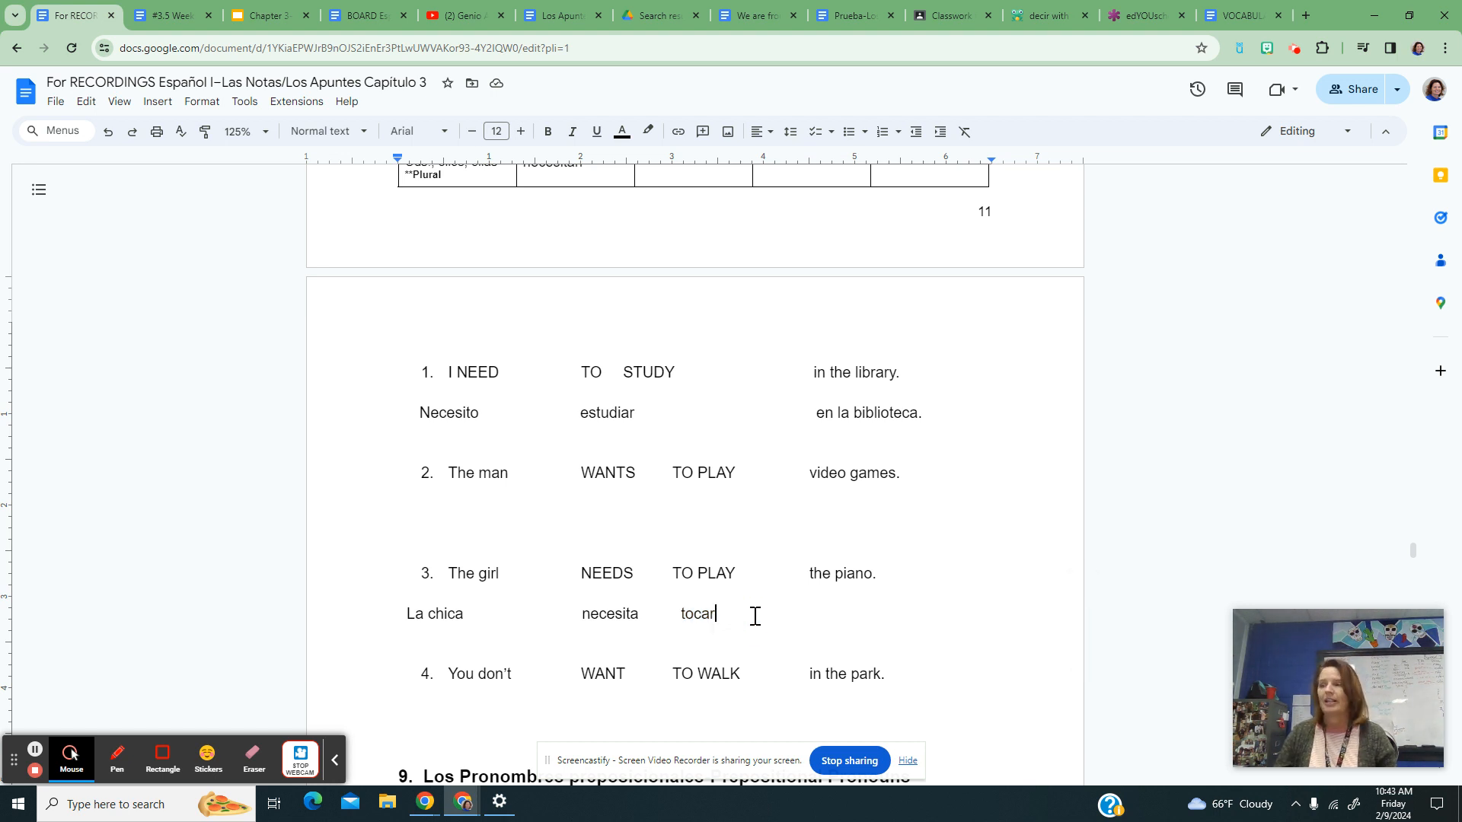
text(erer–)
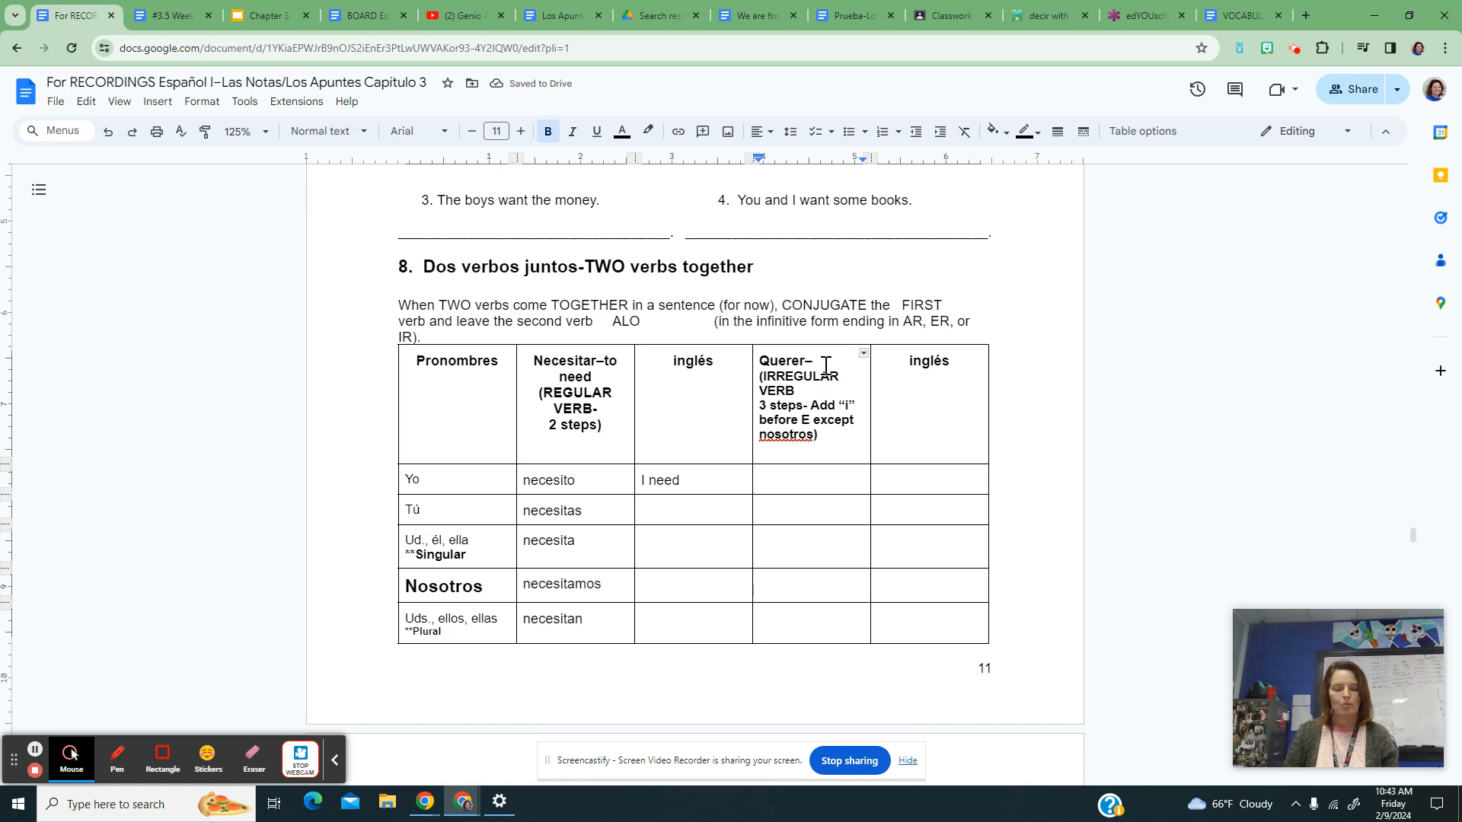
Step: Label Querer as 'to want' and enter quiero, quiere, queremos, quieren down its column
text(to want)
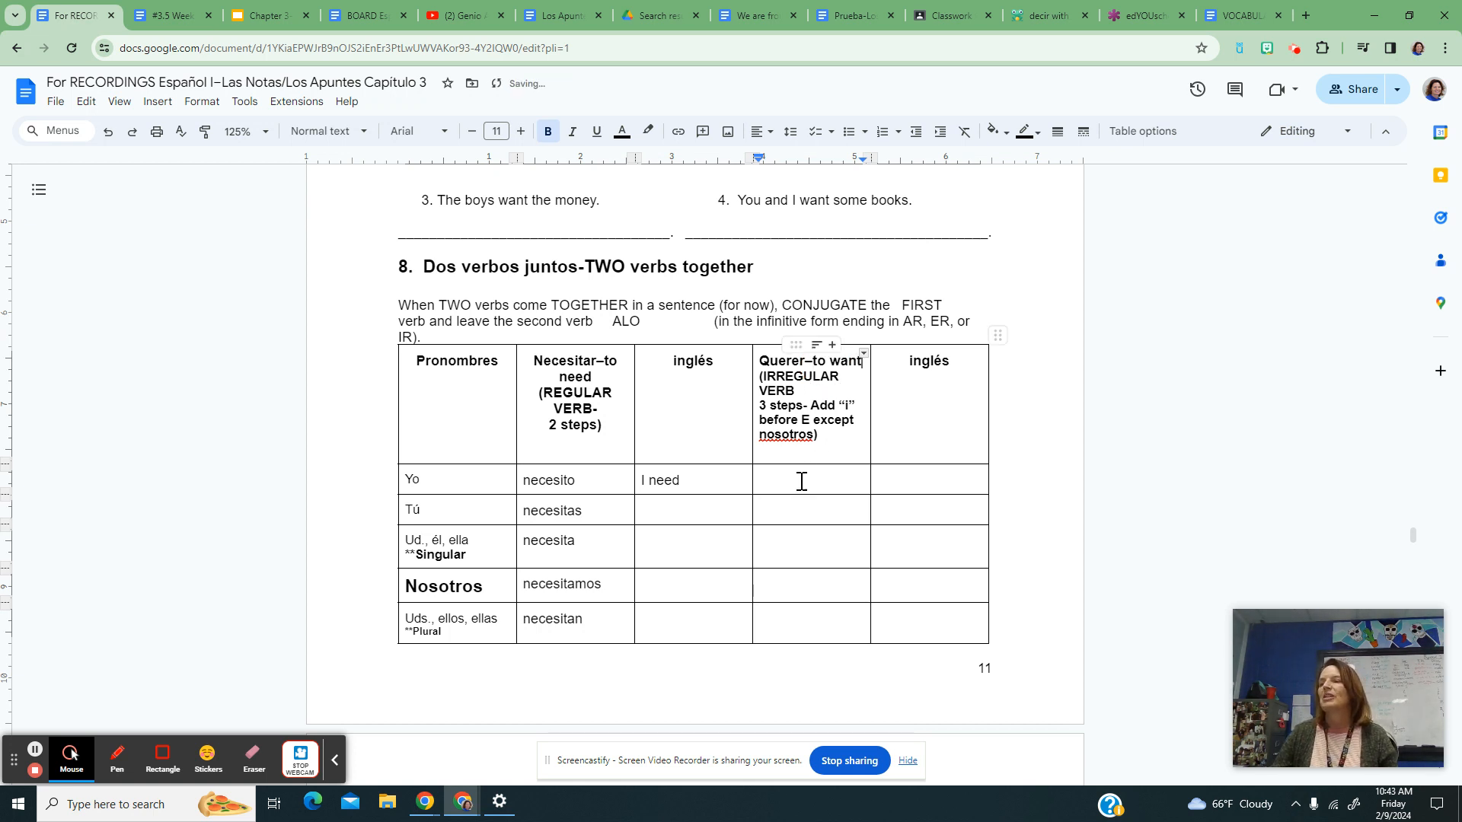
text(quiero)
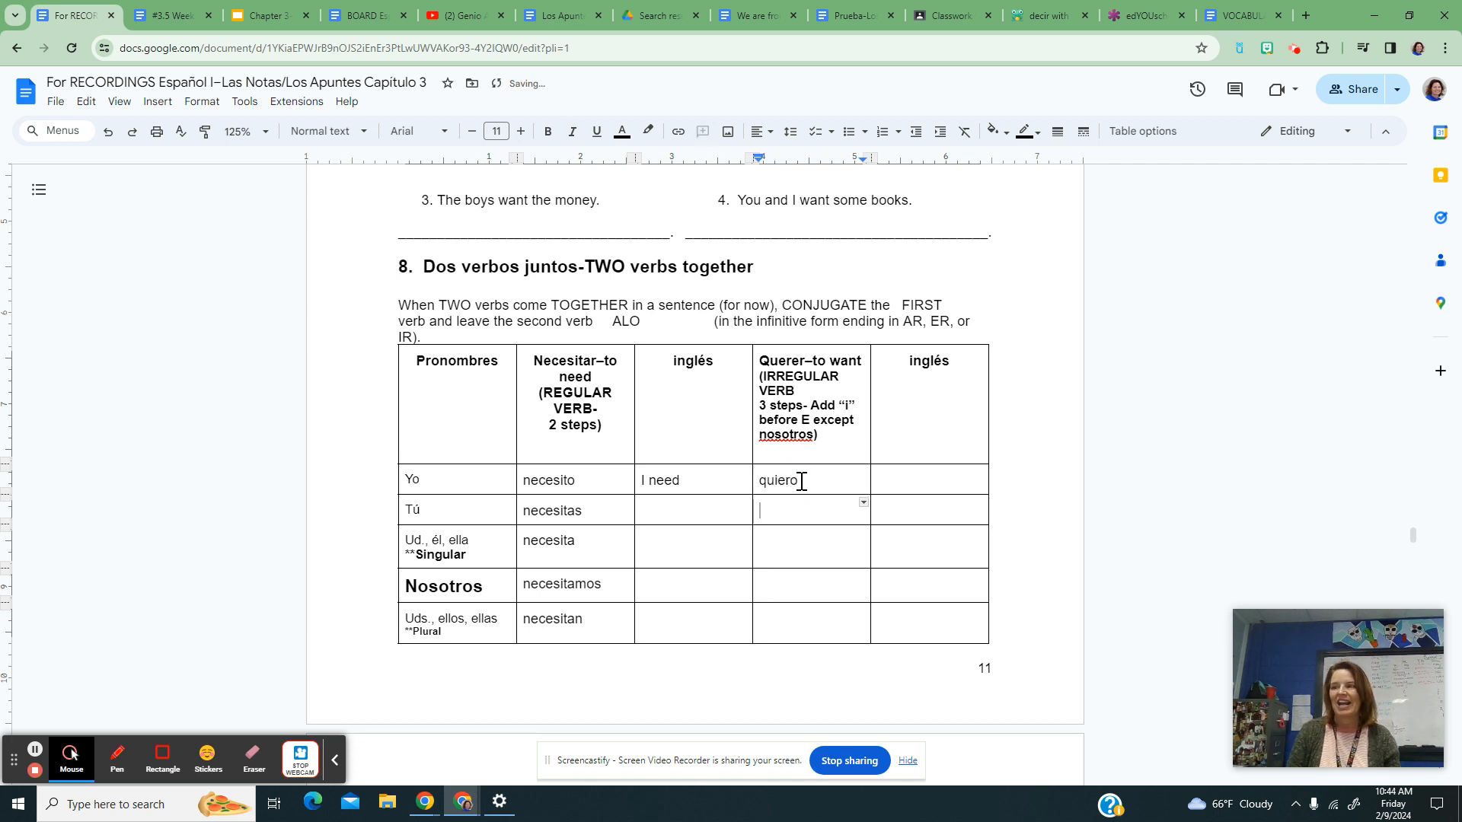
text(quiere)
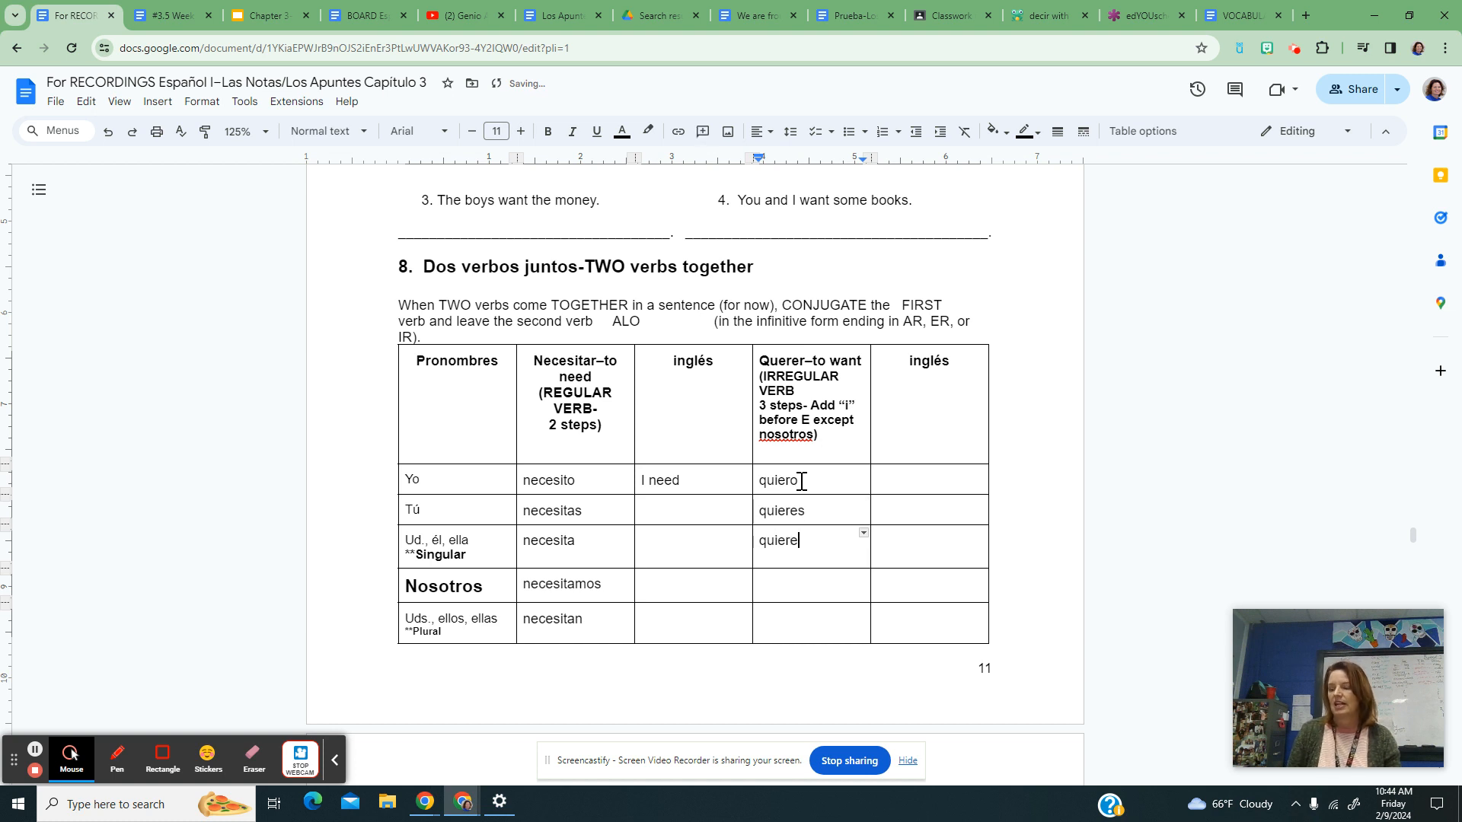
text(queremo)
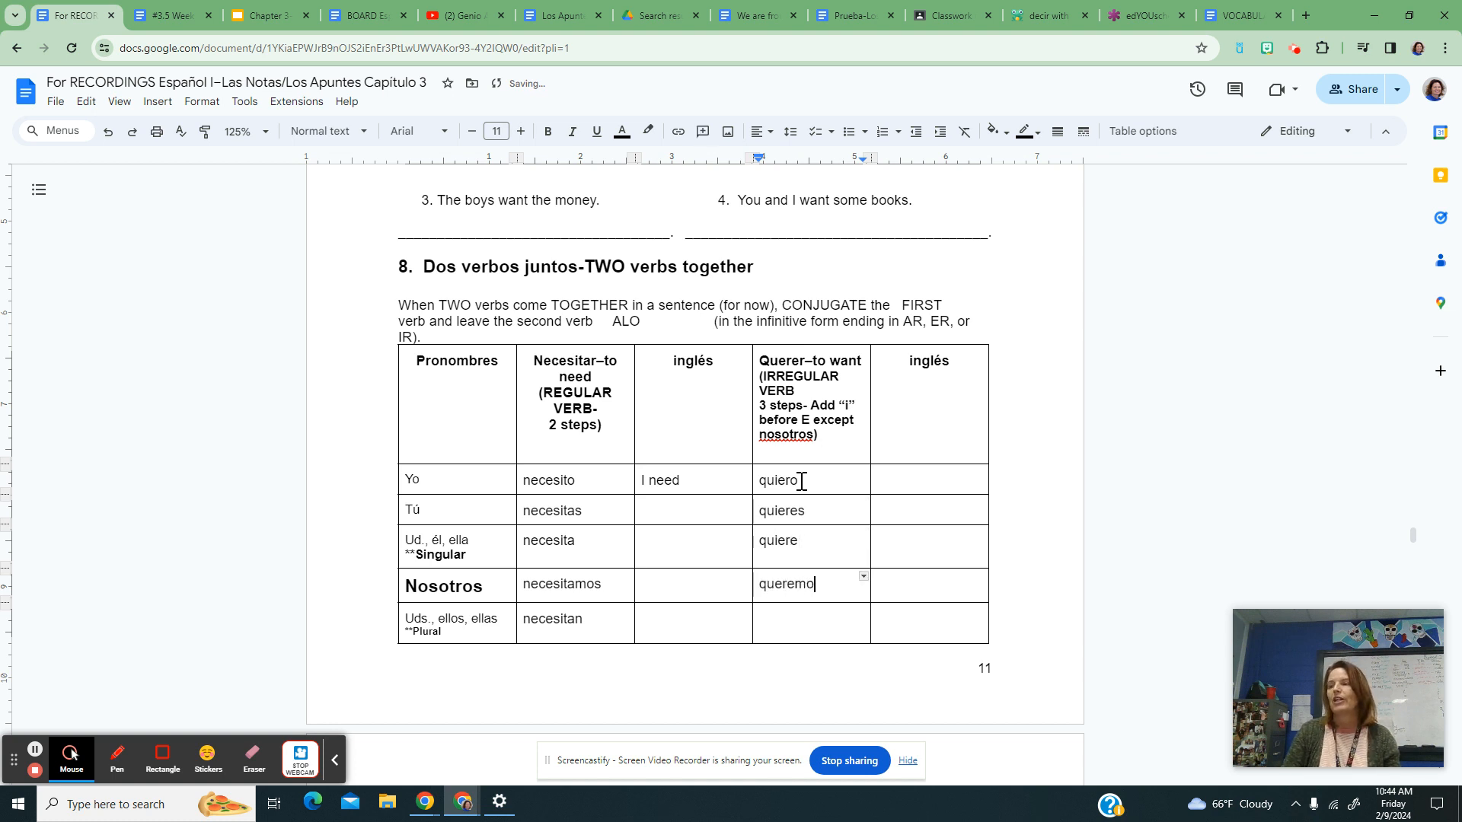
text(s)
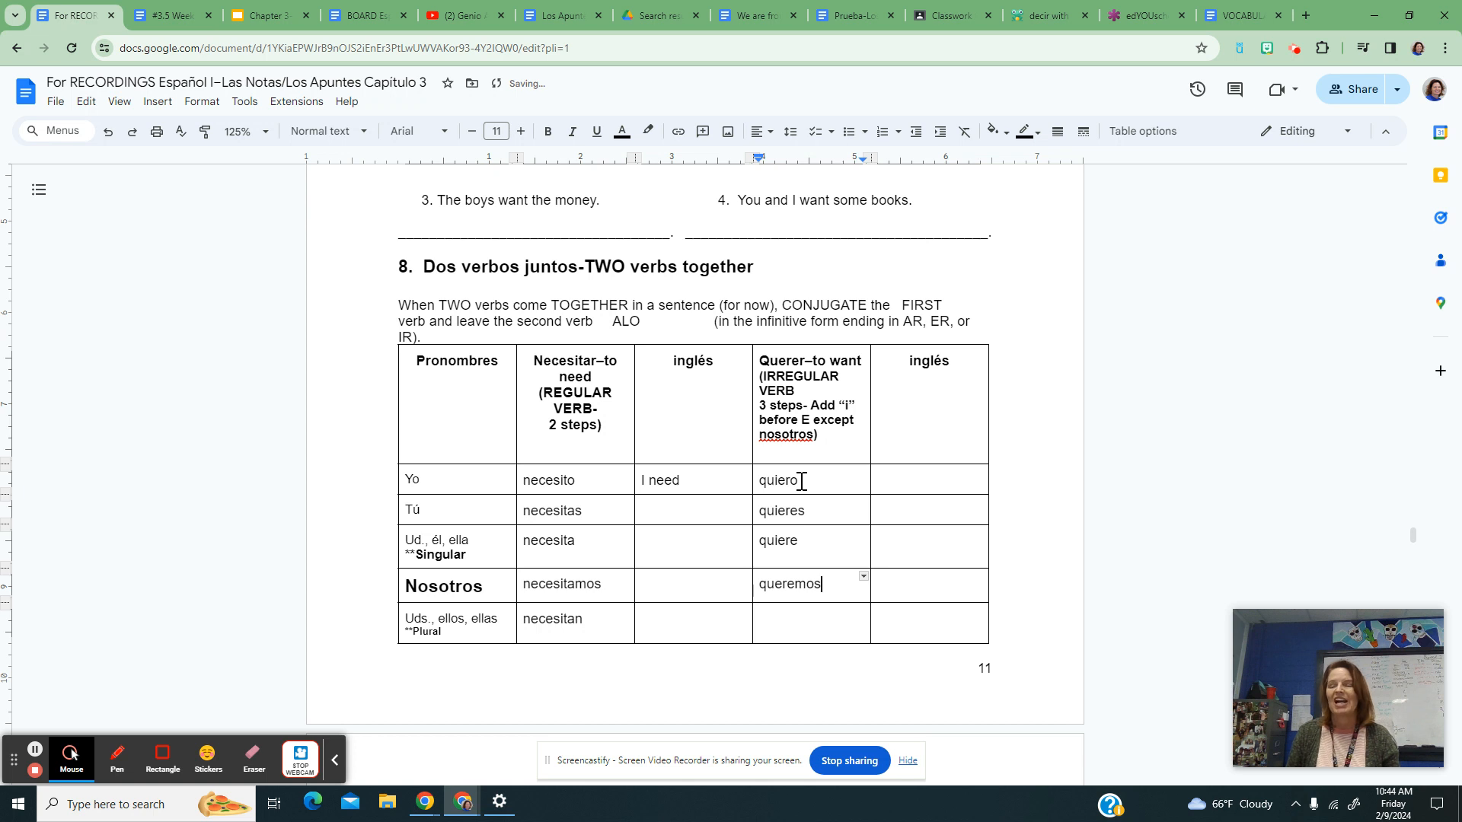
text(quieren)
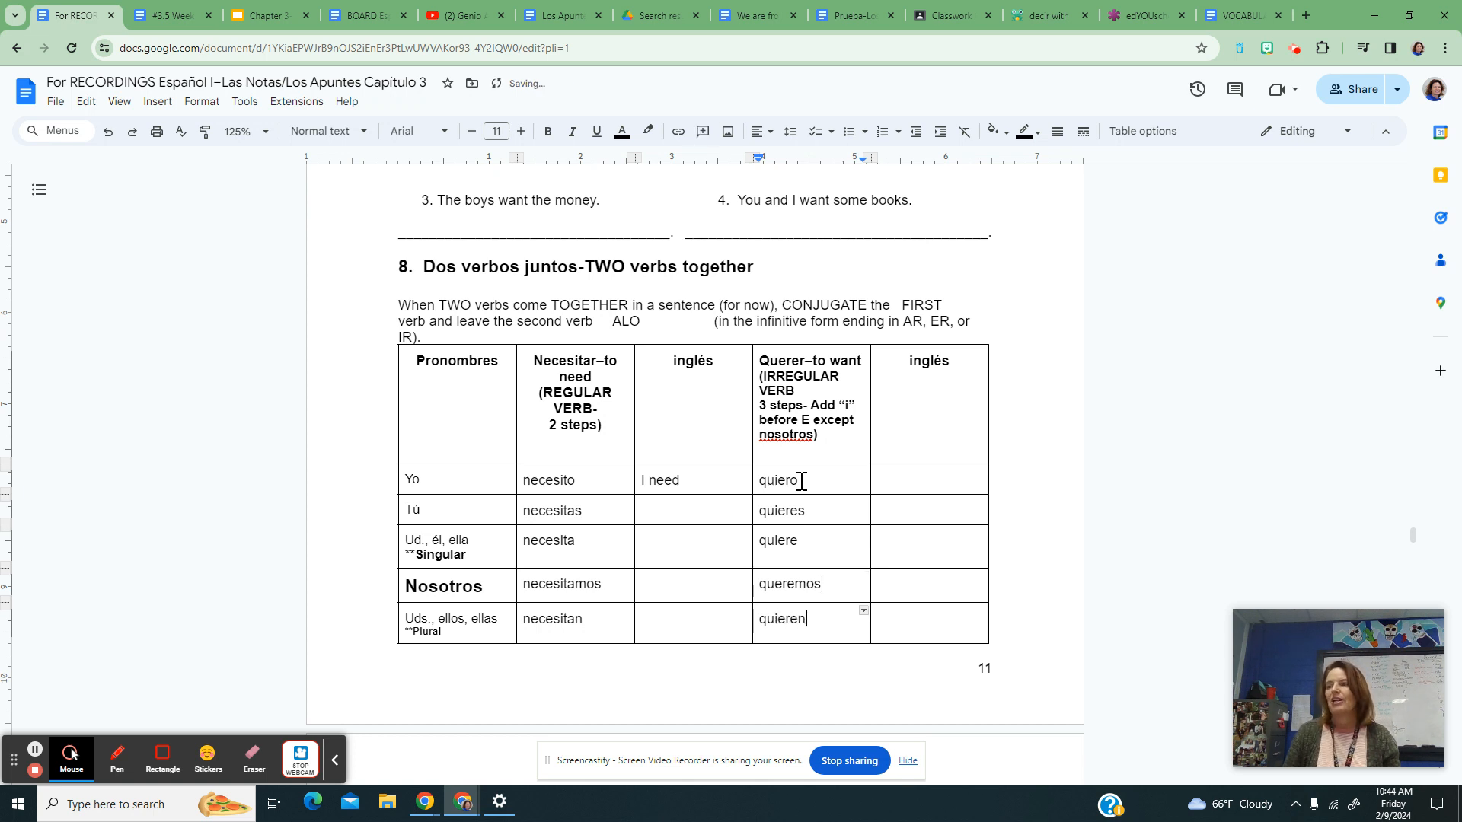
Step: Add 'I want' beside quiero and point out quieren in the table
click(923, 480)
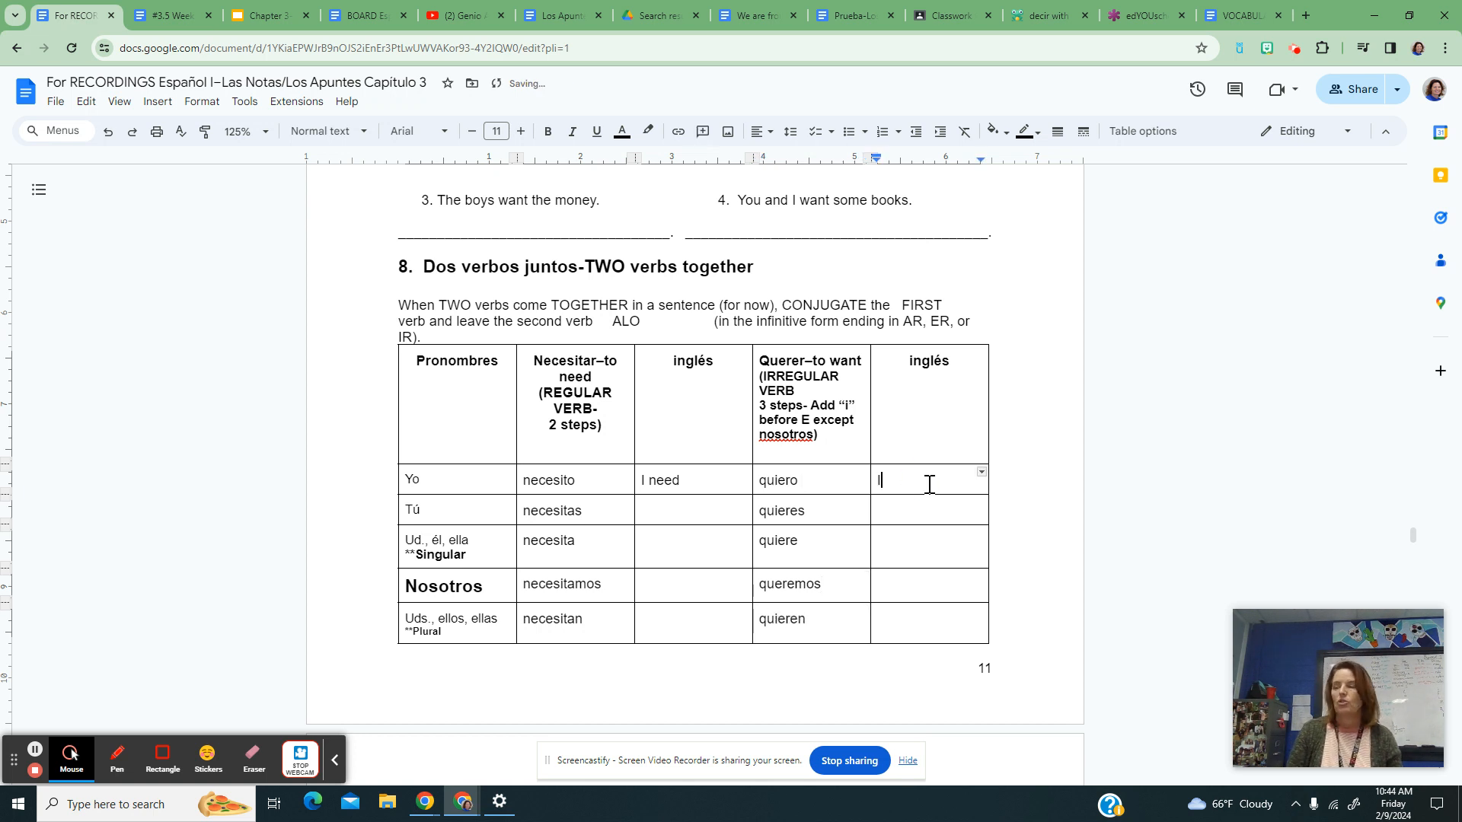
text(want)
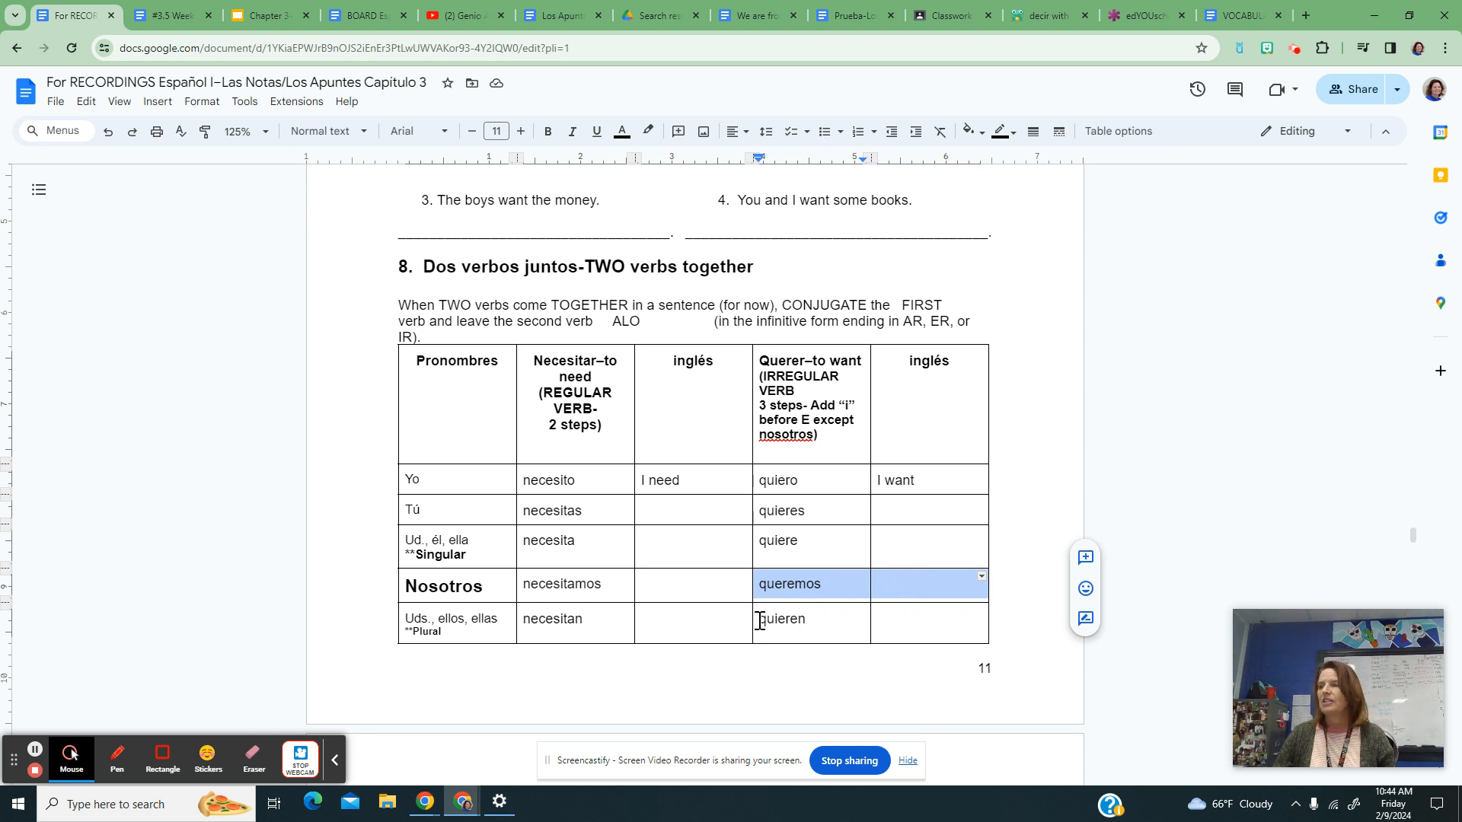
click(781, 620)
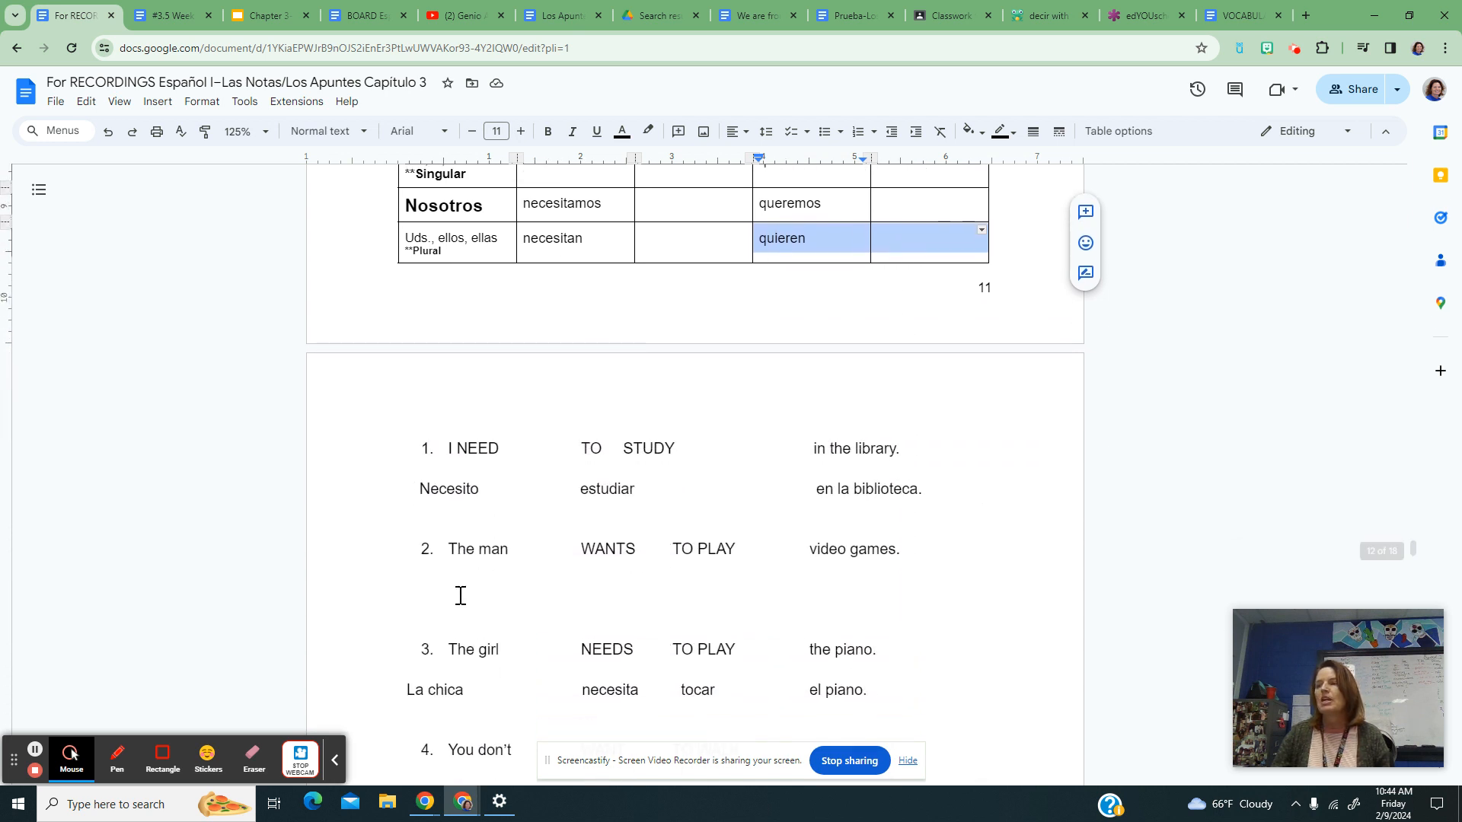
Step: Write 'El hombre quiere jugar los videojuegos.' under sentence 2 and highlight 'quiere jugar'
text(El)
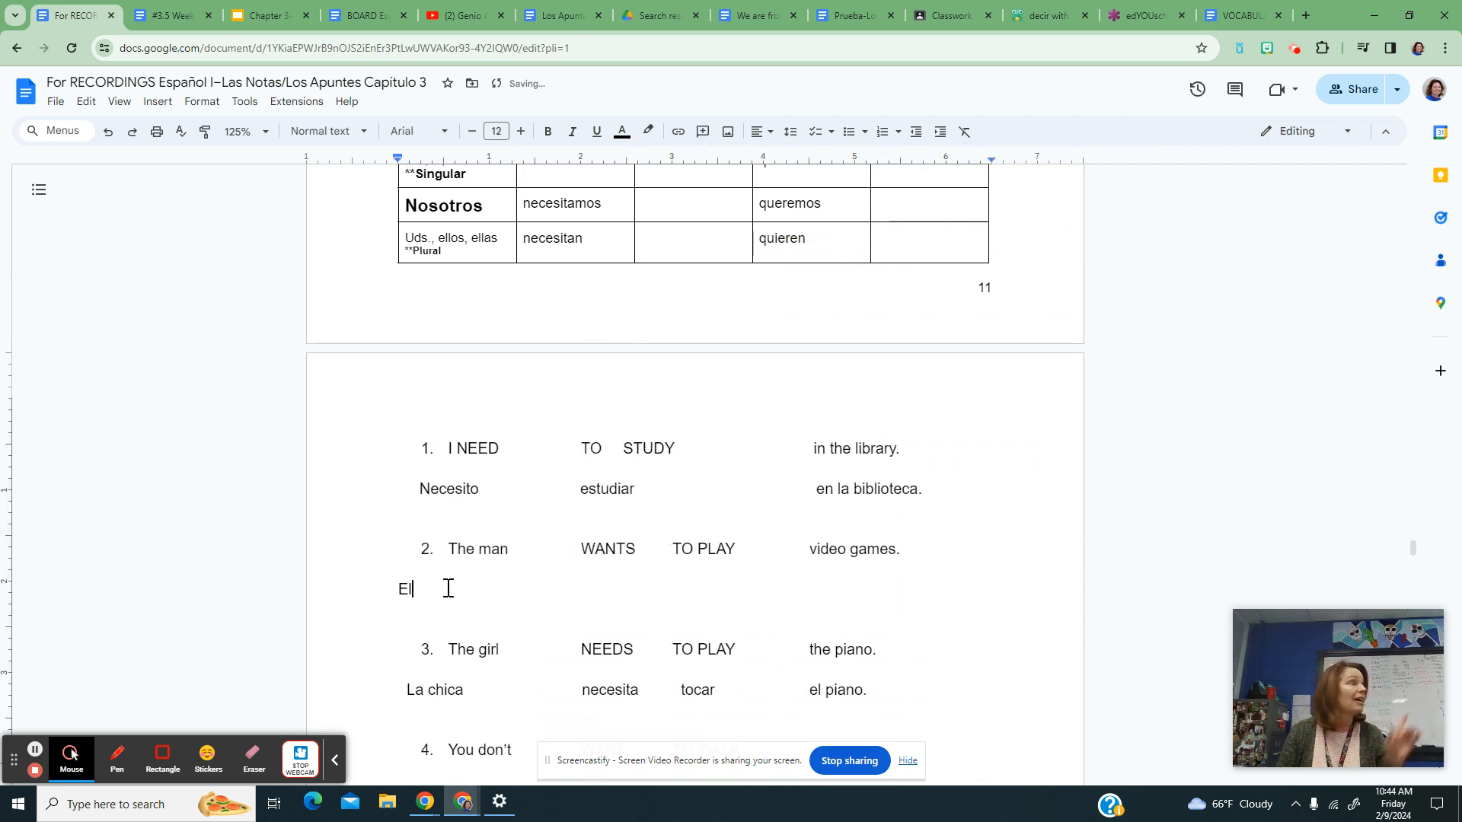
text(hombre)
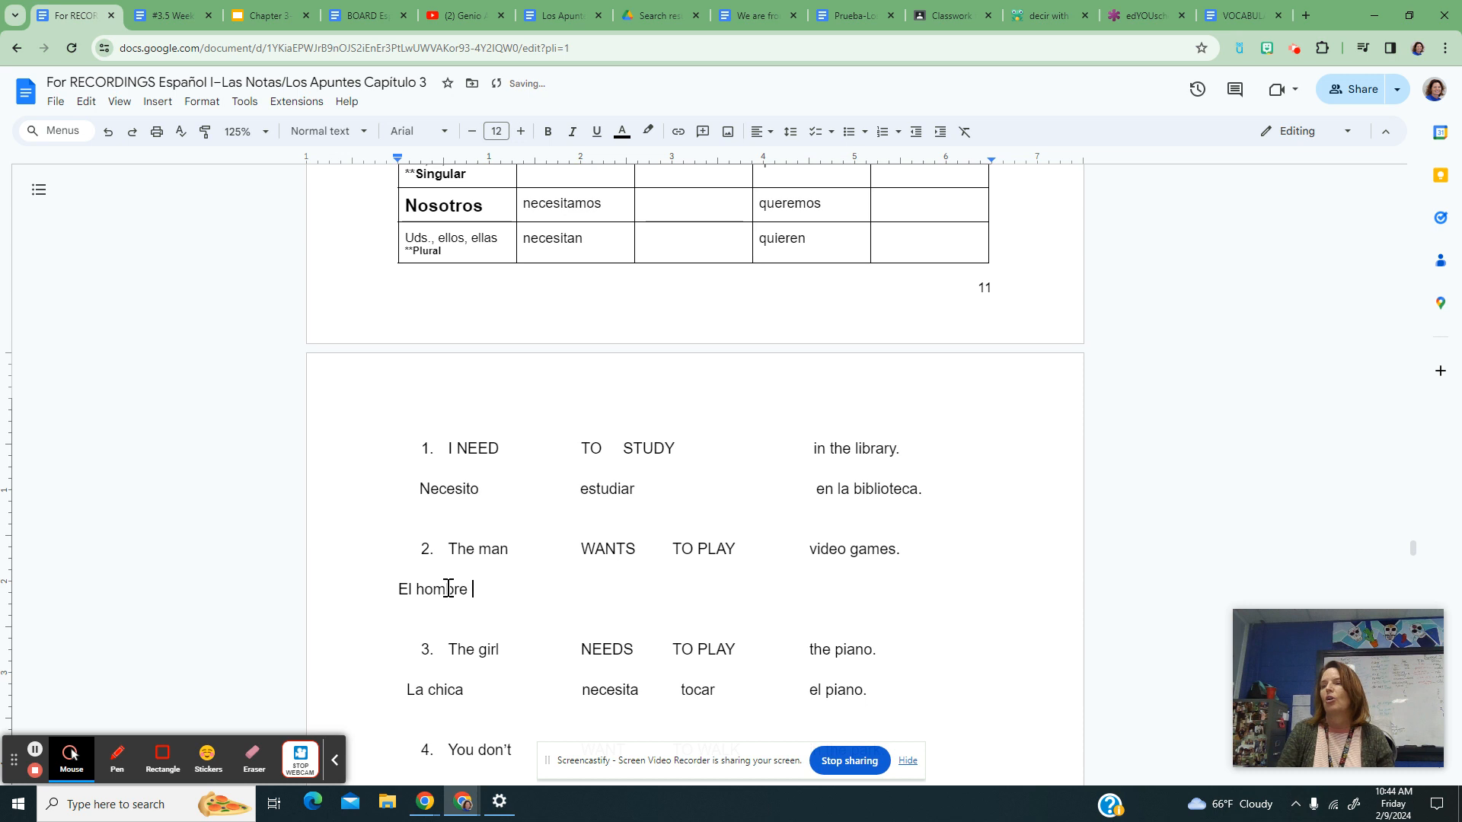
text(qu)
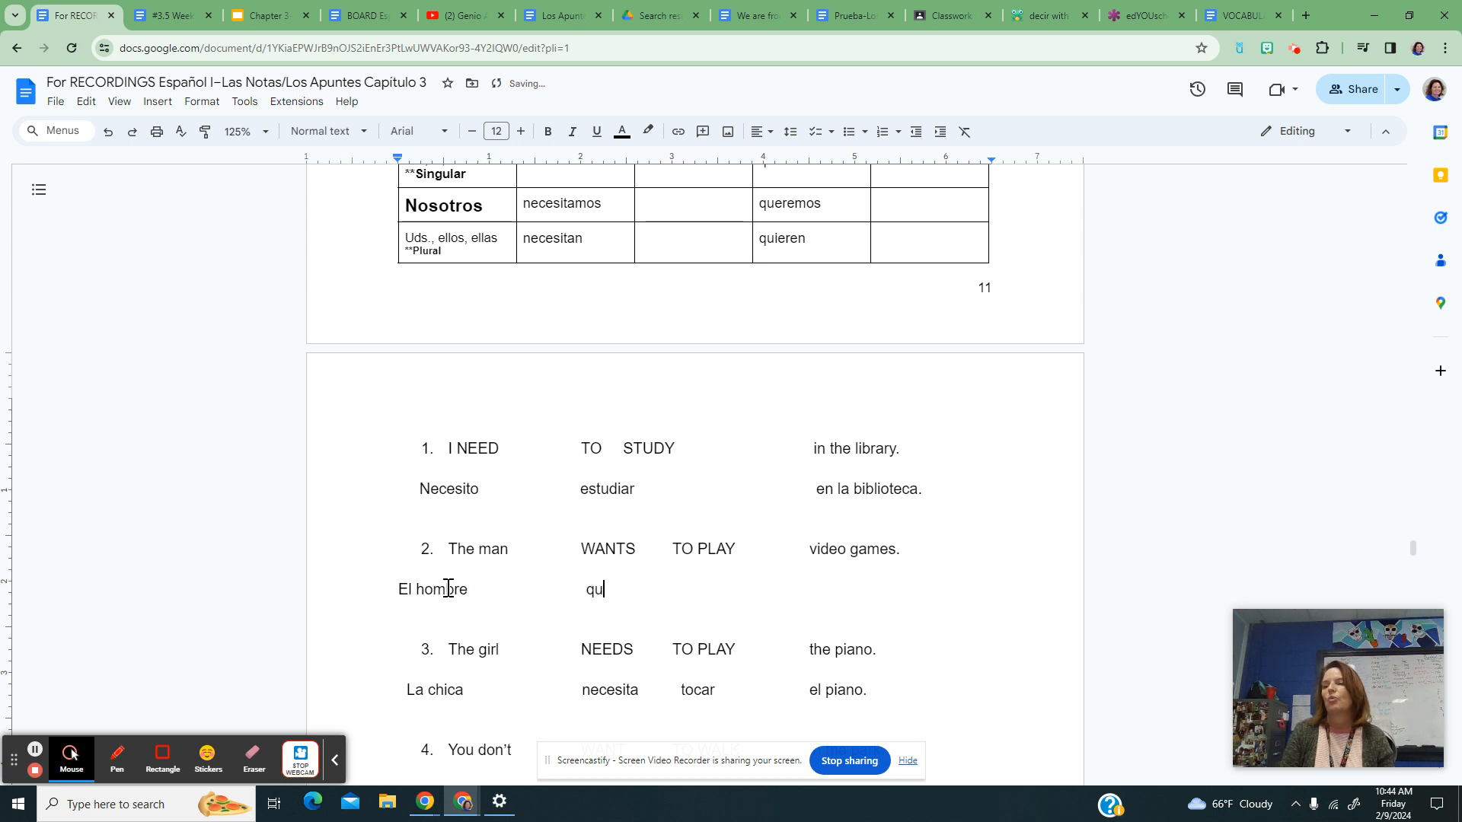
text(ere)
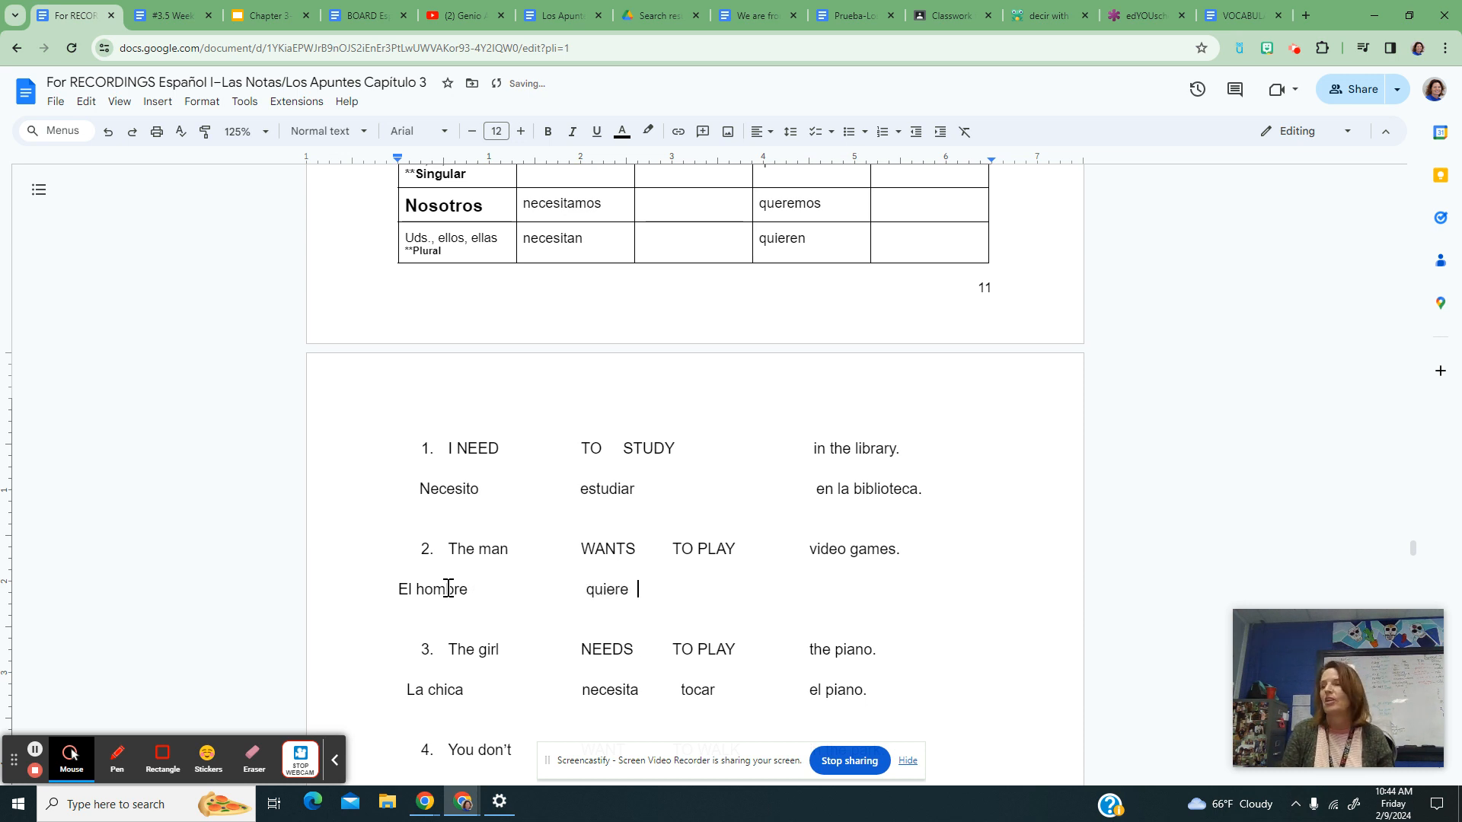
text(jugar)
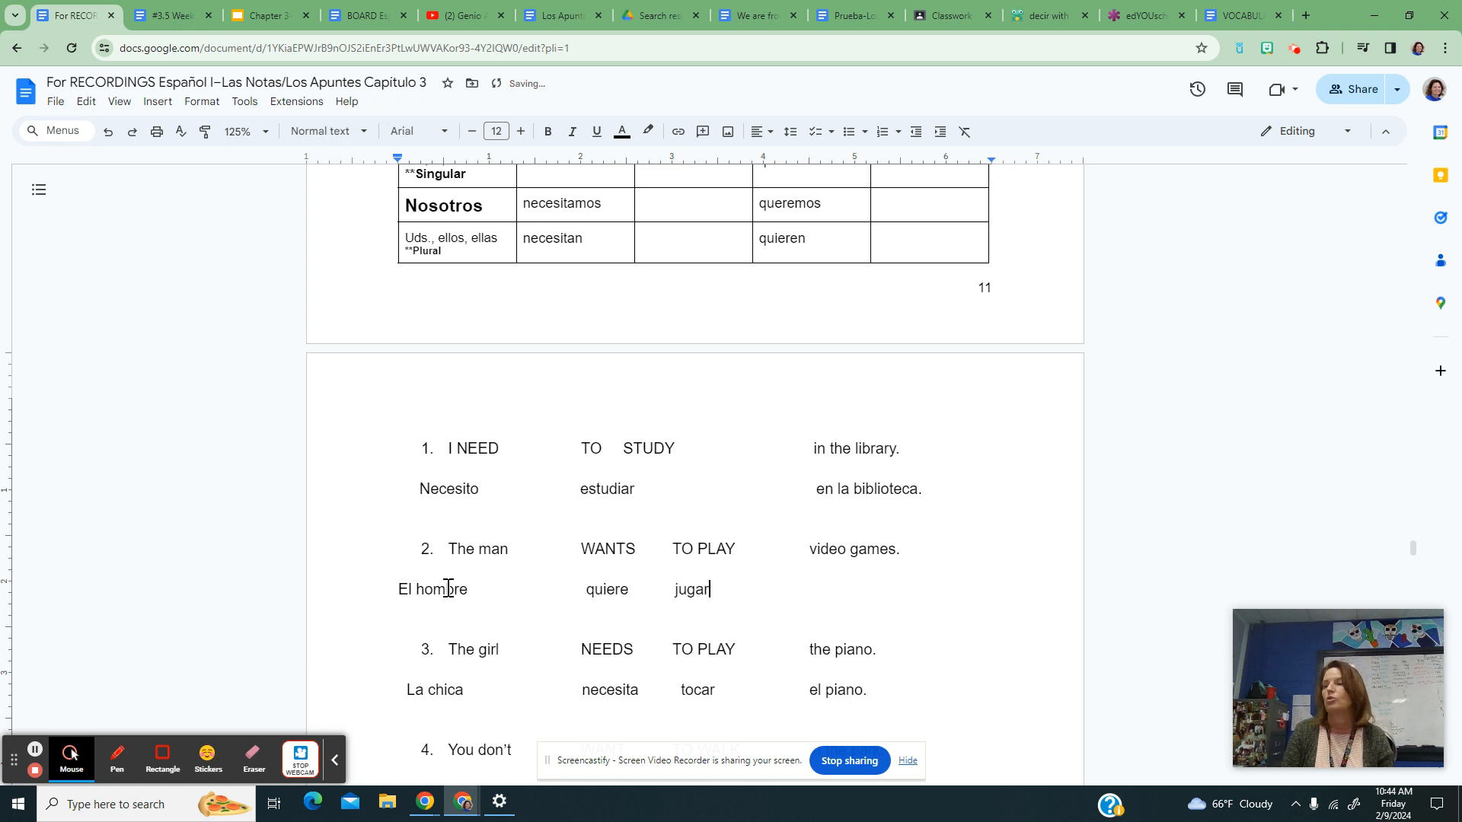
text(los videojuegos)
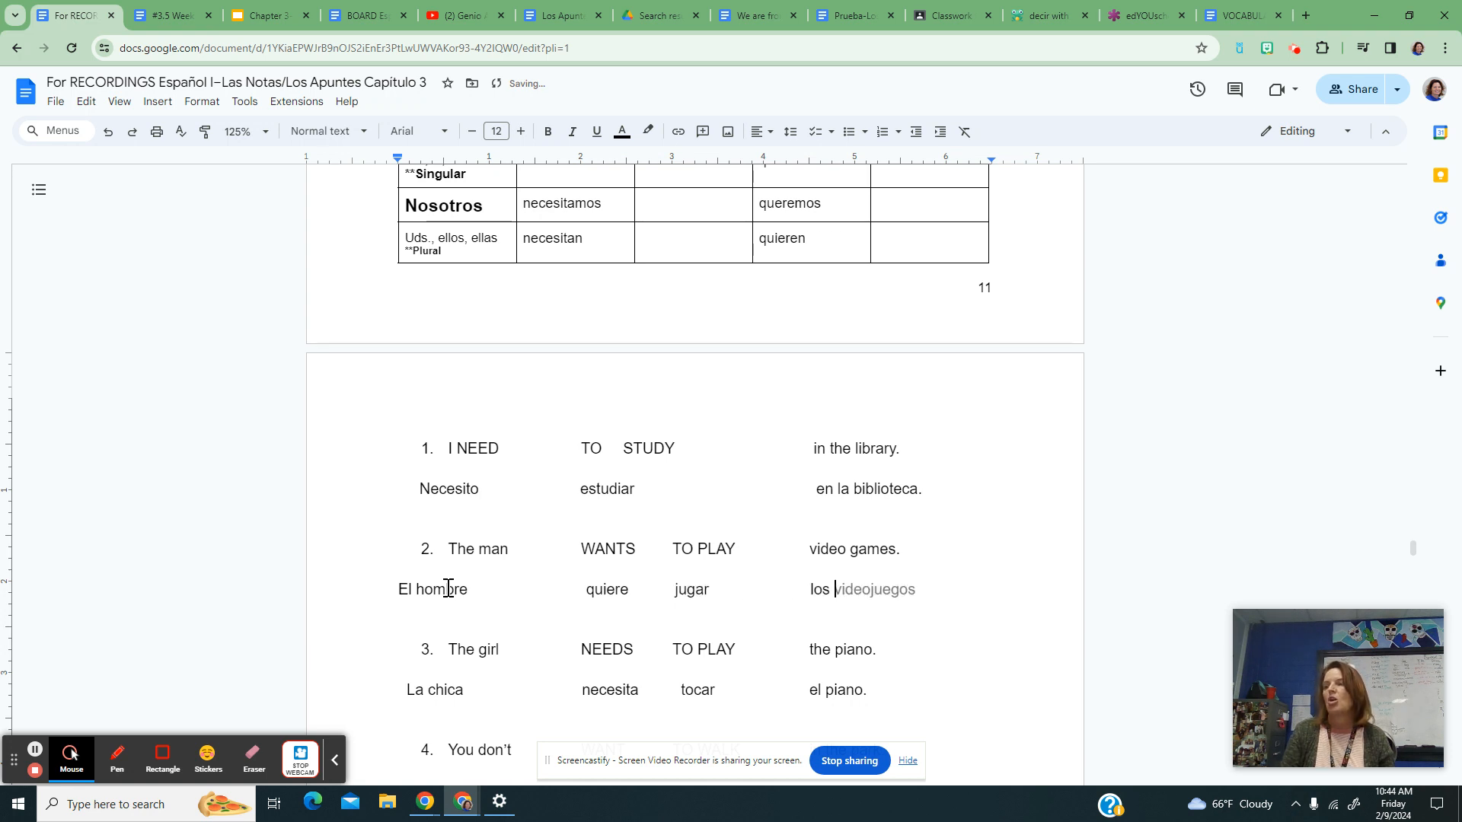
text(.)
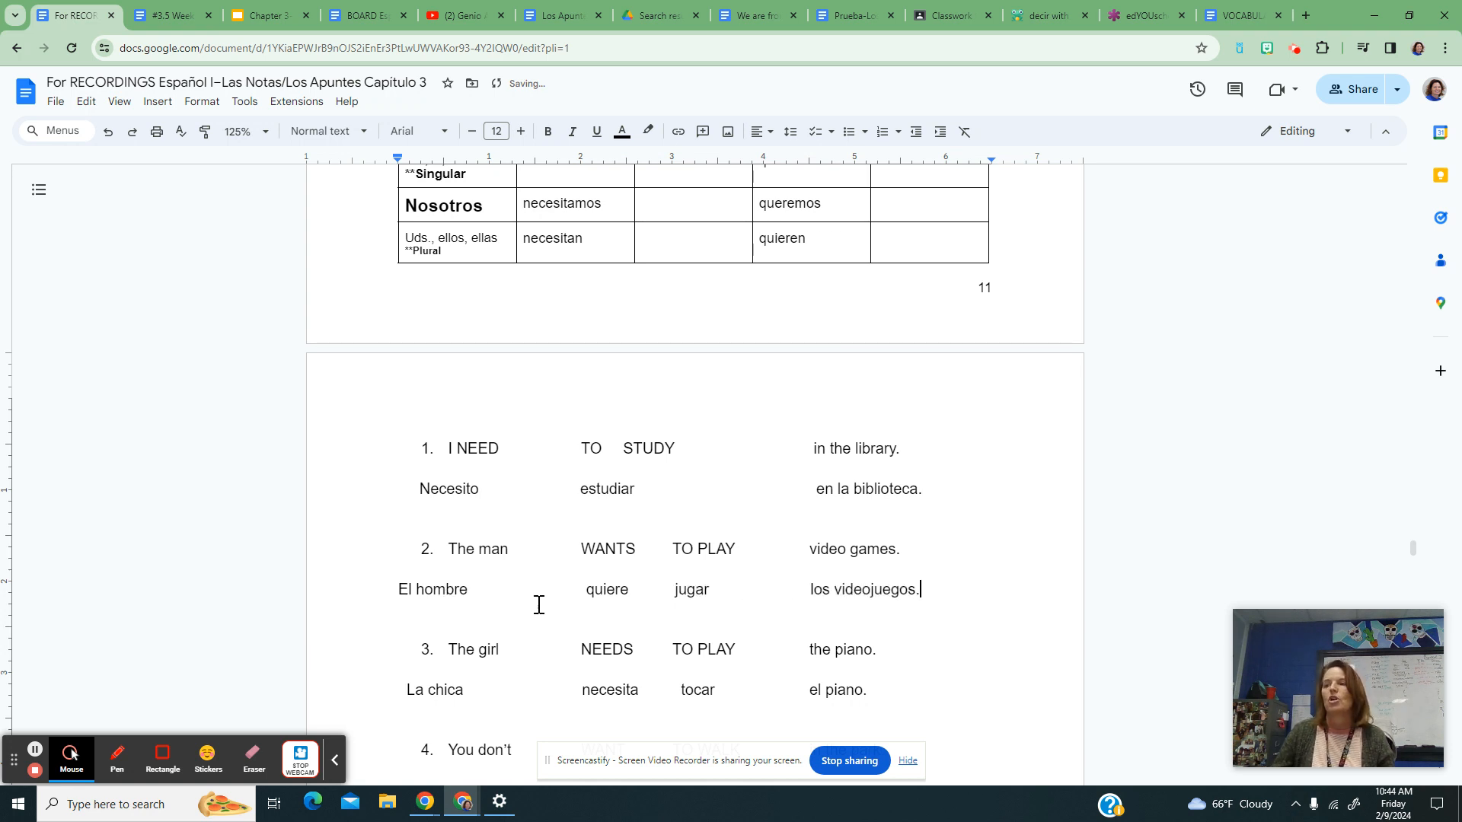
drag(580, 589, 721, 590)
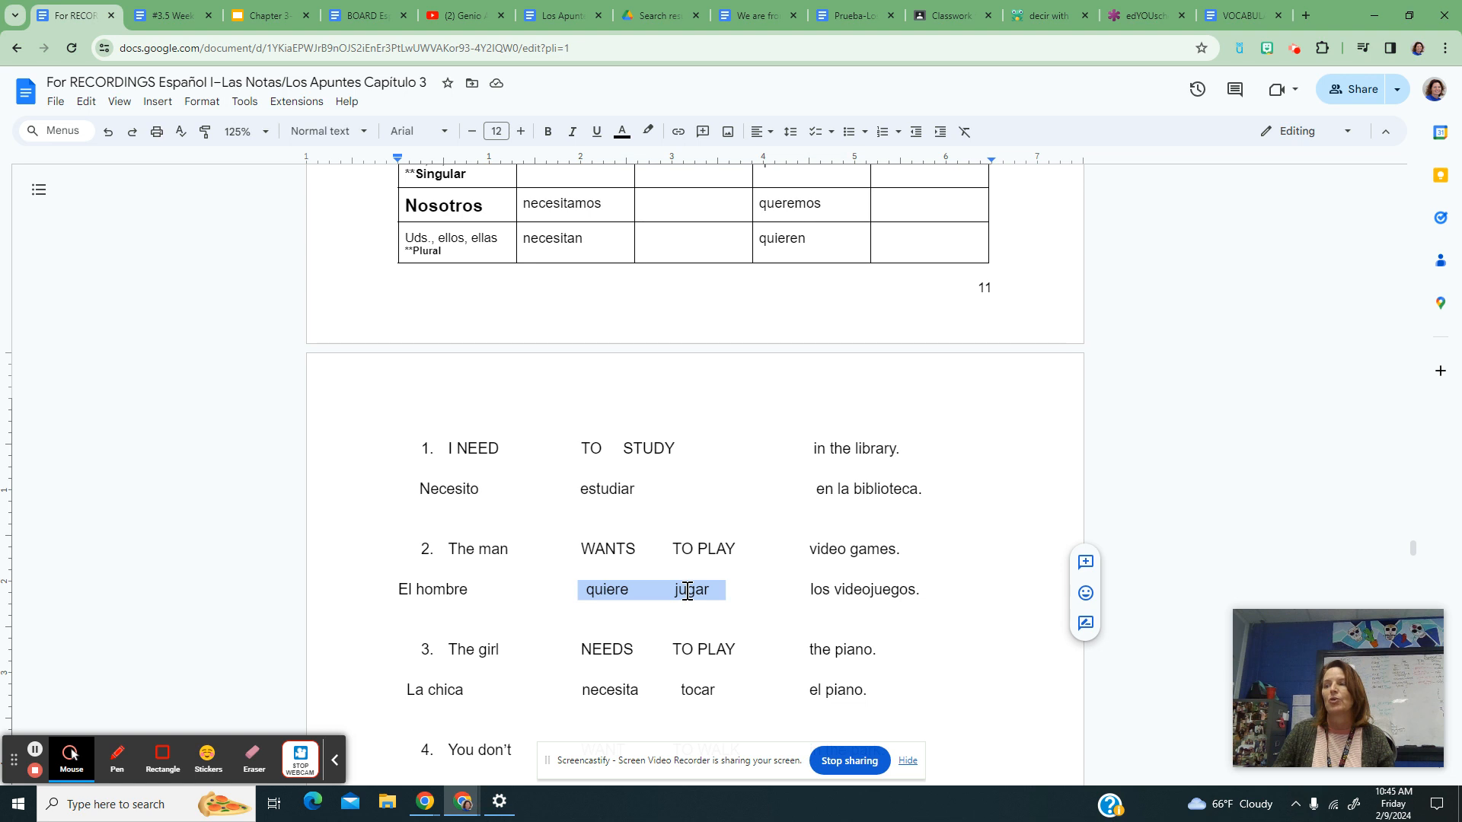
Step: Write 'No quieres caminar en el parque.' under sentence 4 and highlight 'No quieres'
scroll(down, 3)
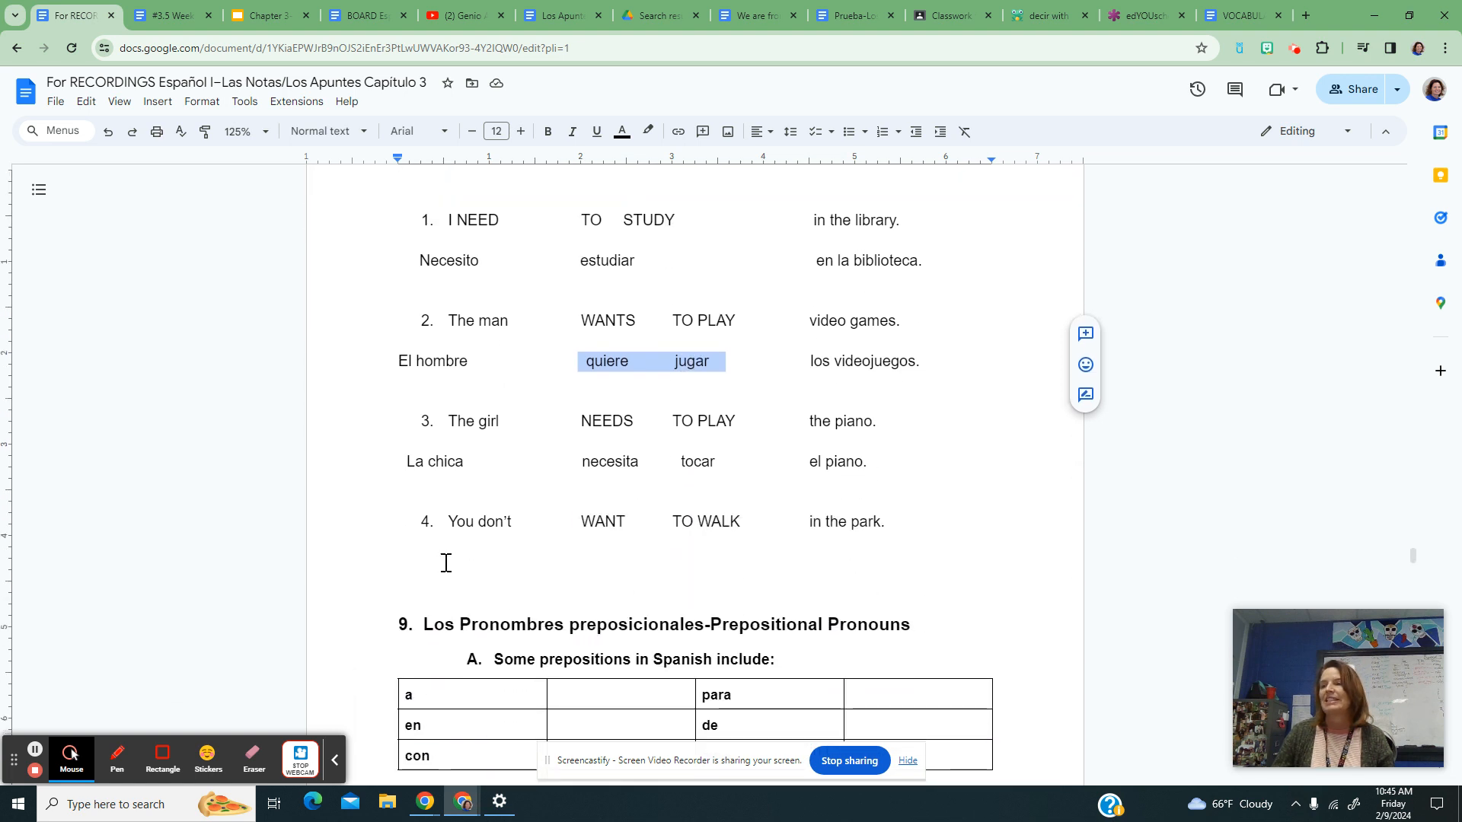
click(761, 557)
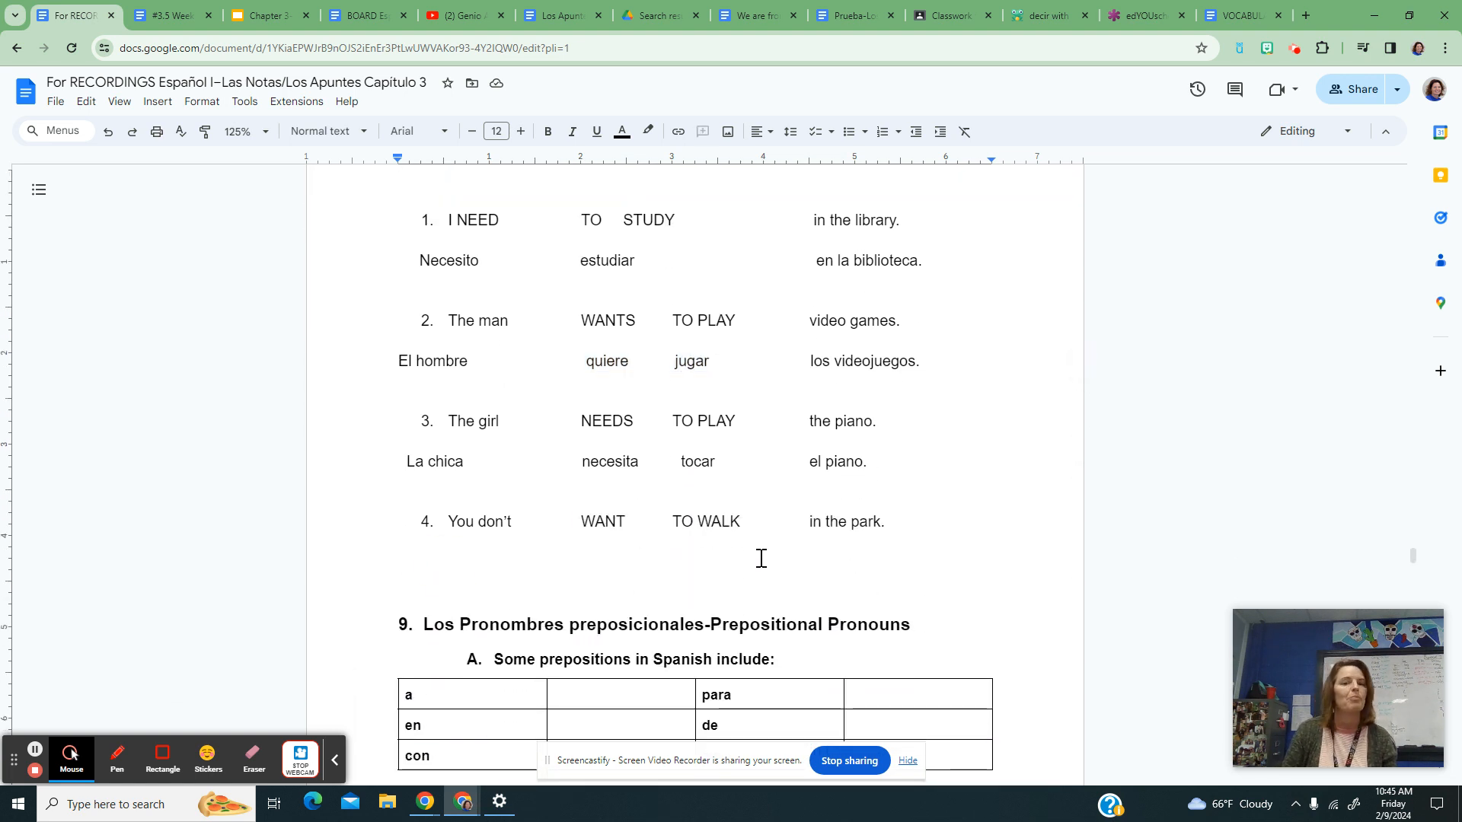
text(No)
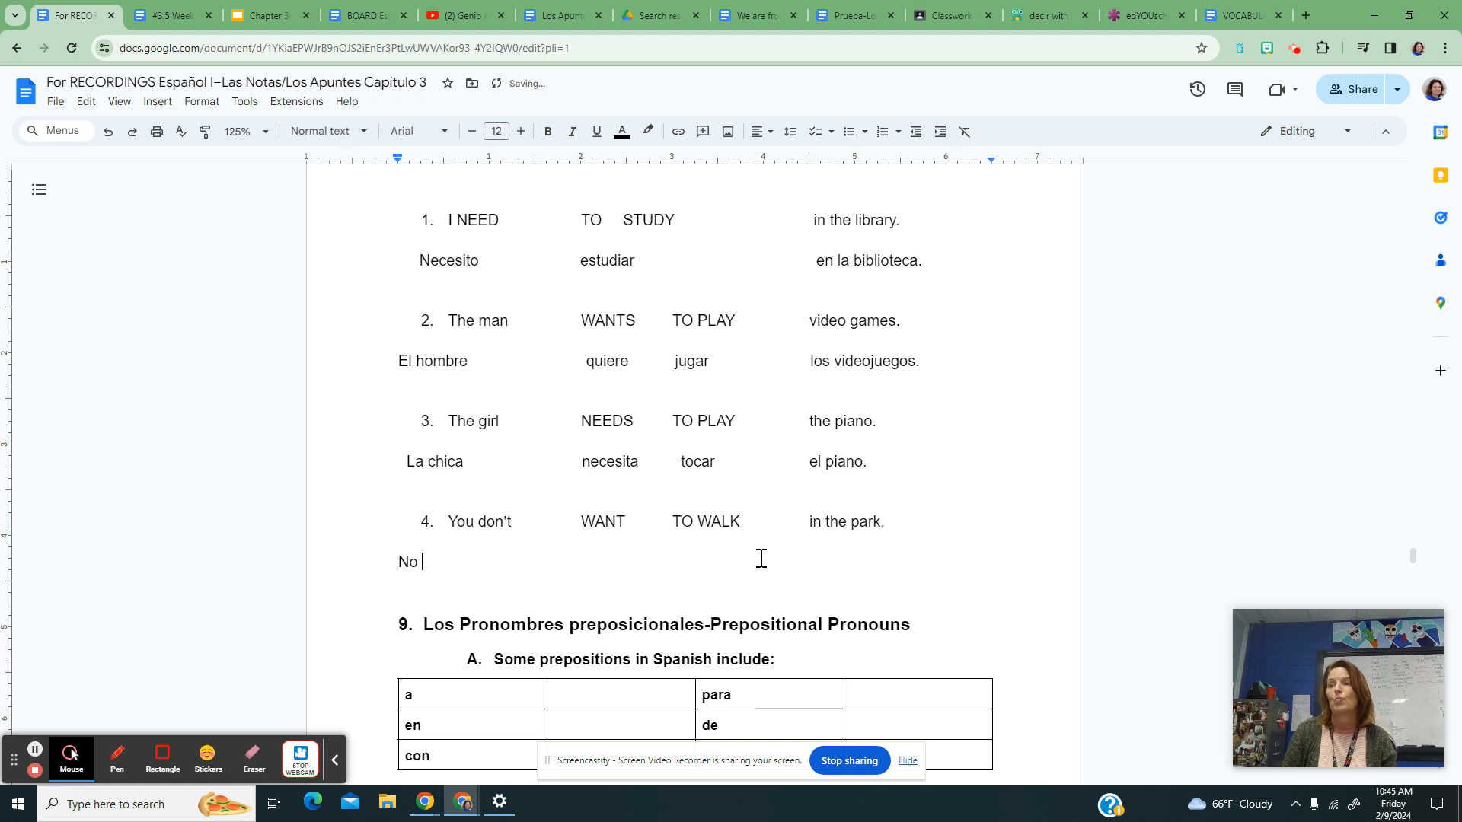
text(quiere)
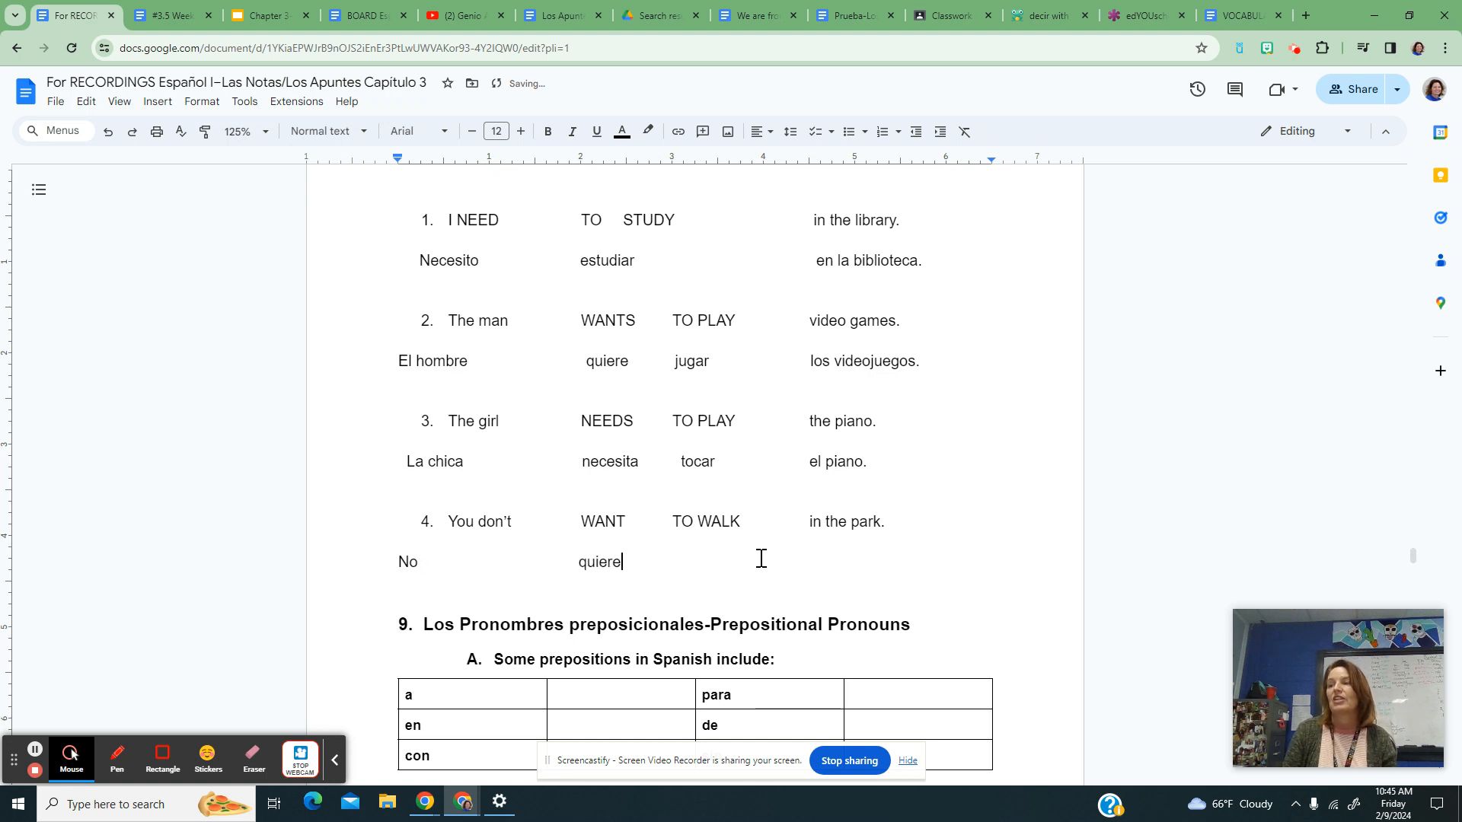
text(s)
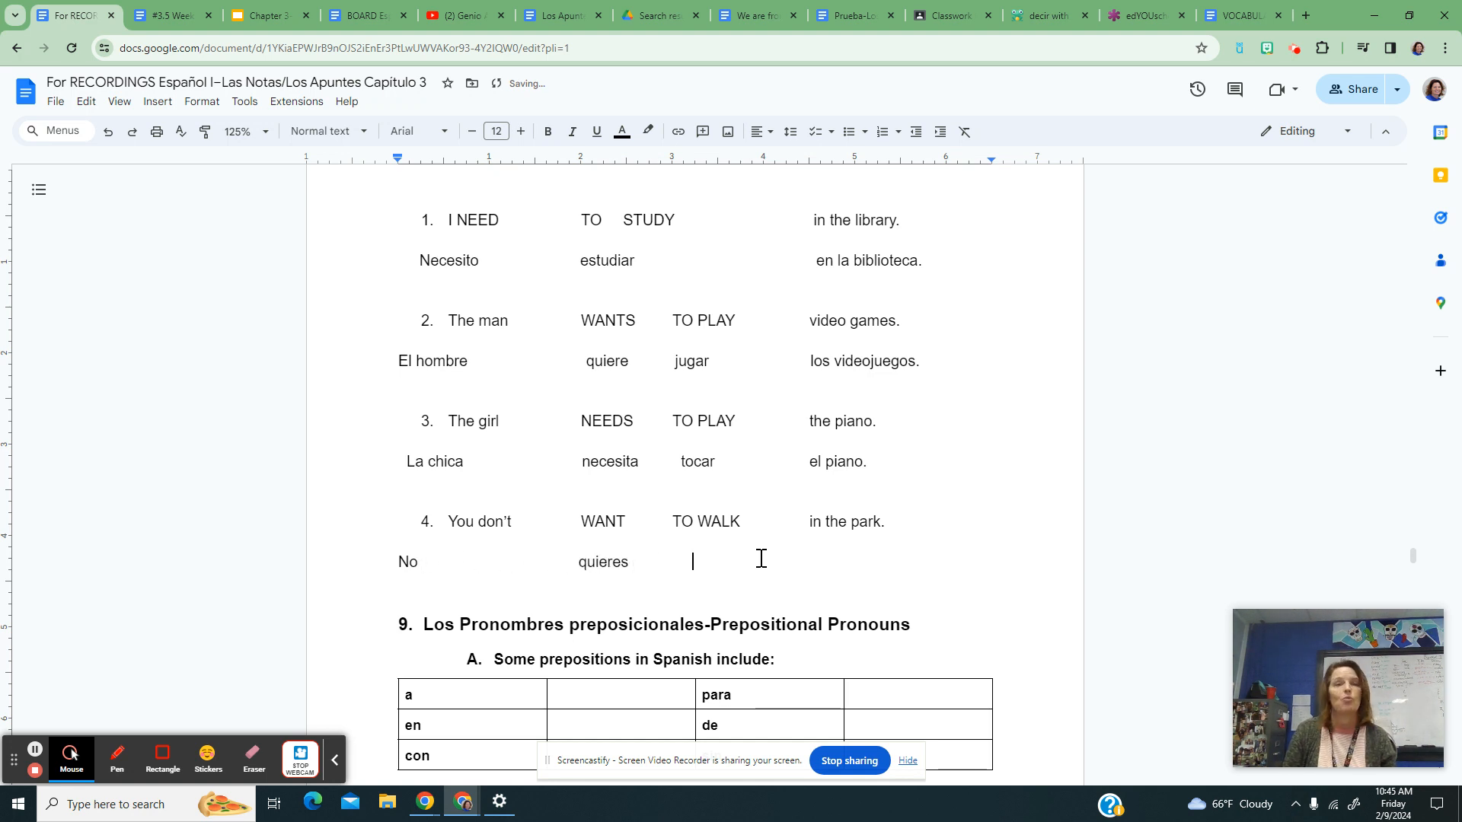
text(caminar)
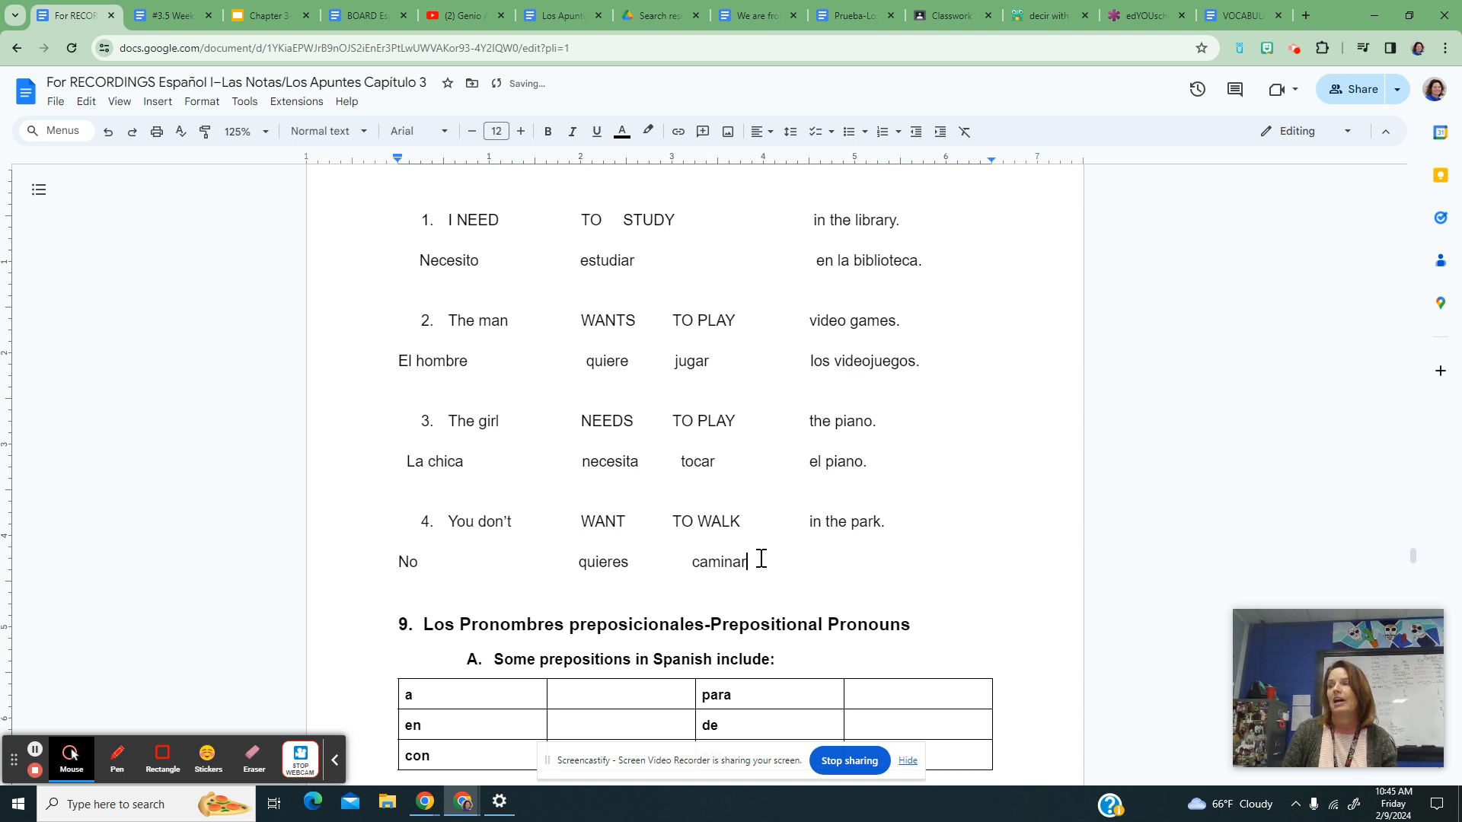
text(en el)
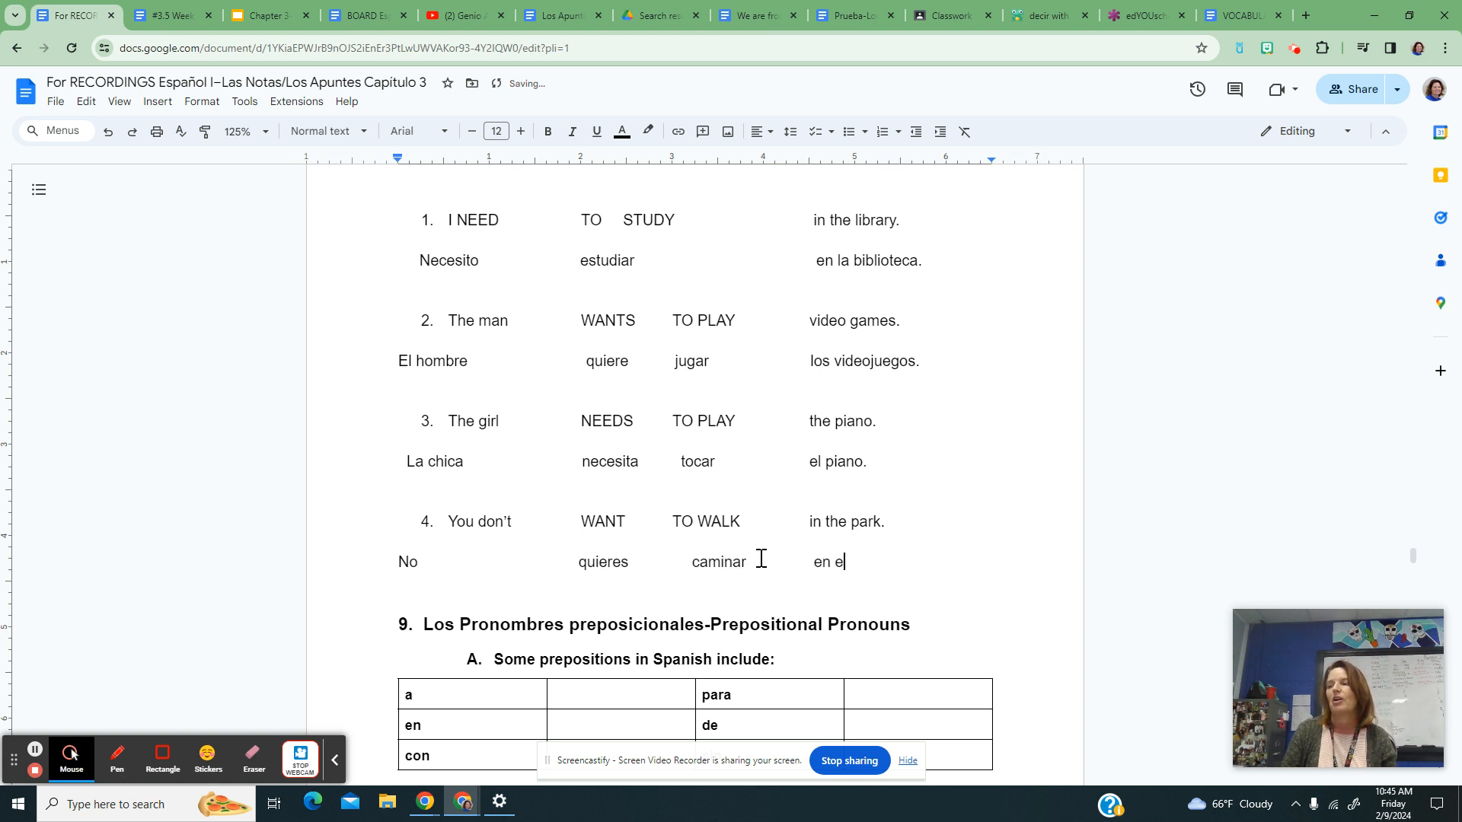
text(l pa)
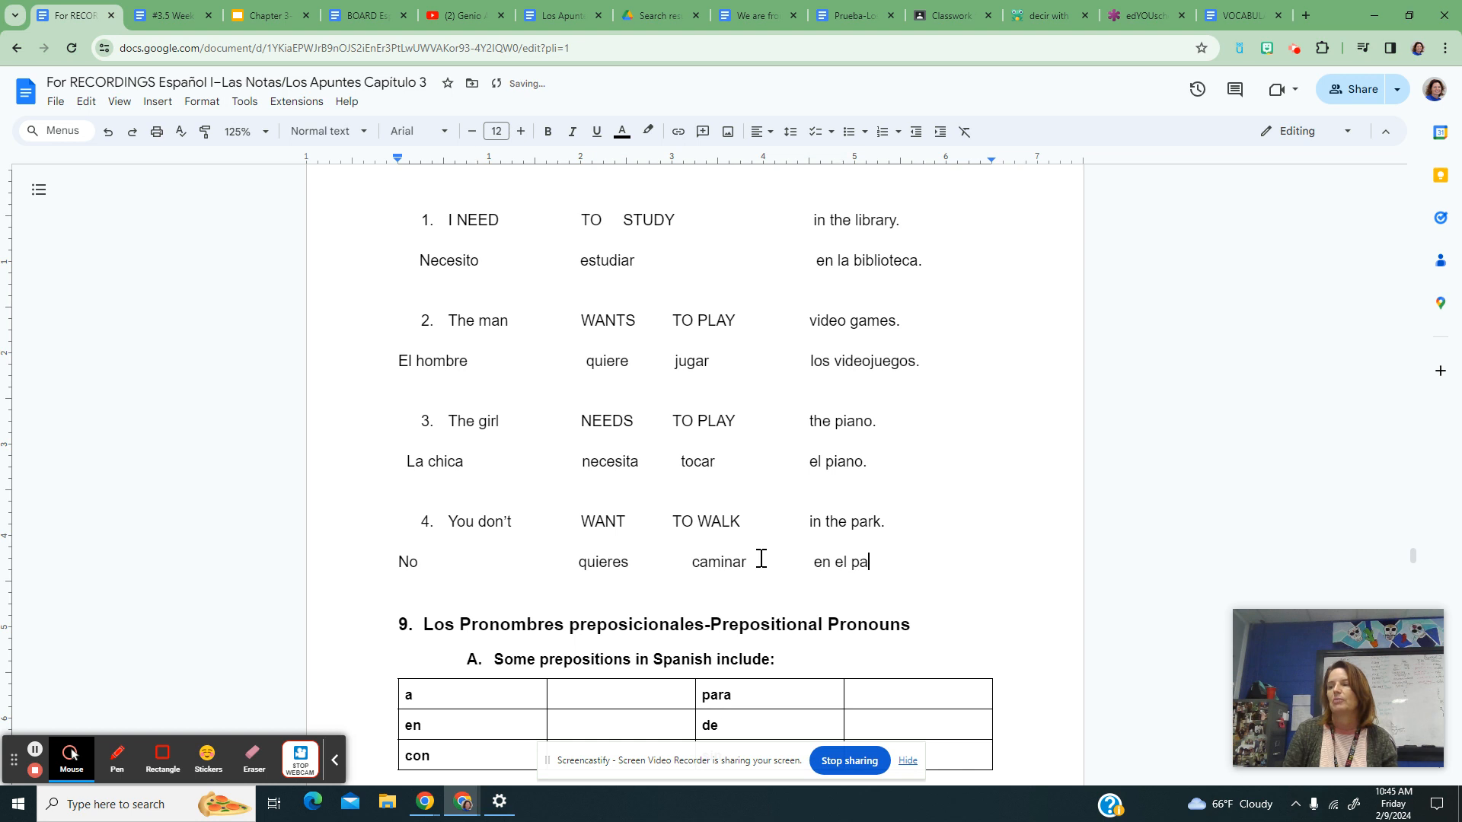
text(rque.)
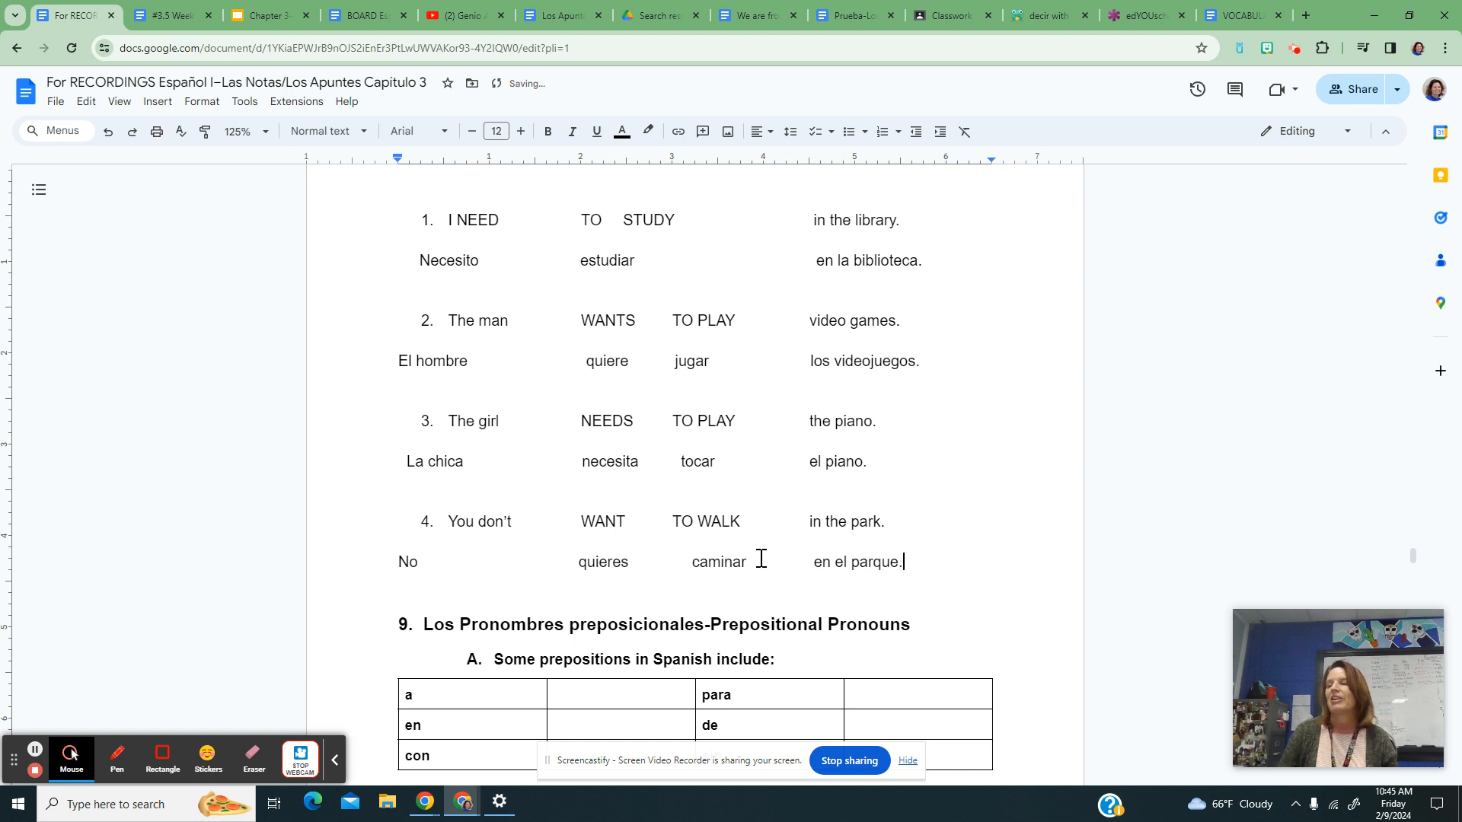
drag(571, 562, 755, 562)
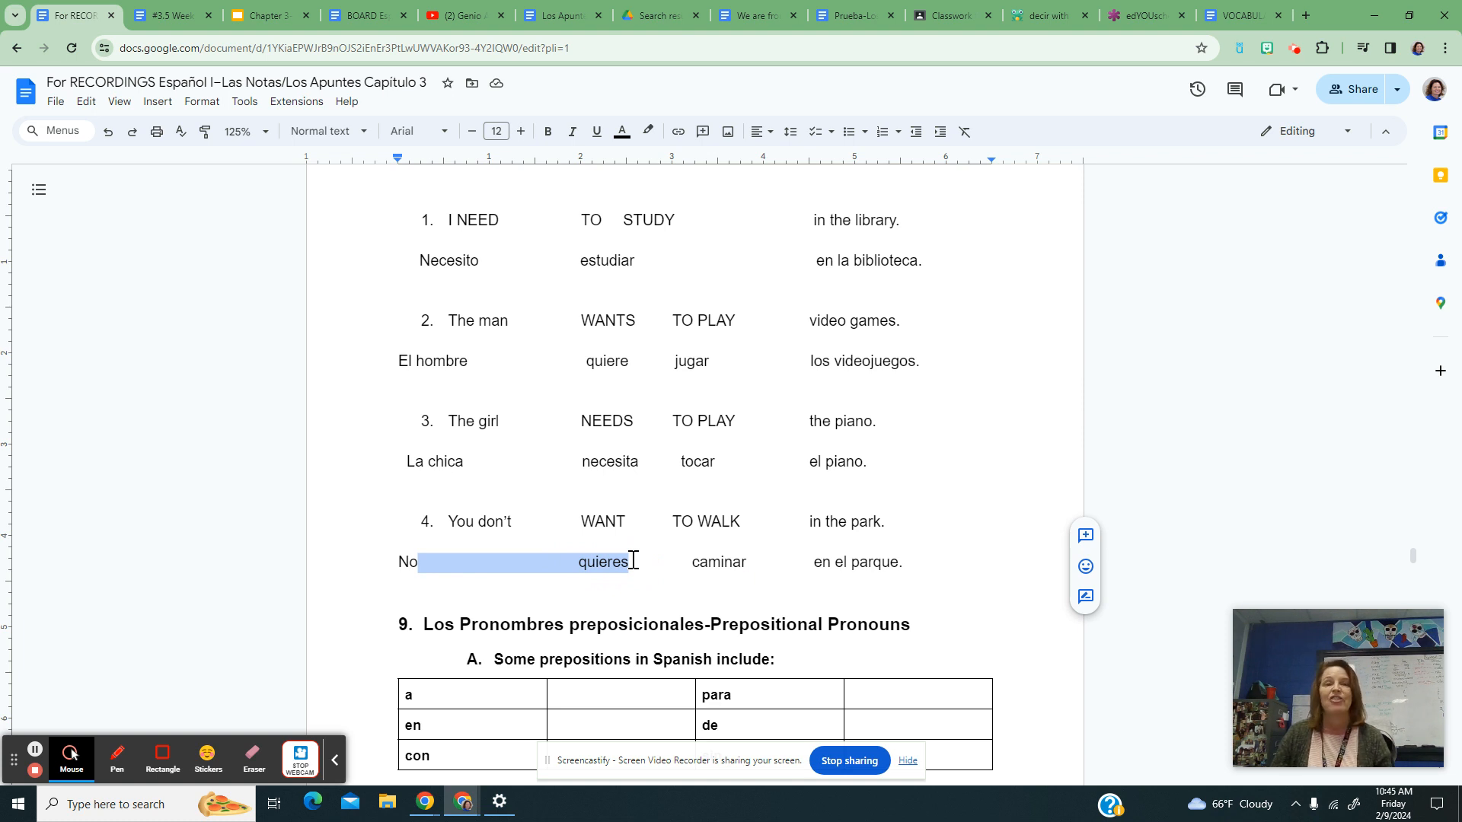
double_click(717, 562)
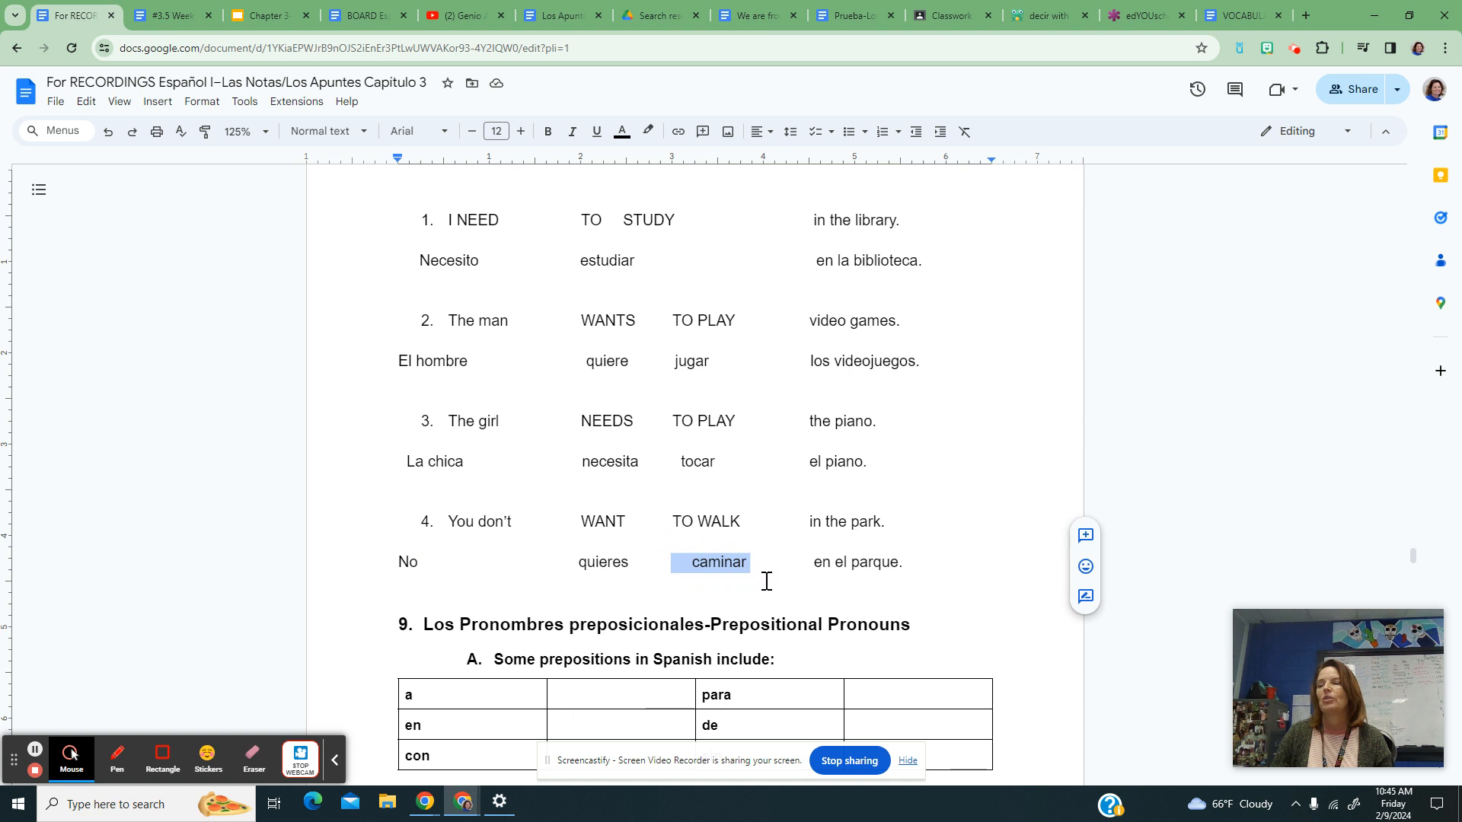